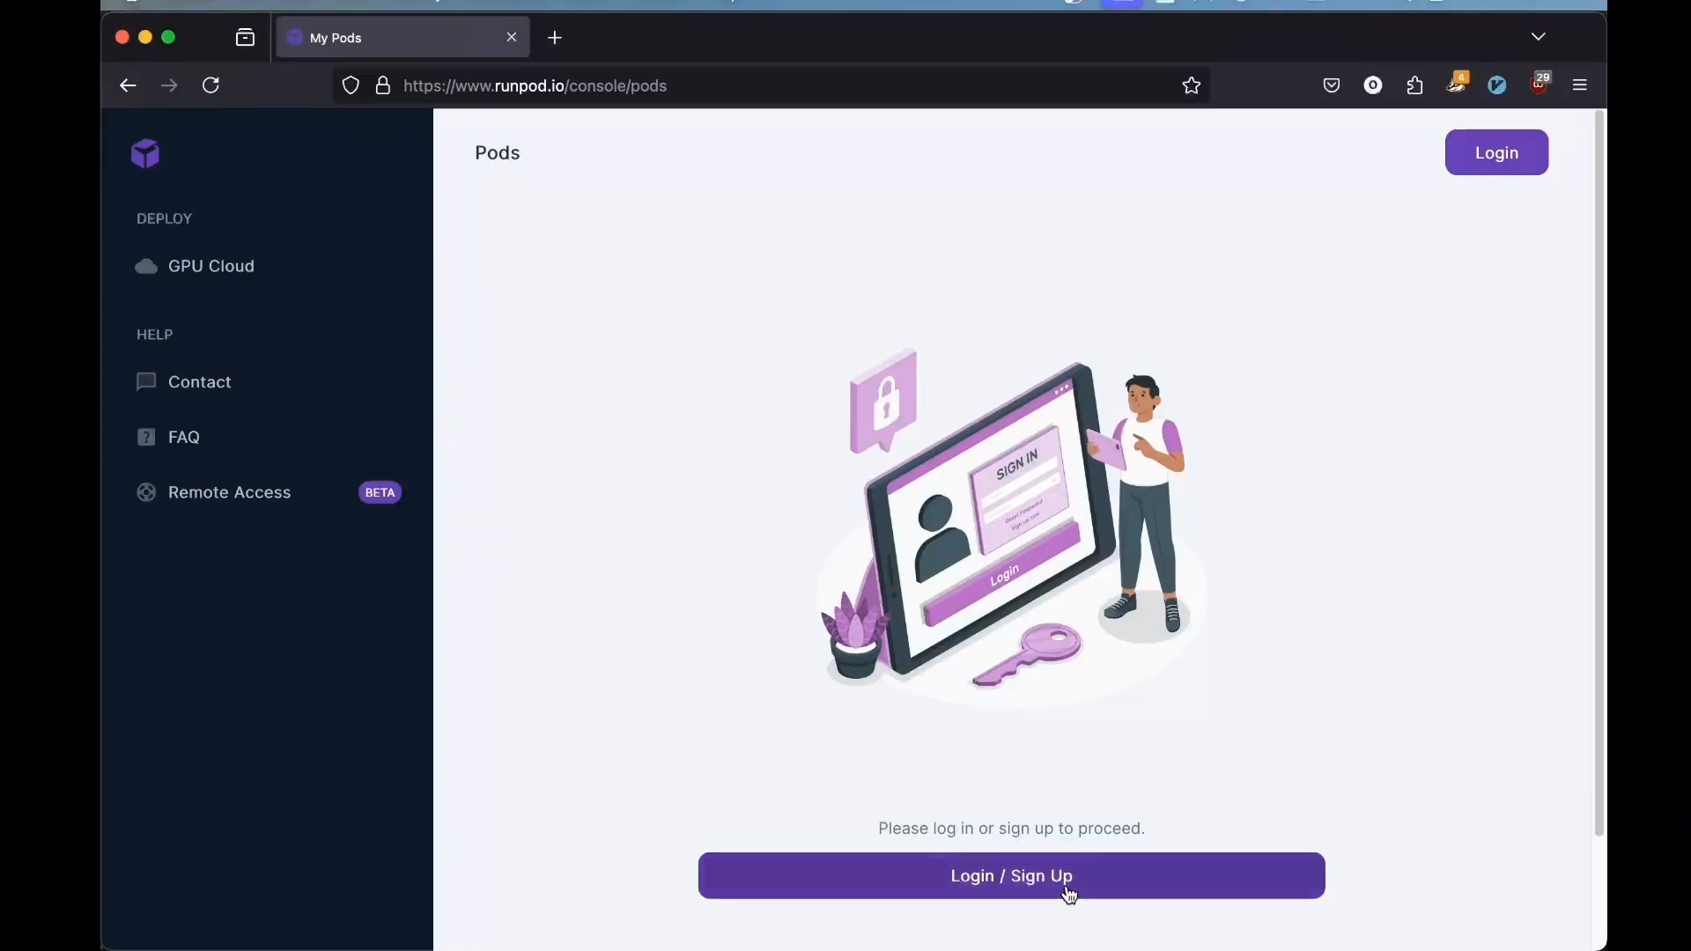
Sign in to RunPod with the saved credentials, landing on the empty Pods console
left_click(1011, 876)
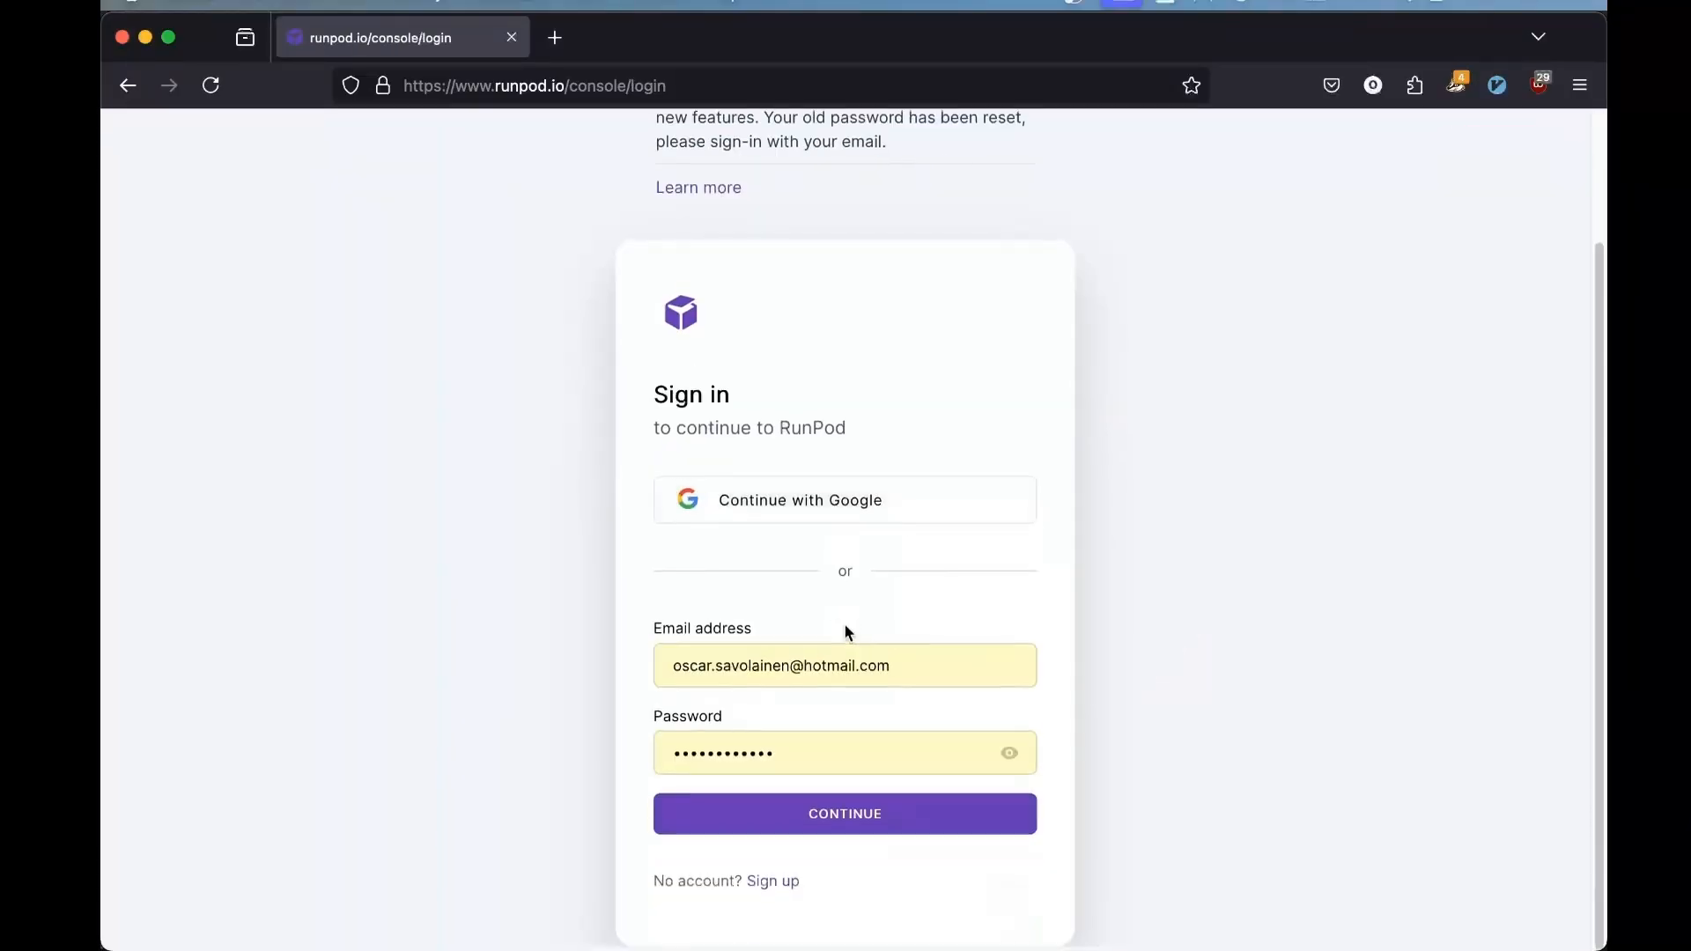
left_click(844, 813)
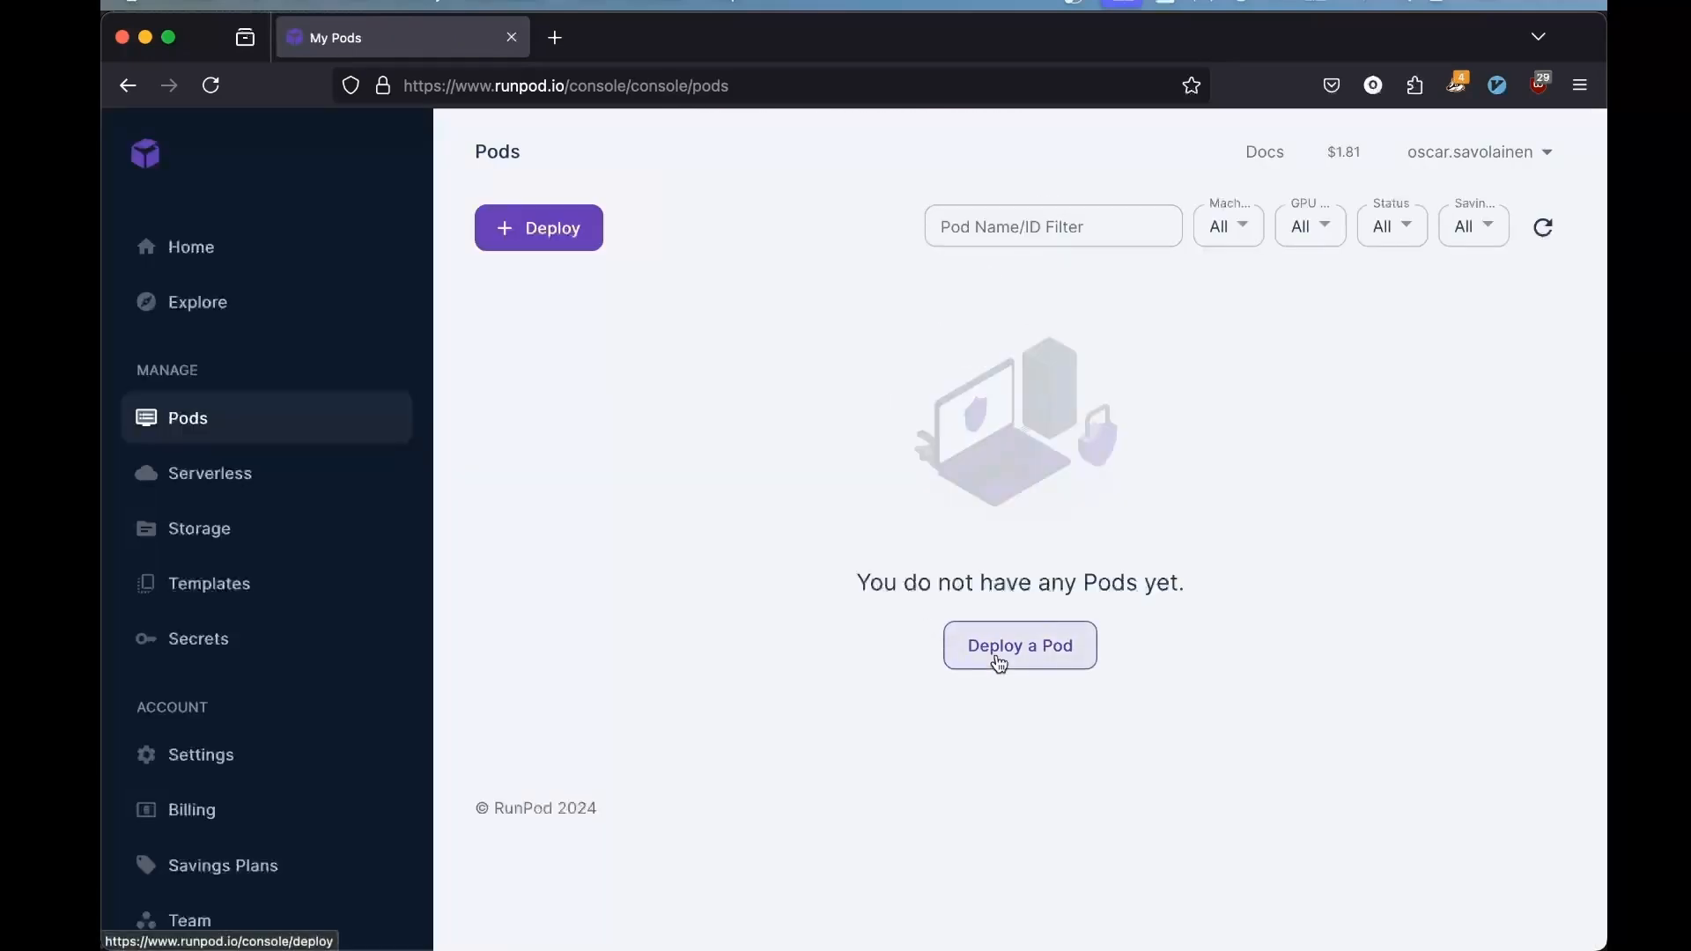
Deploy a new RTX A4000 pod with the PyTorch 2.1 template using On-Demand pricing
left_click(1018, 645)
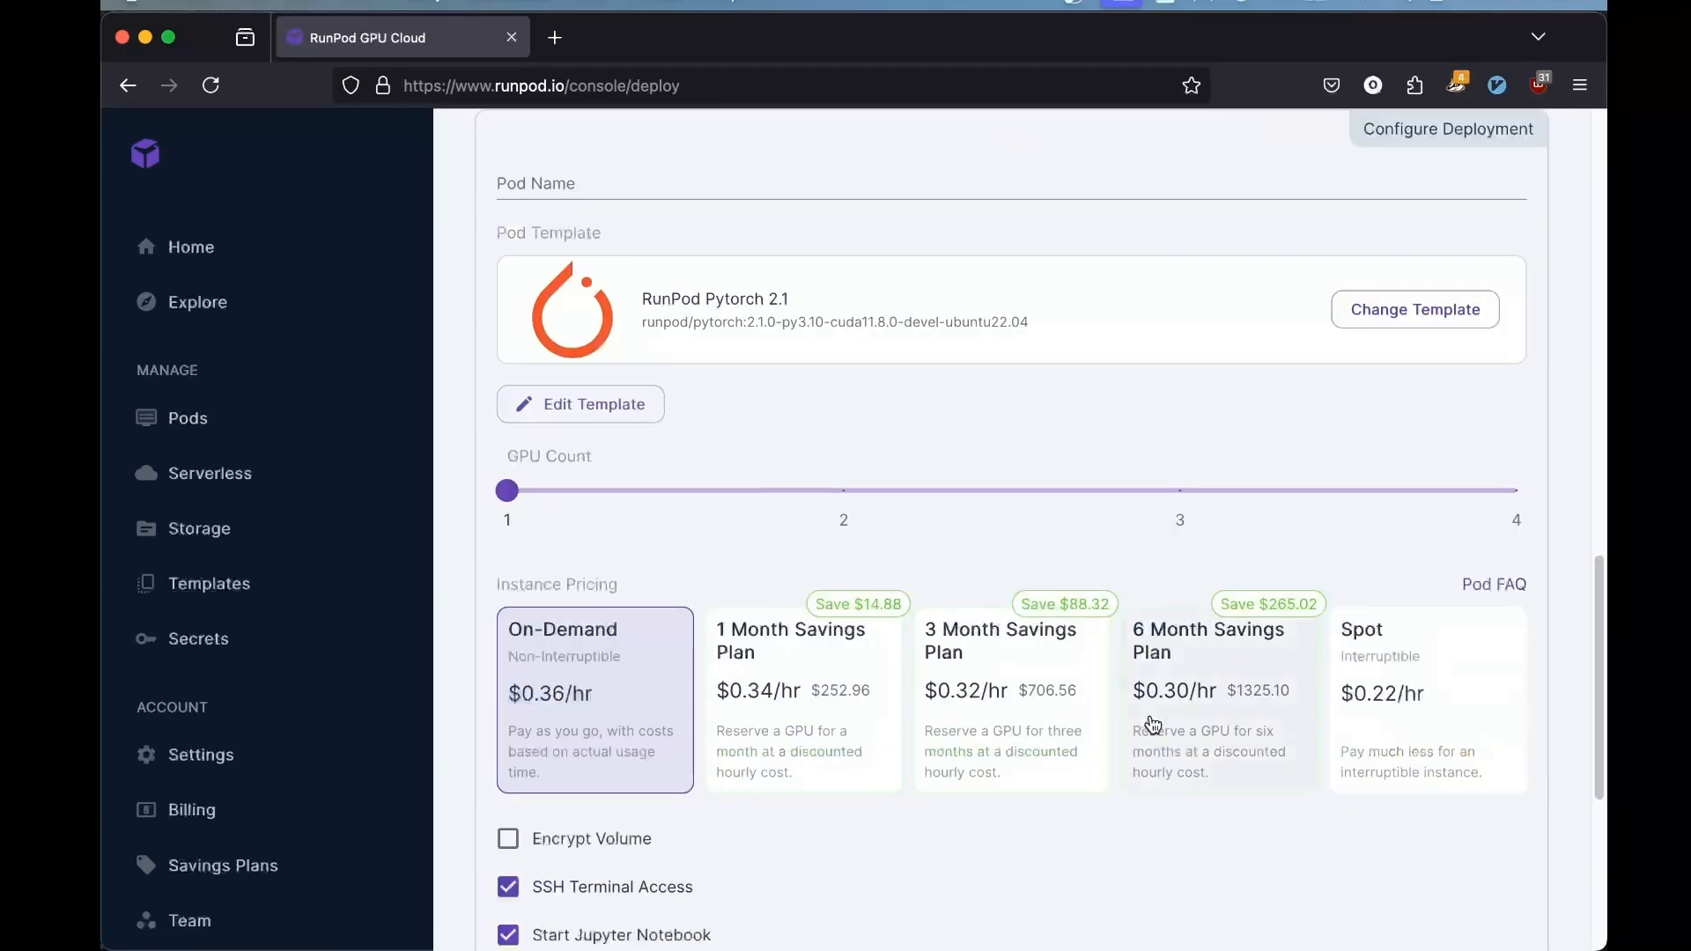
scroll("up", 3)
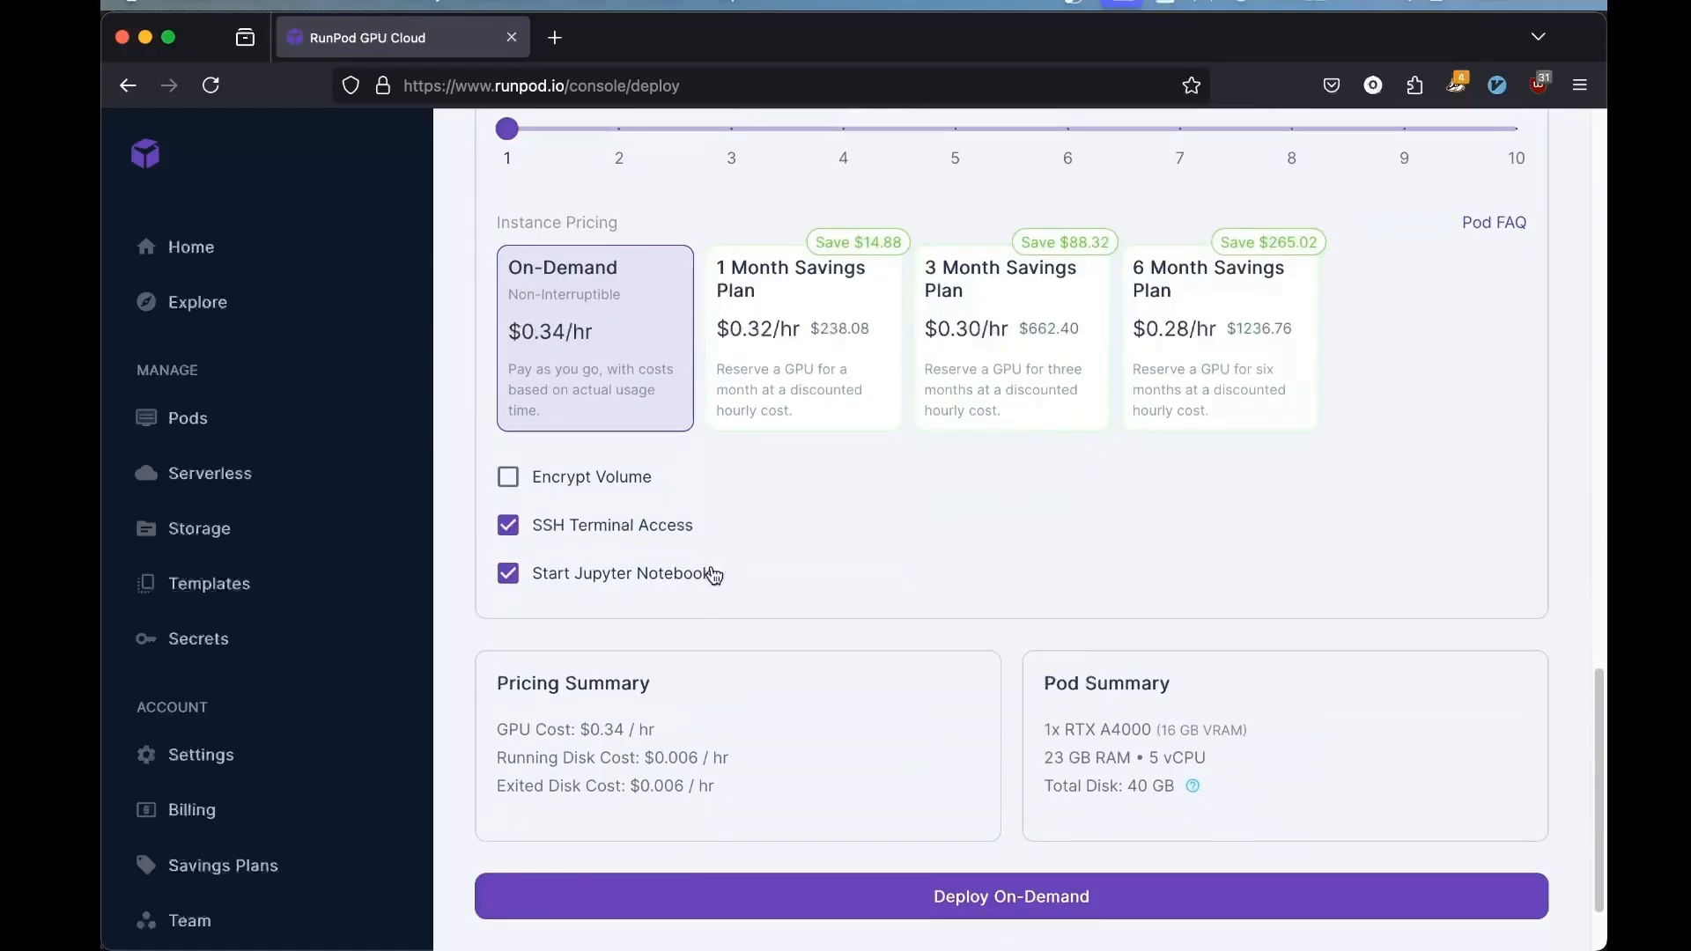
scroll("down", 3)
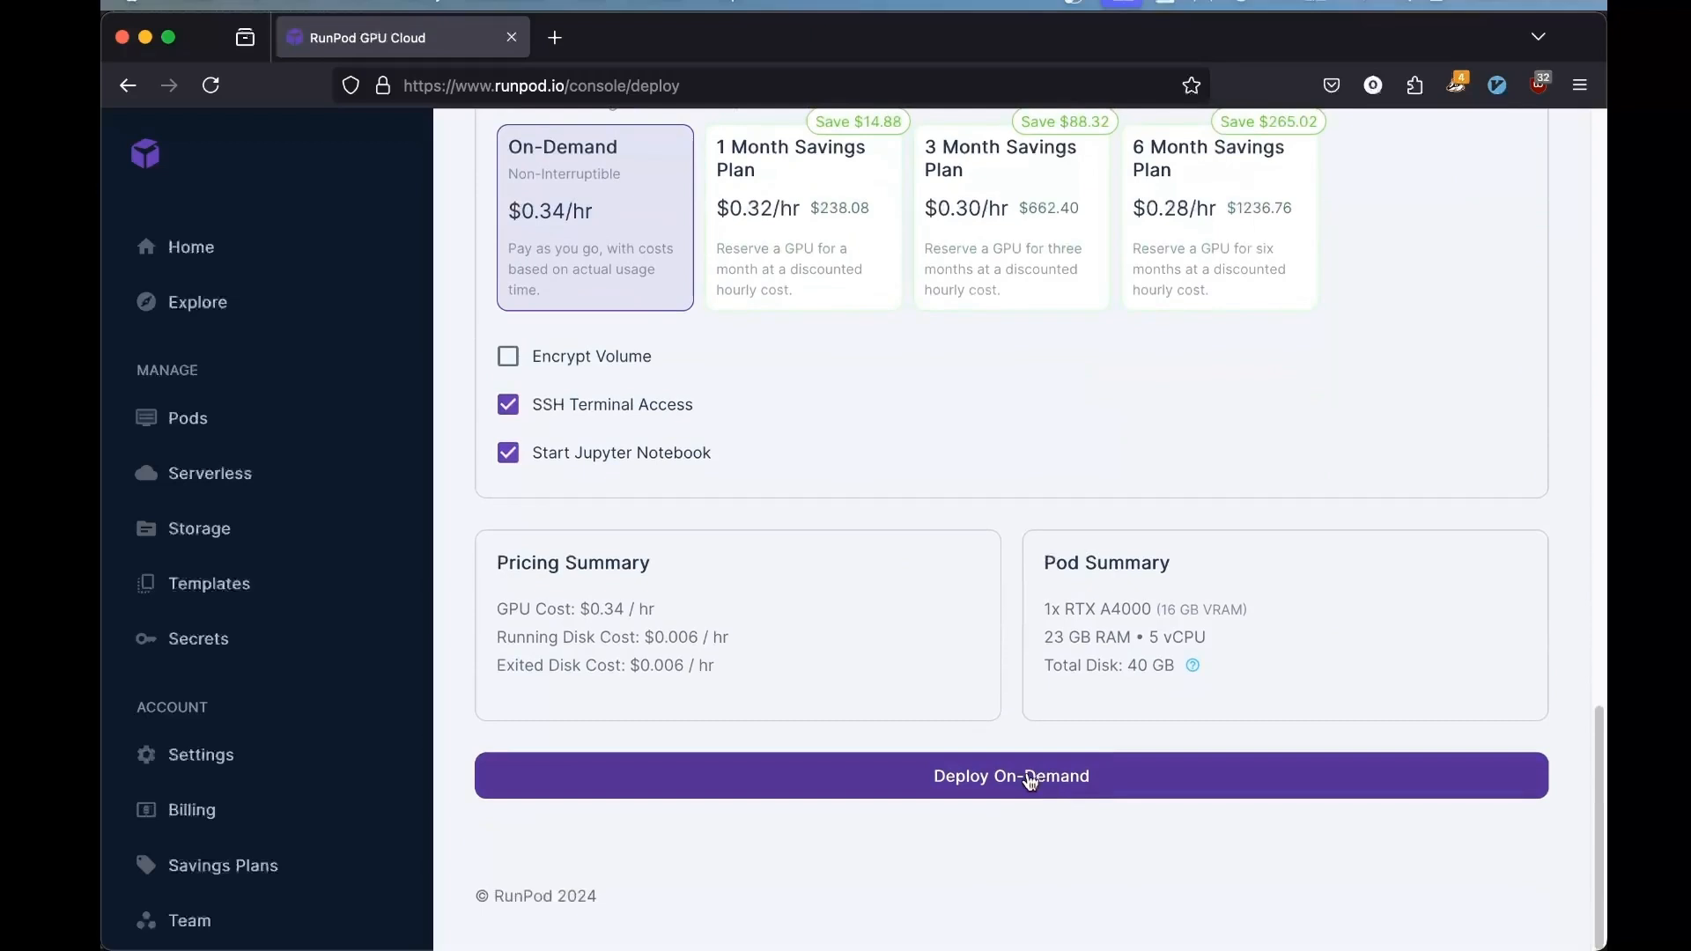
left_click(1011, 775)
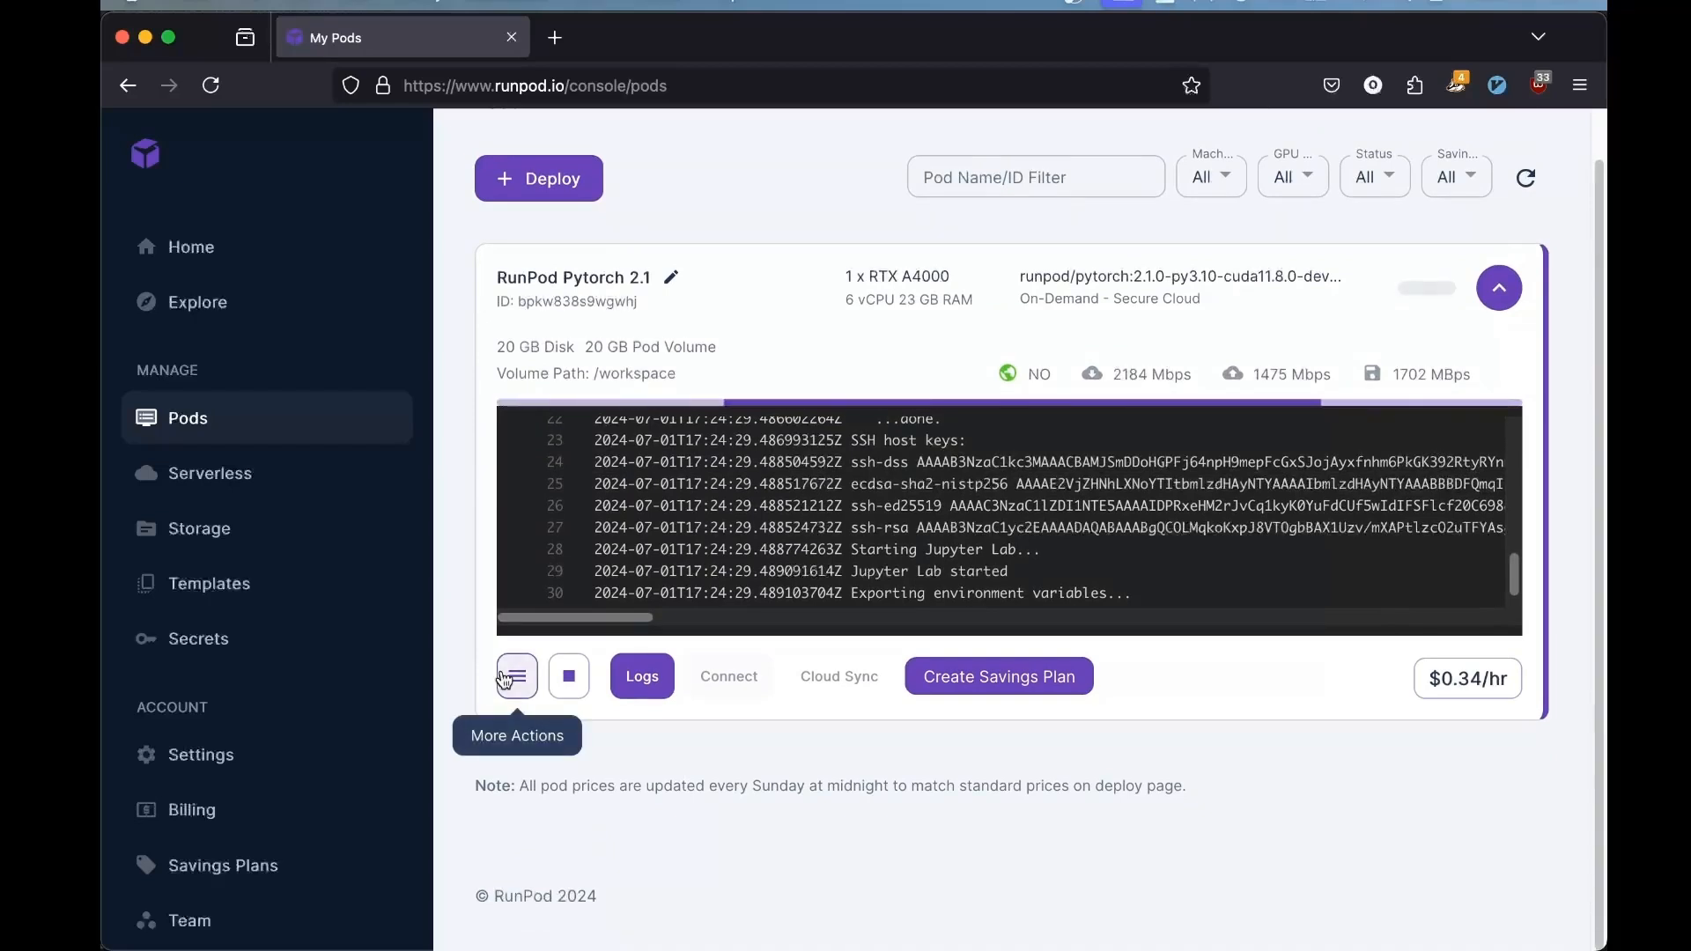
Edit the pod to expose HTTP ports 8888,7997 and save, restarting the pod
left_click(516, 676)
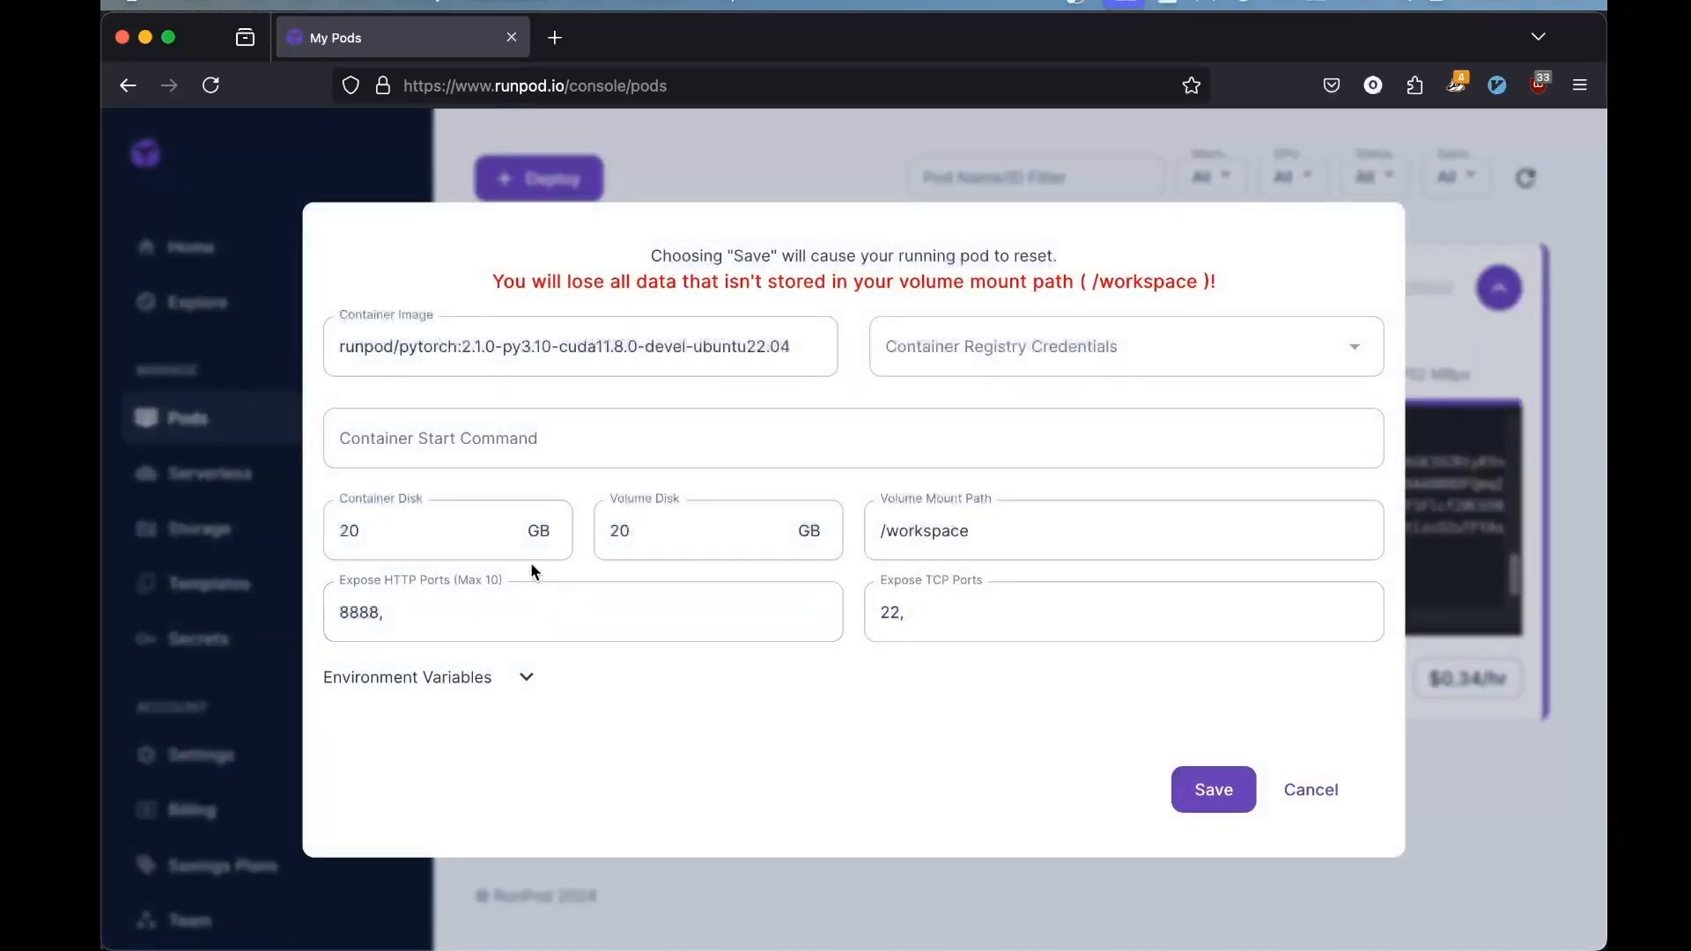
left_click(583, 611)
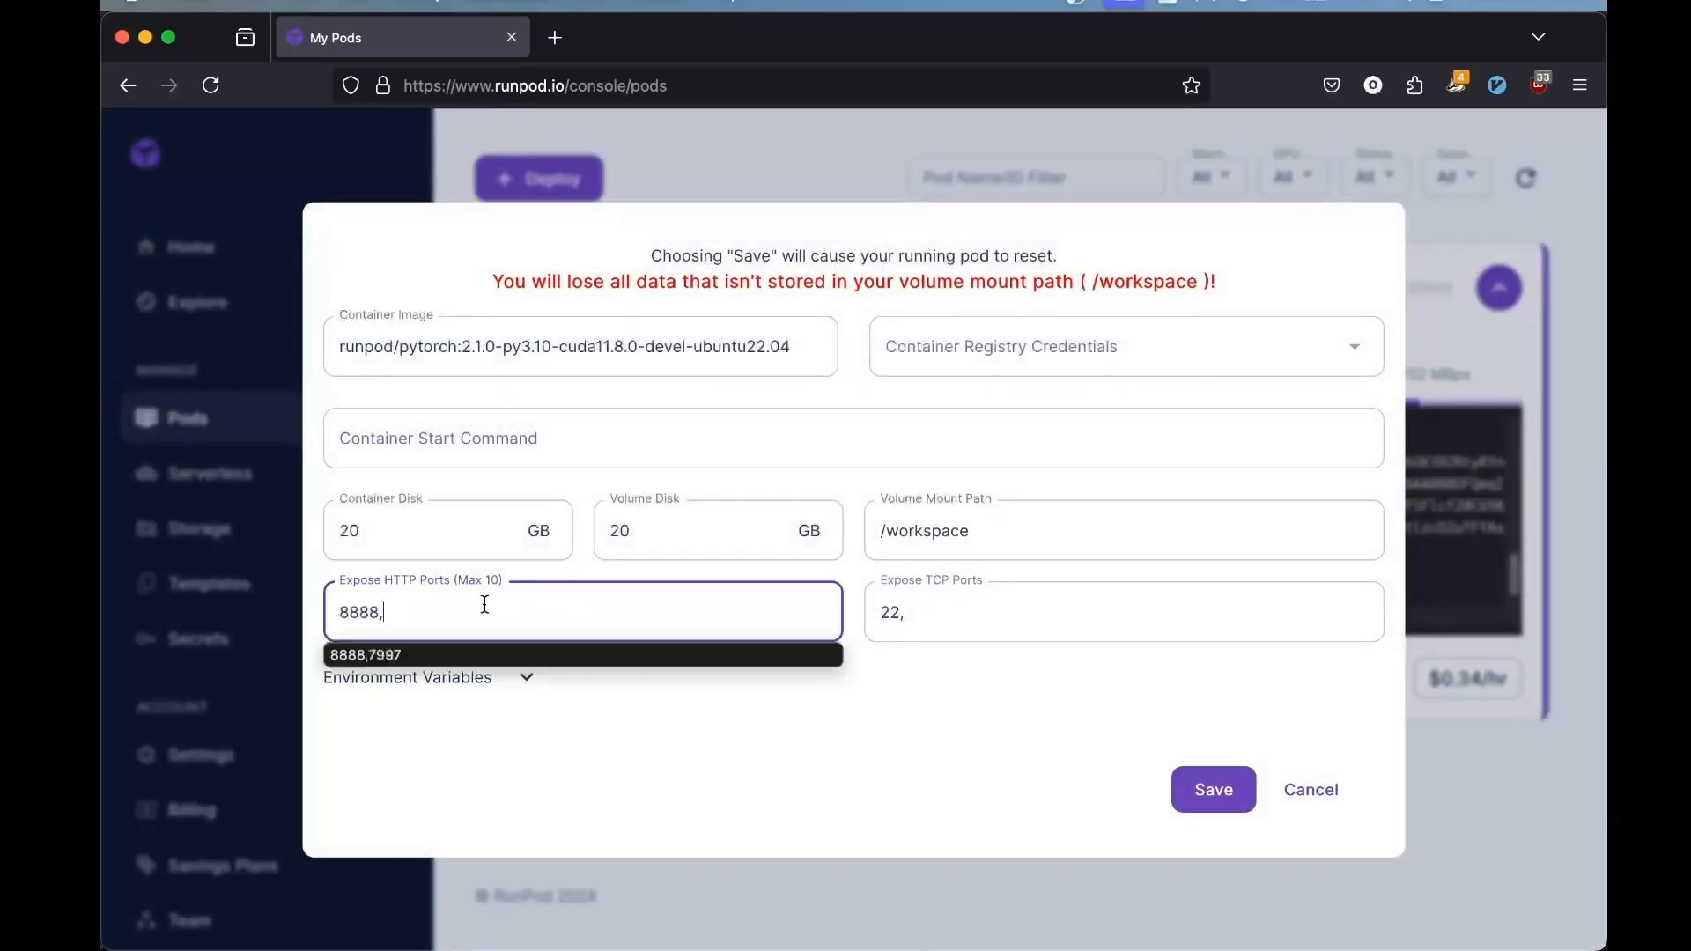
left_click(365, 655)
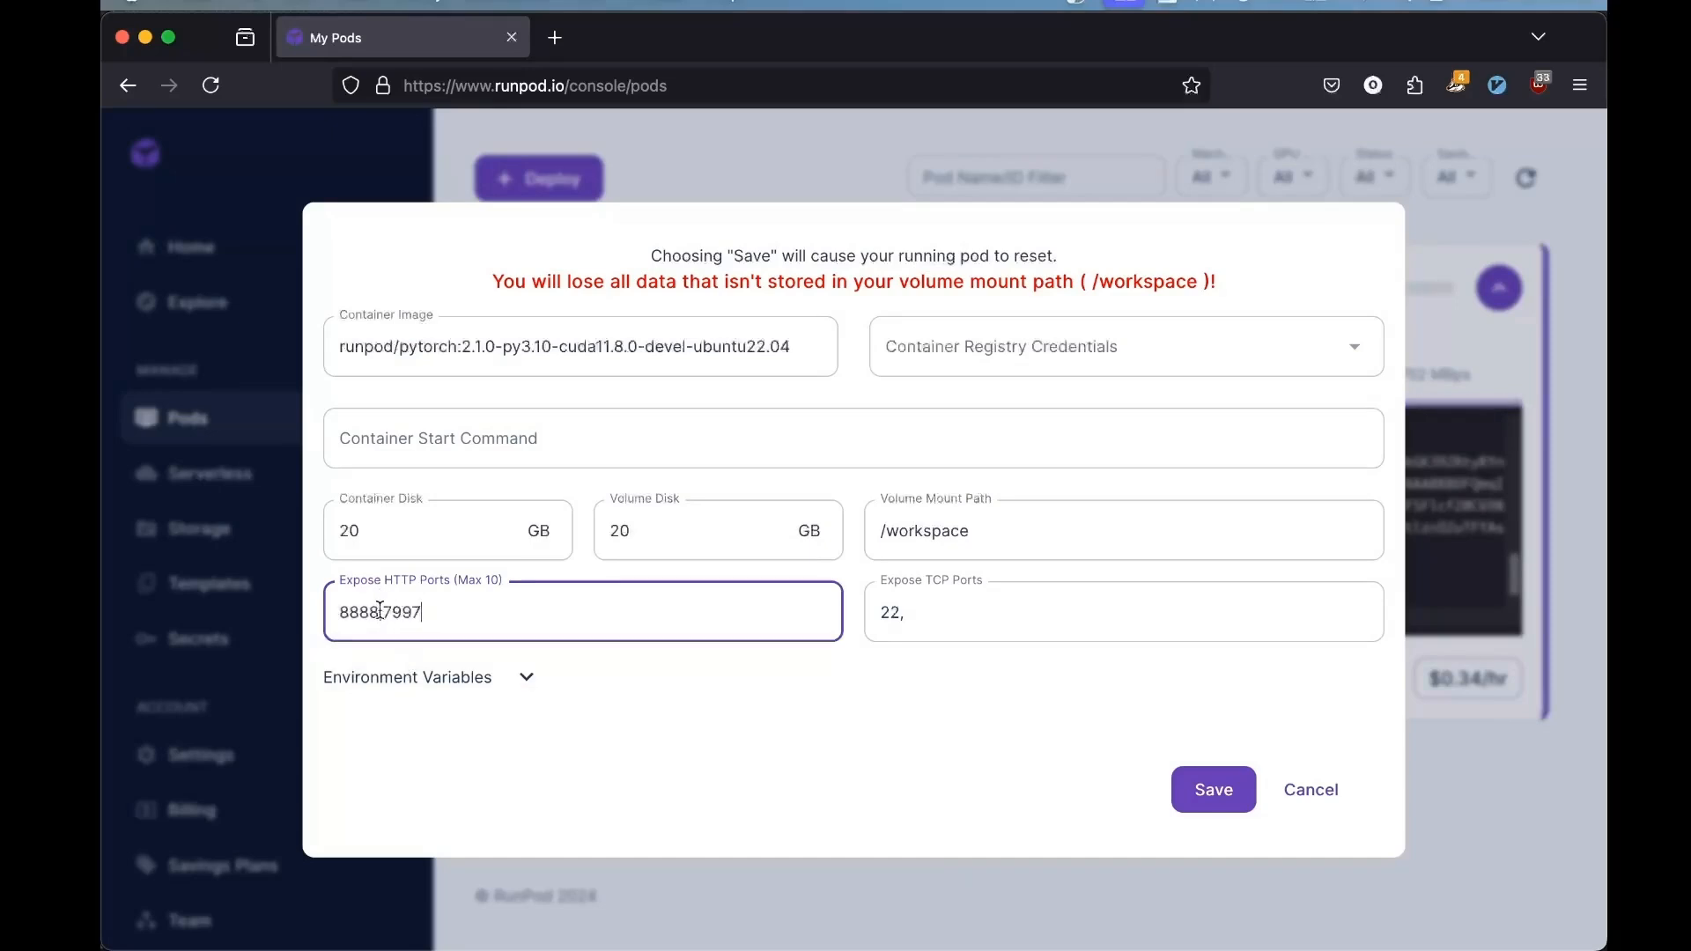
type(",")
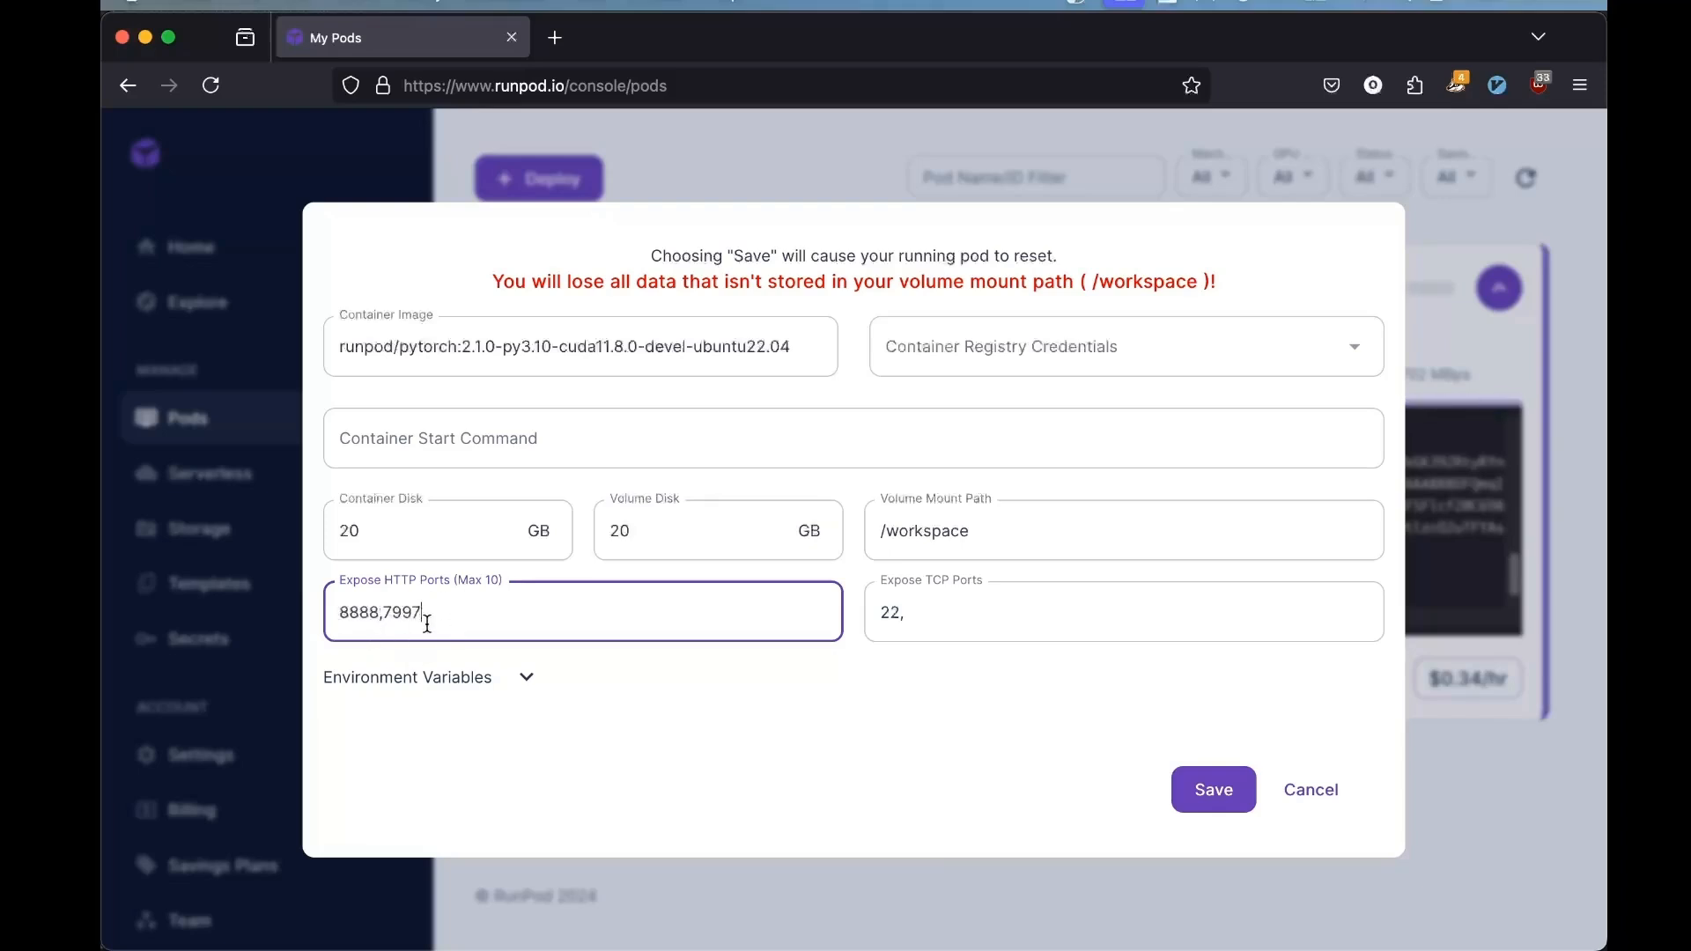
left_click(1212, 789)
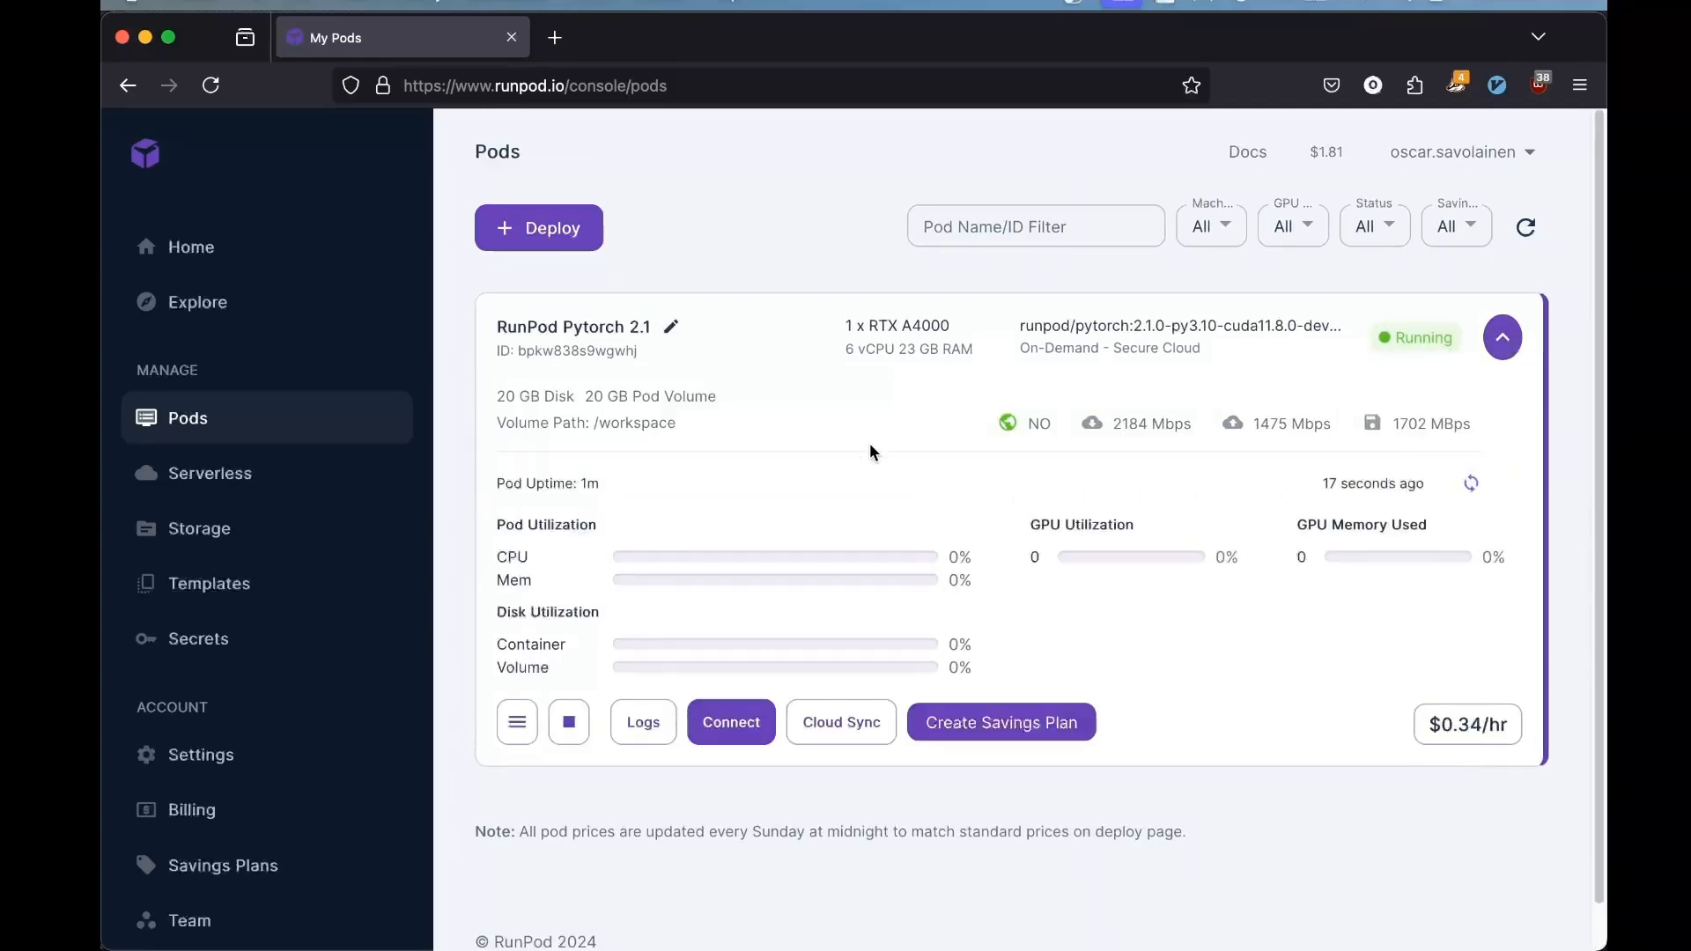
mouse_move(729, 722)
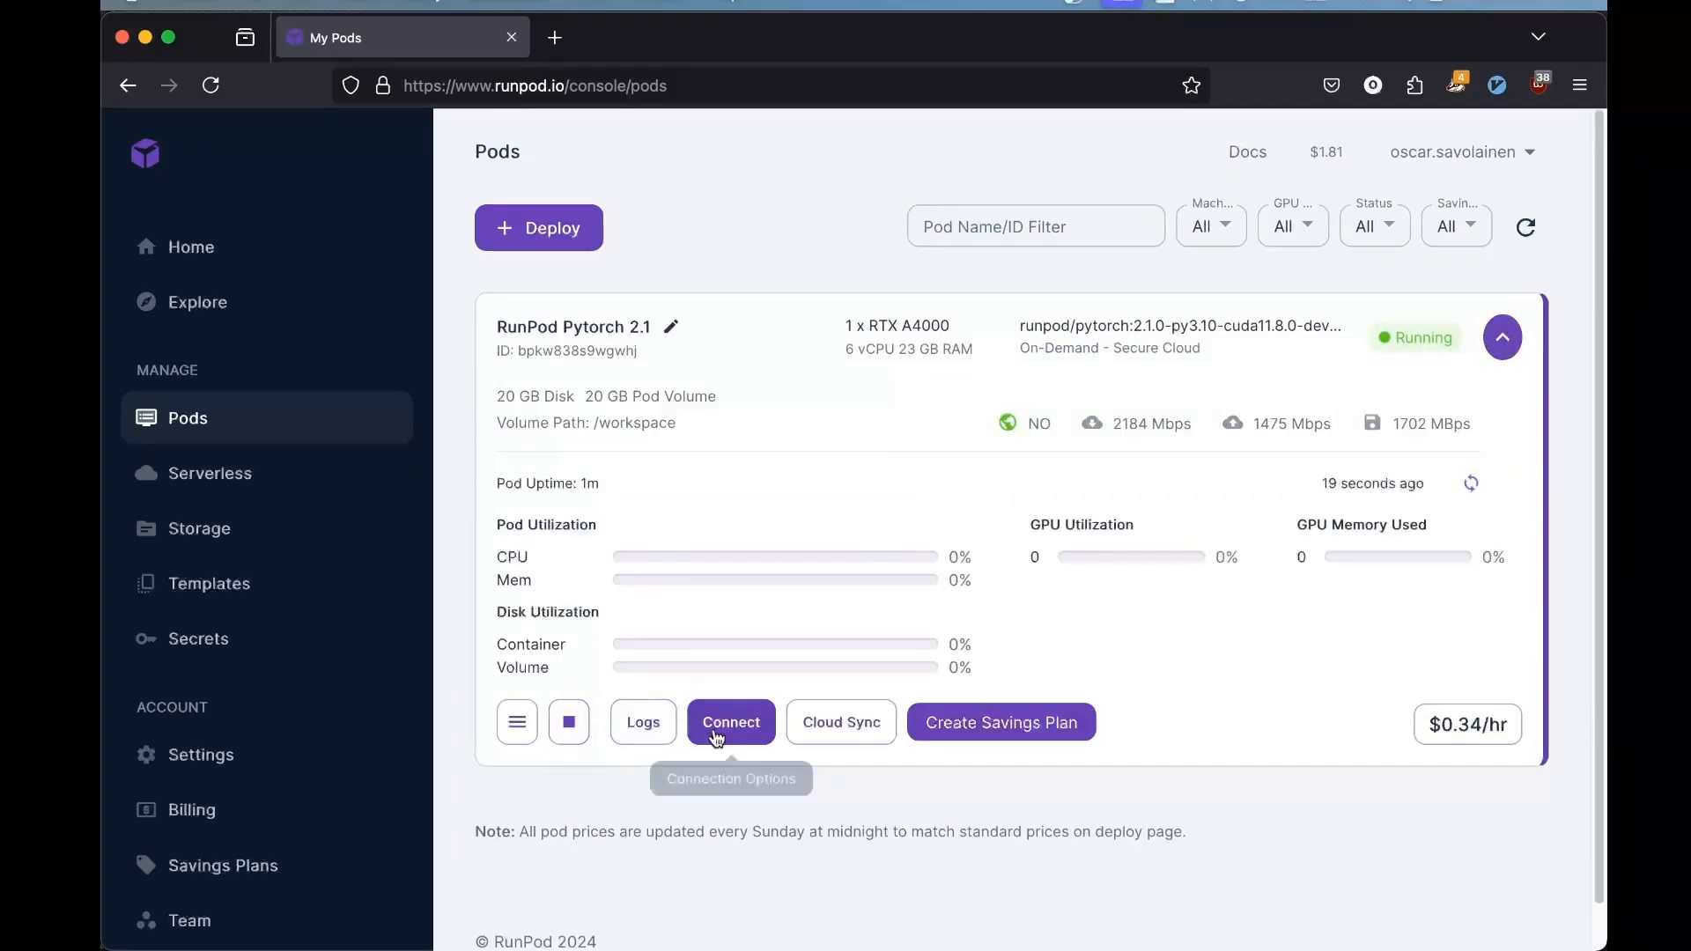
Copy the pod's Basic SSH Terminal command from its Connect options
left_click(730, 722)
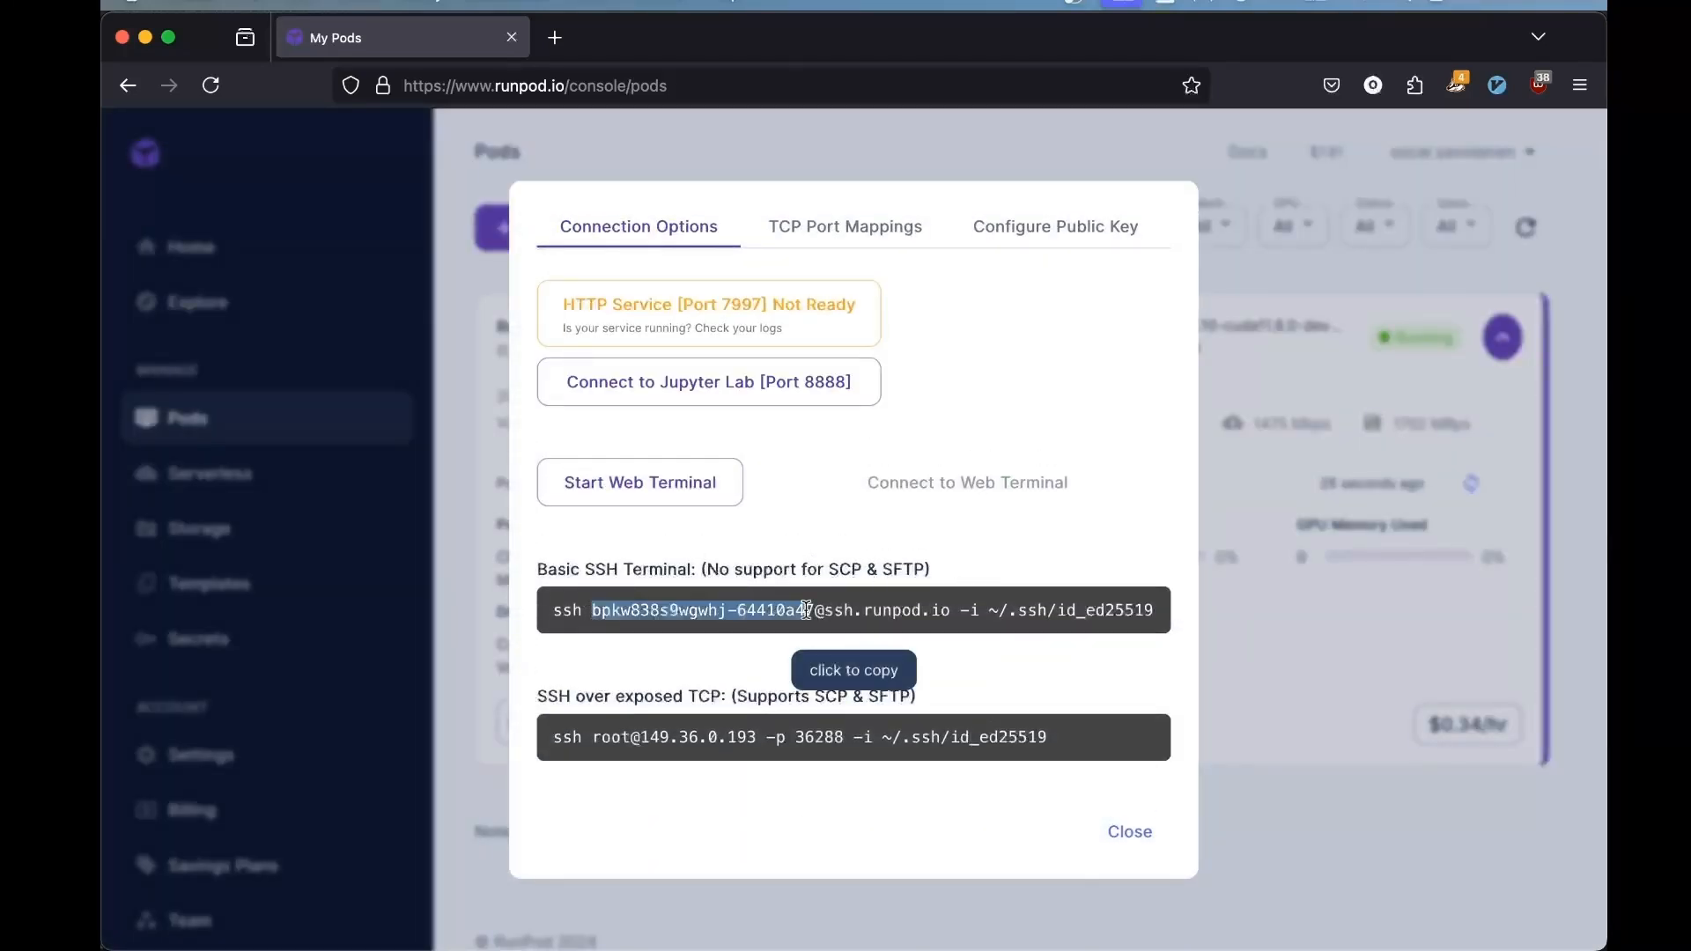
left_click(853, 609)
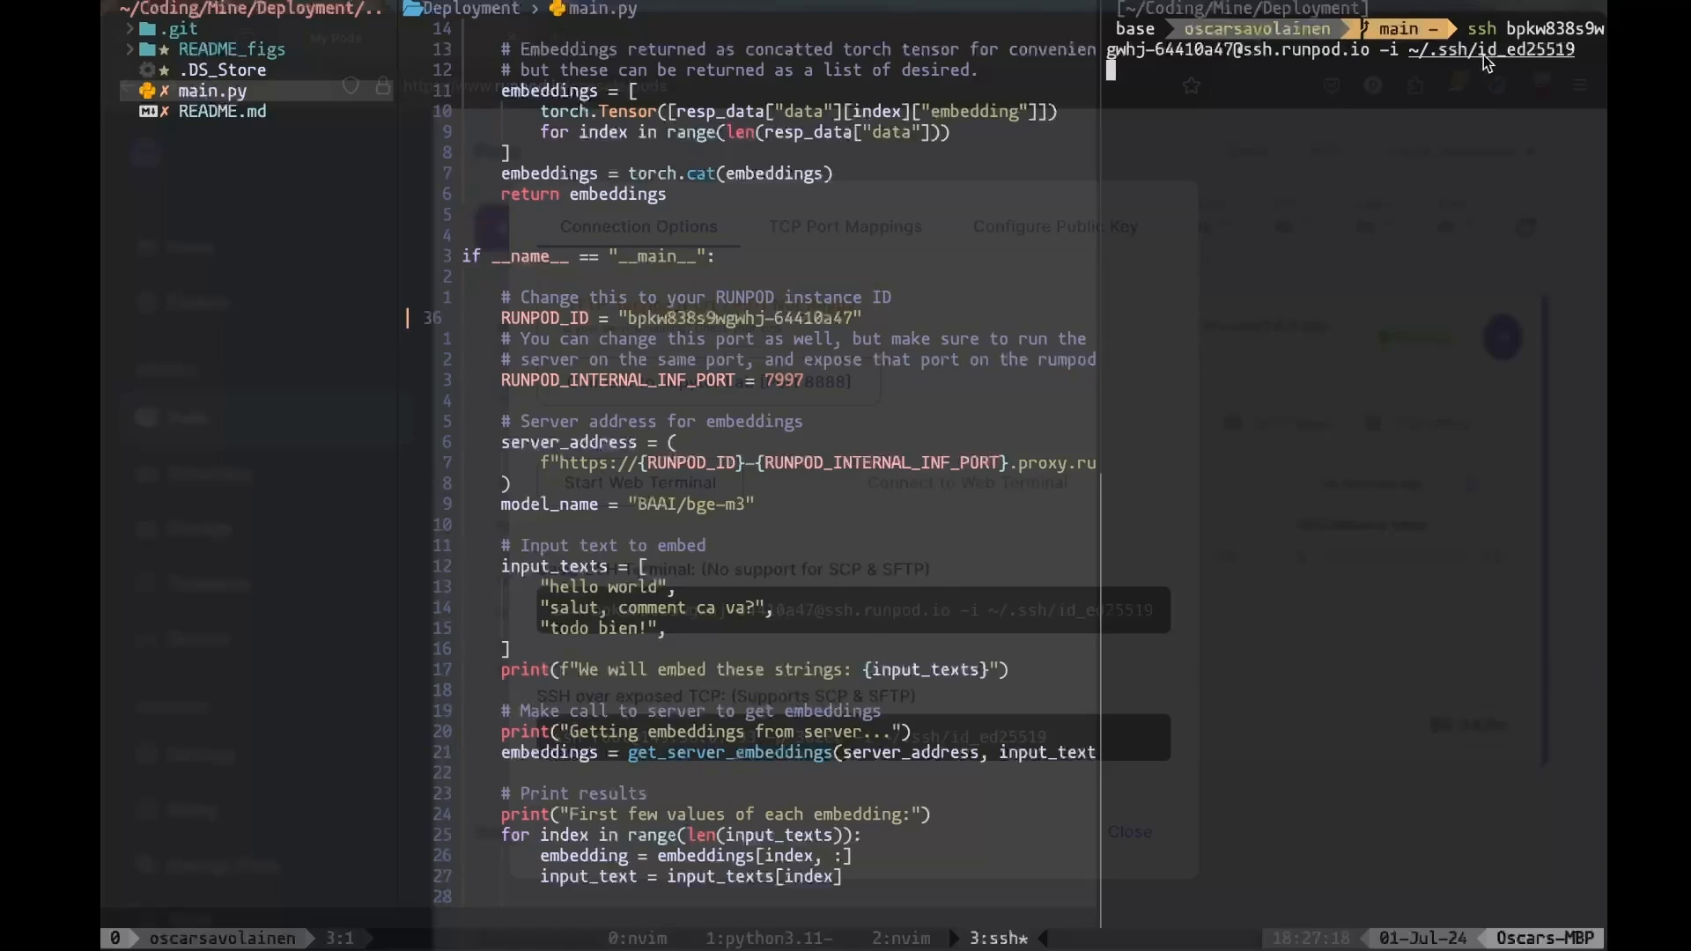
mouse_move(1256, 304)
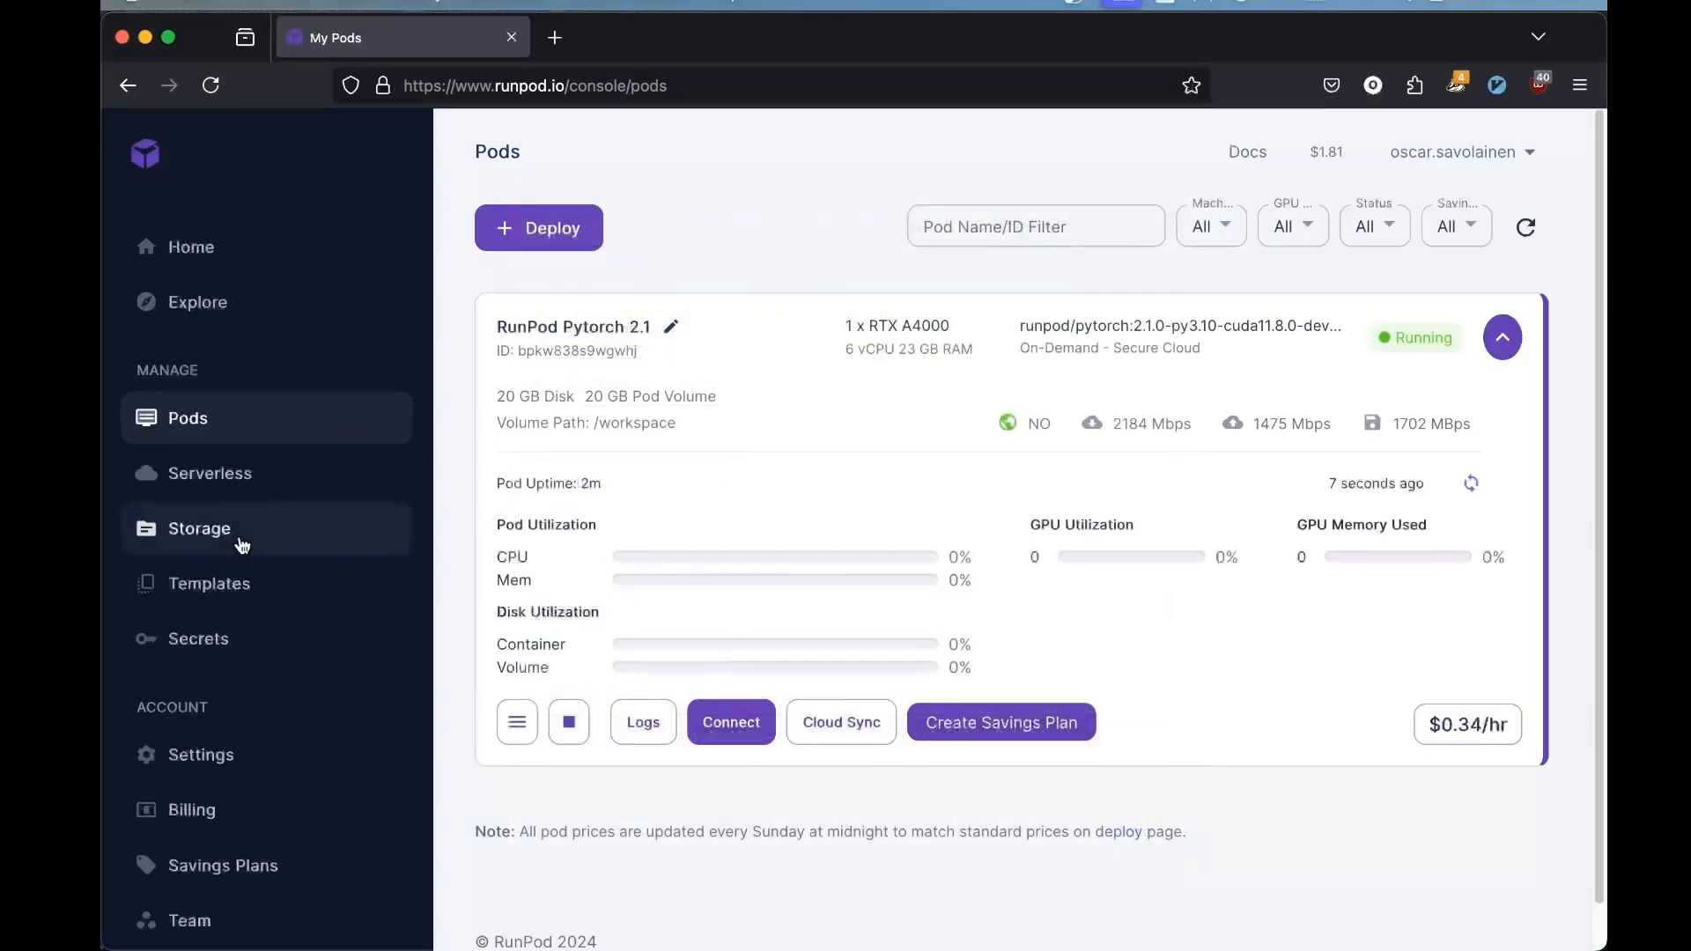
Review the account Secrets, then reveal the API Keys list in Settings showing one read-and-write key
left_click(199, 638)
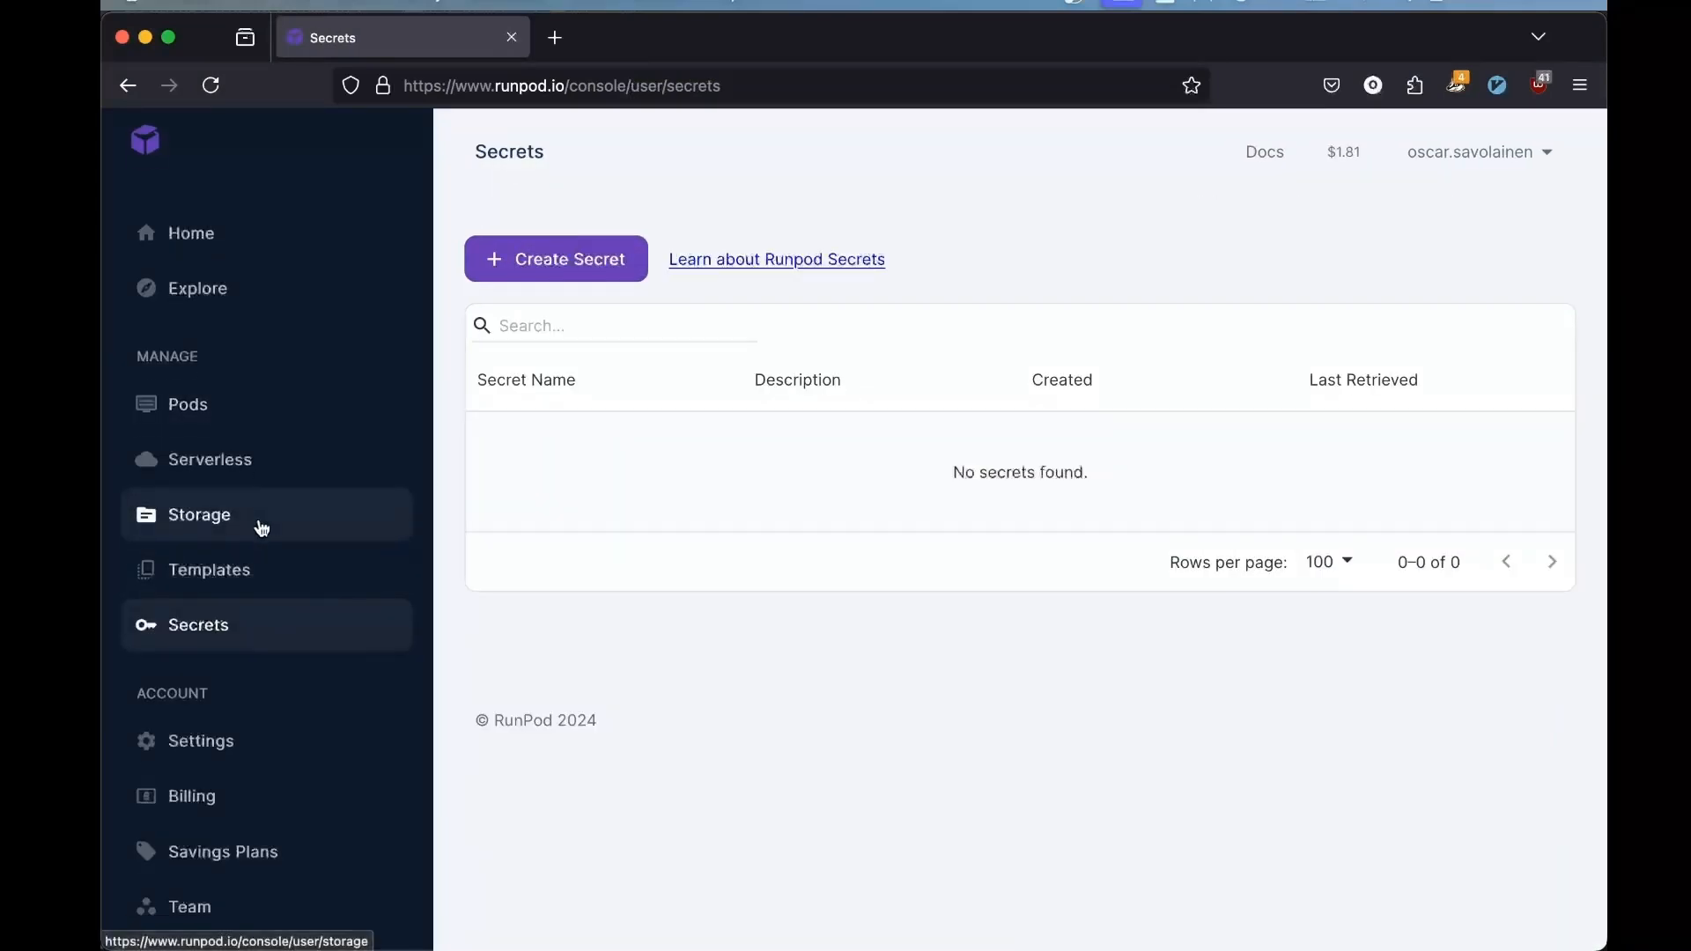
scroll("down", 3)
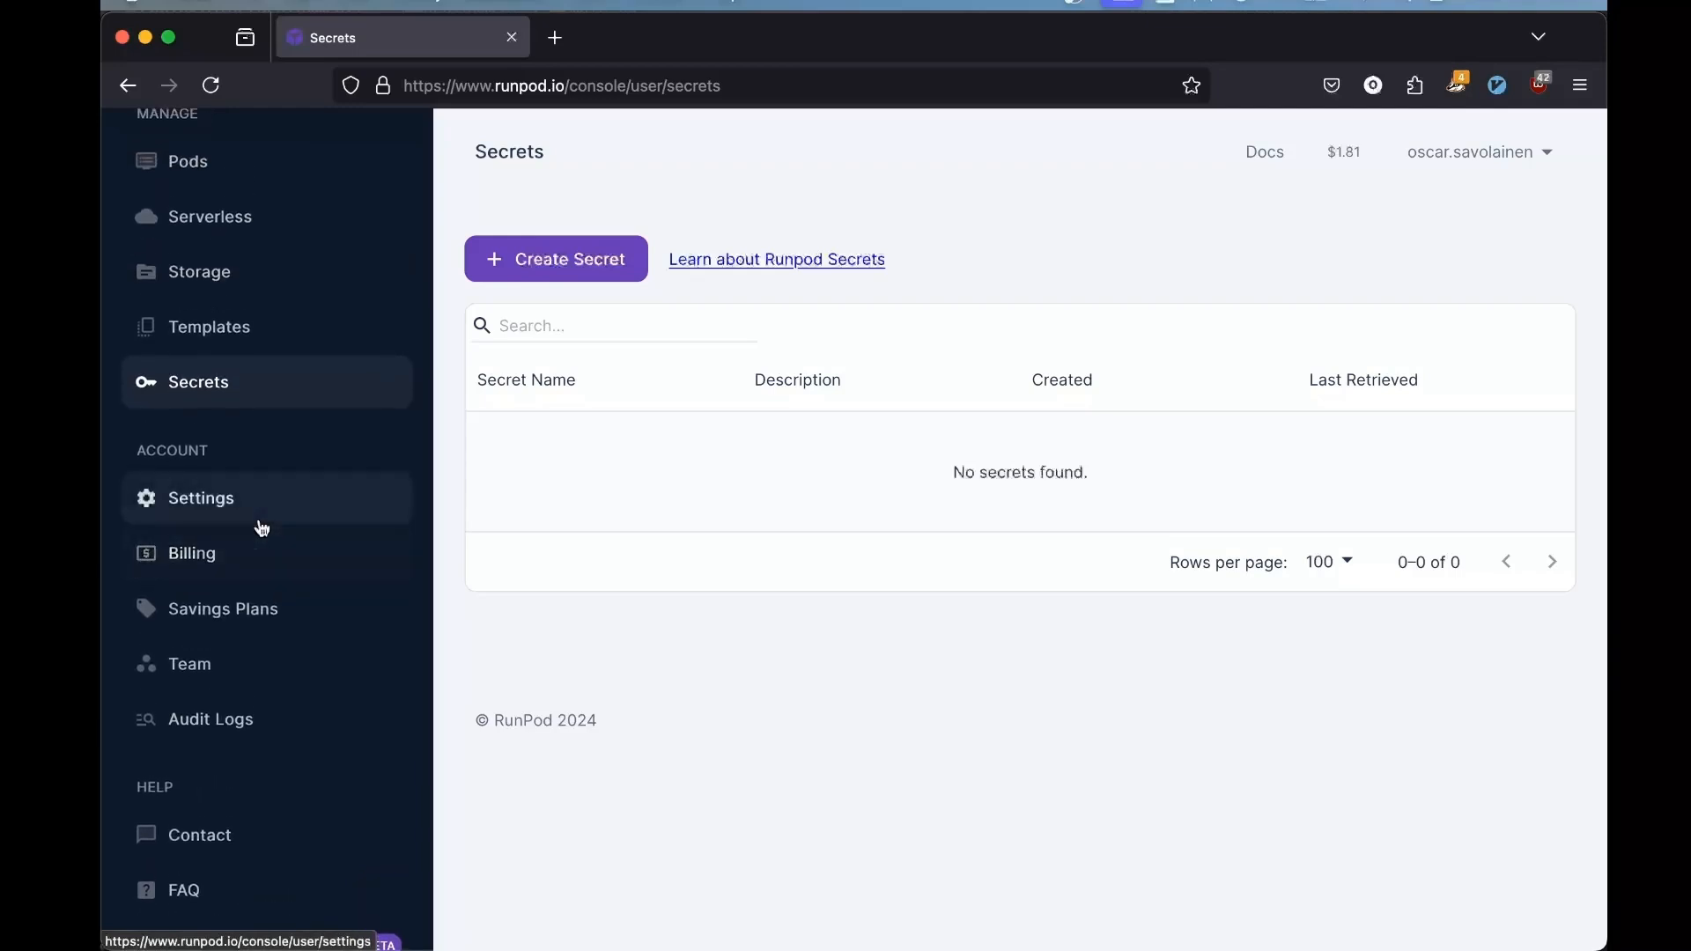
scroll("up", 3)
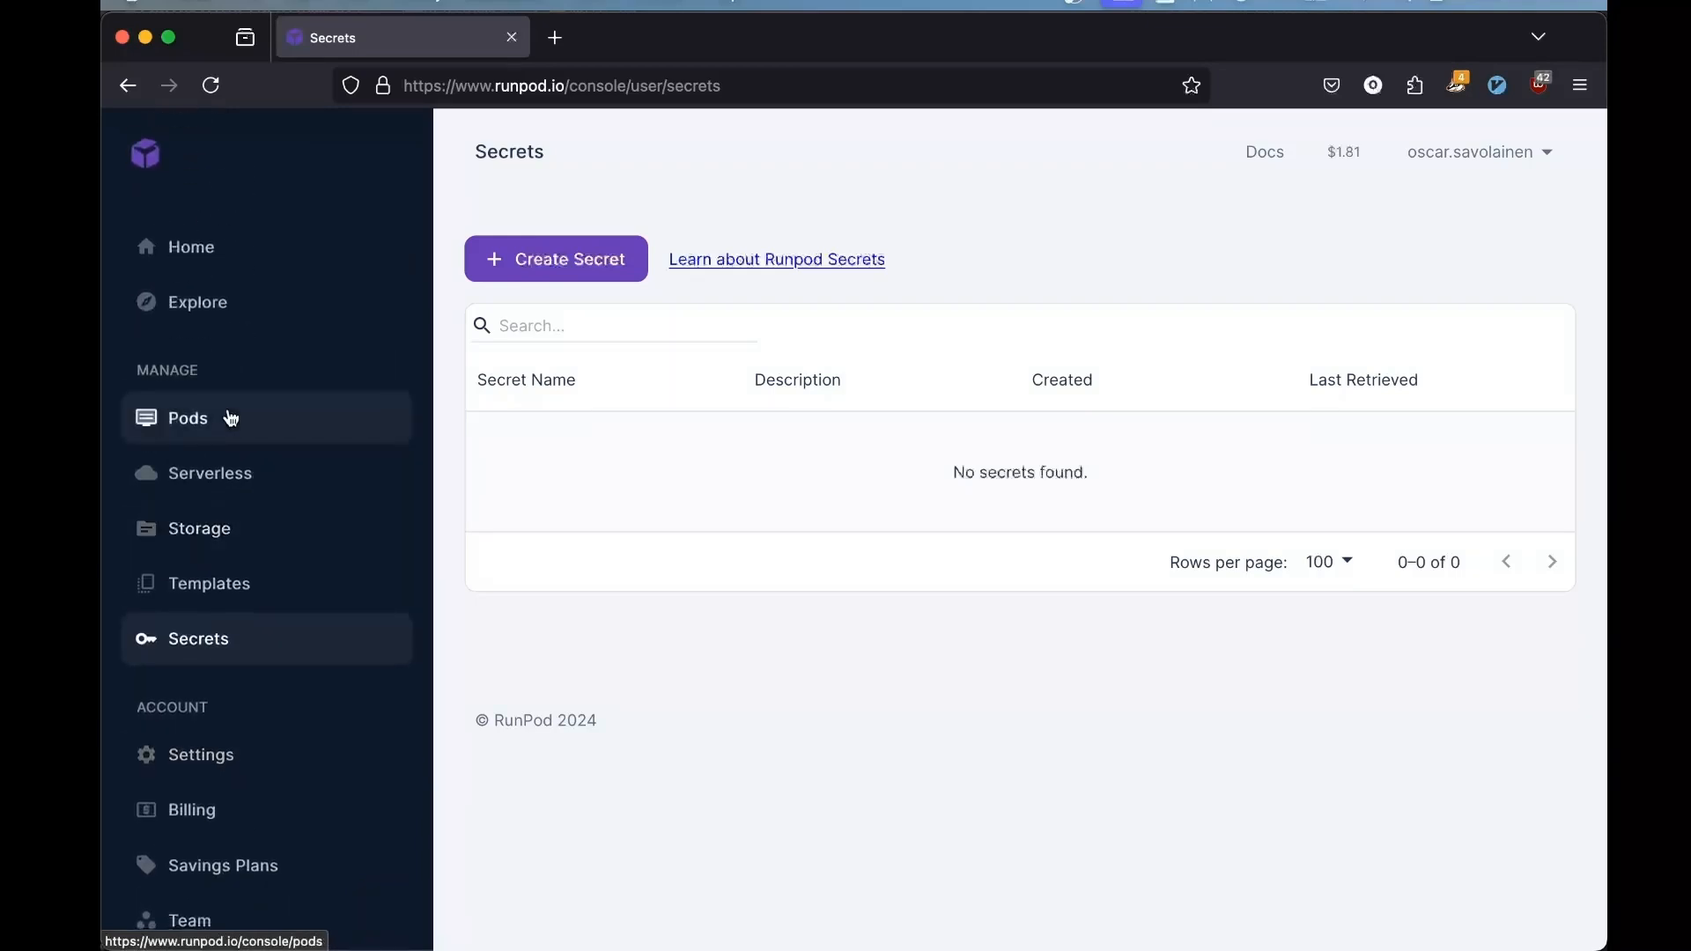
left_click(200, 754)
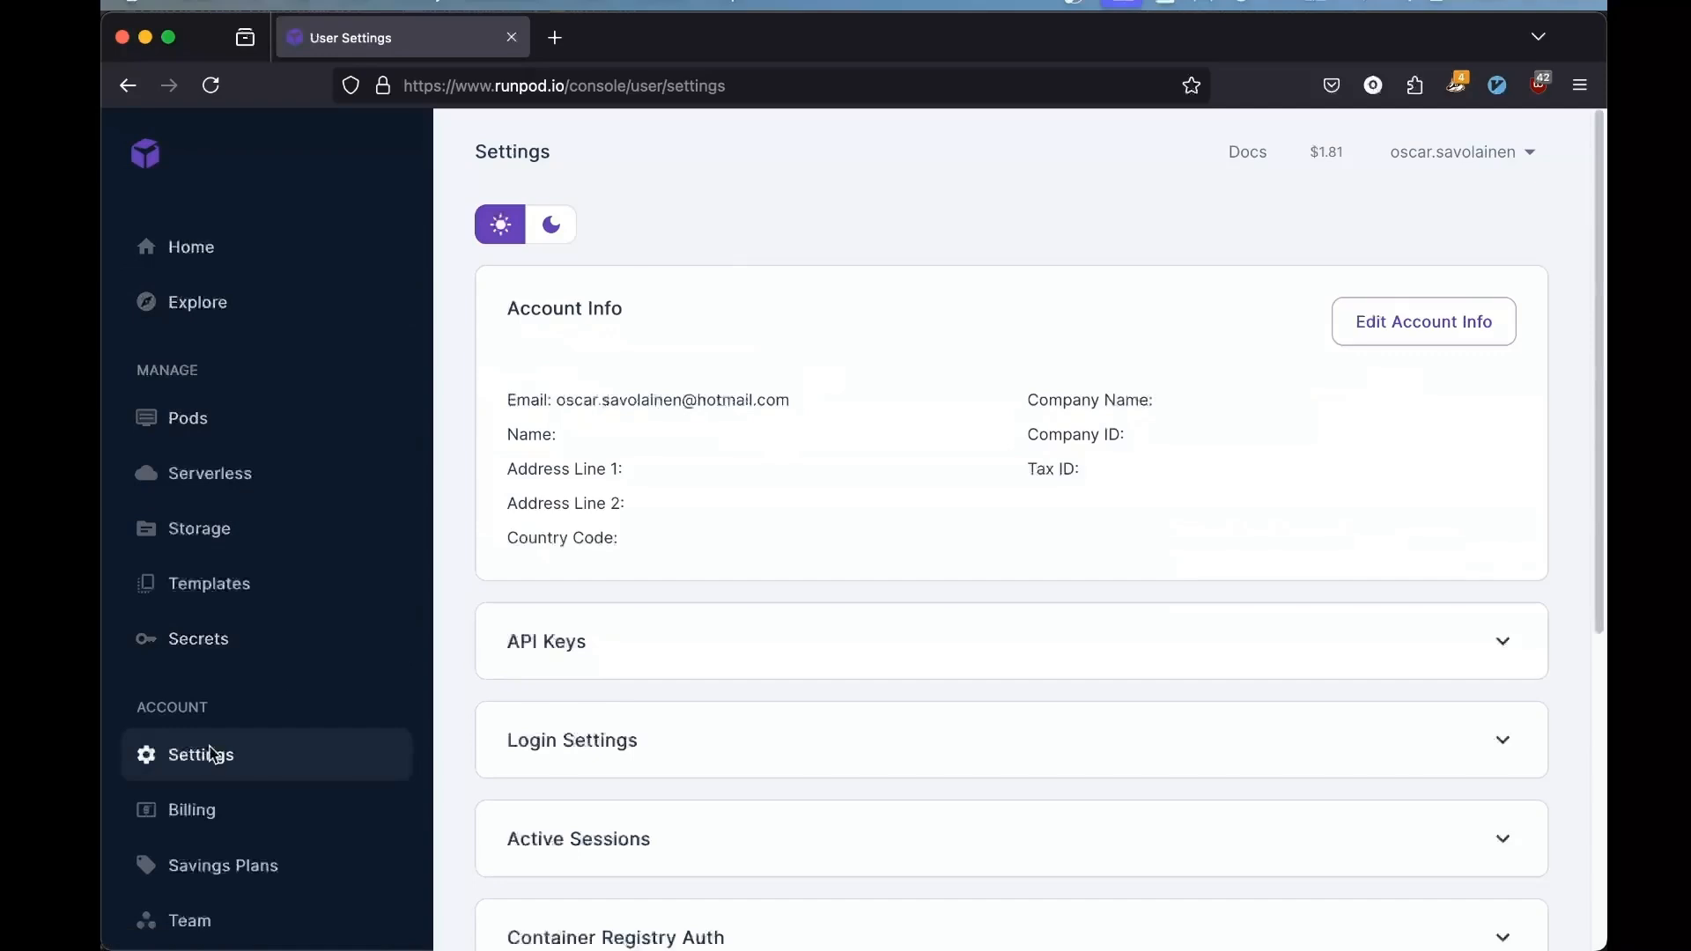
left_click(546, 641)
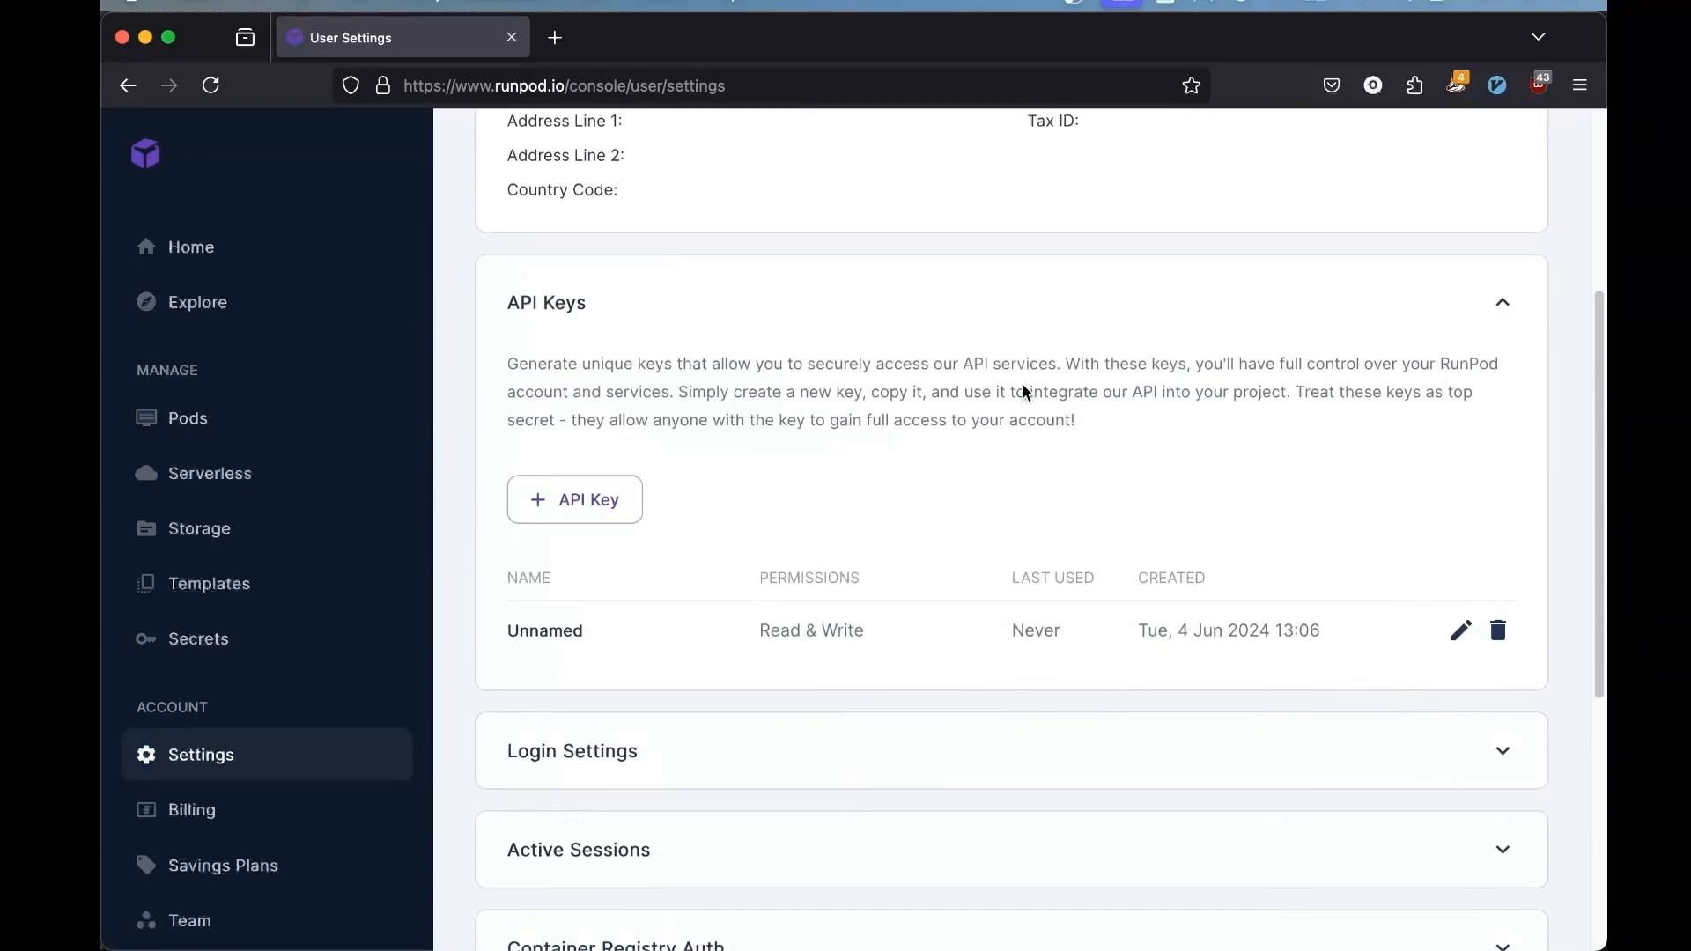
mouse_move(1044, 657)
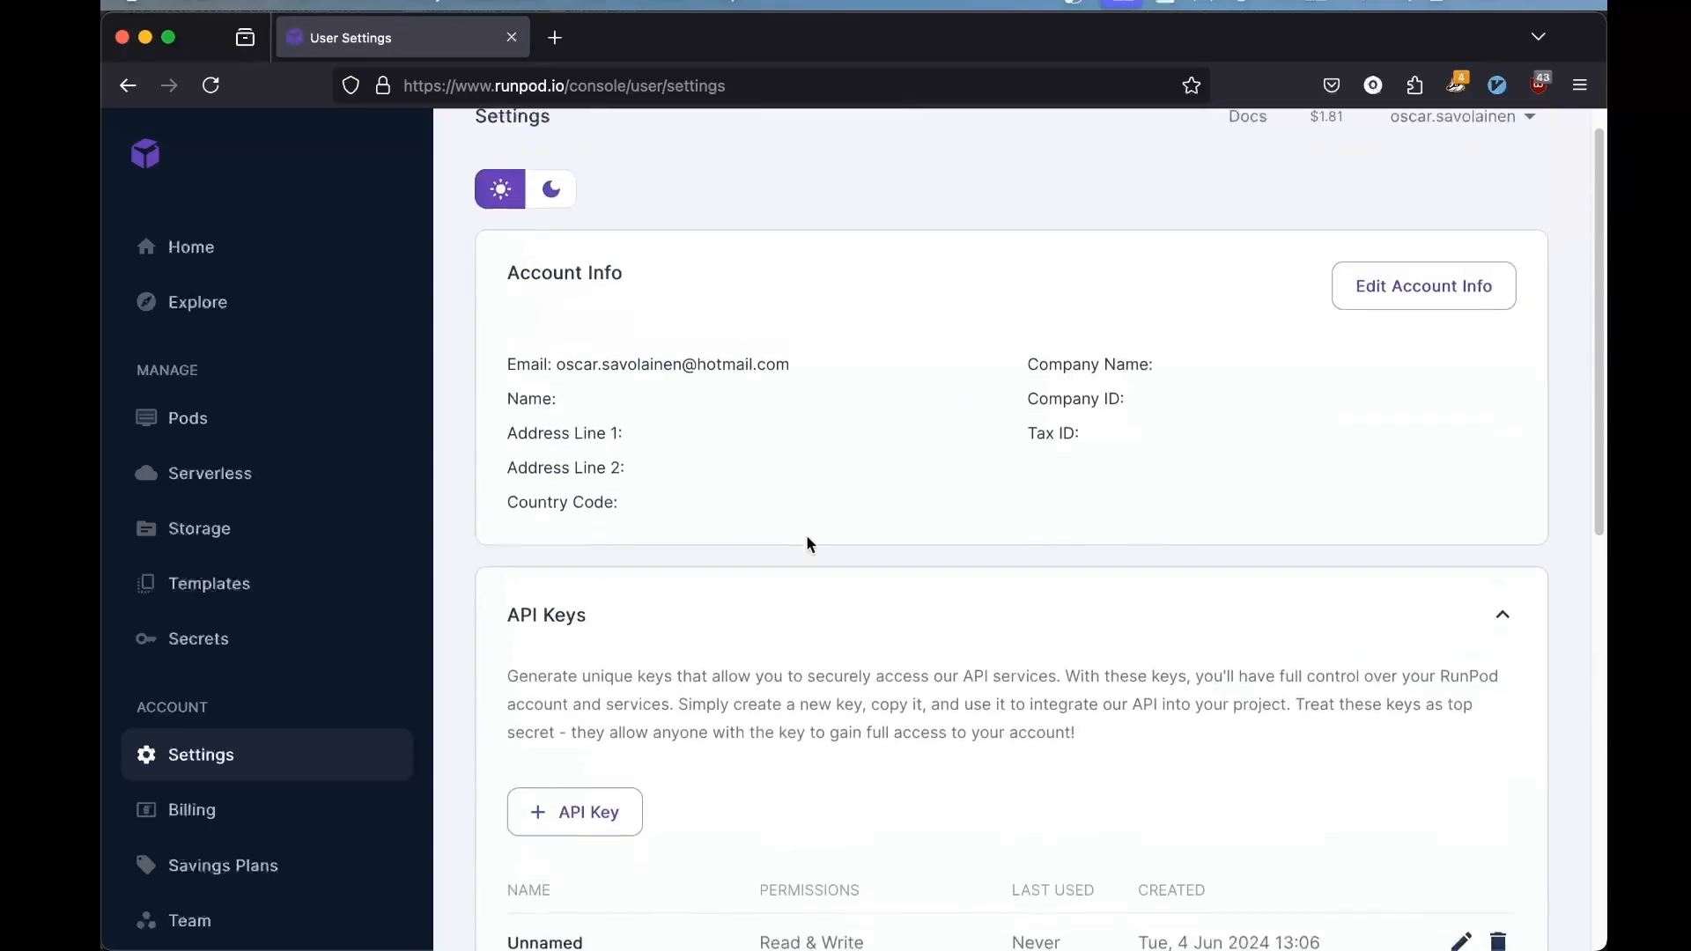
scroll("down", 3)
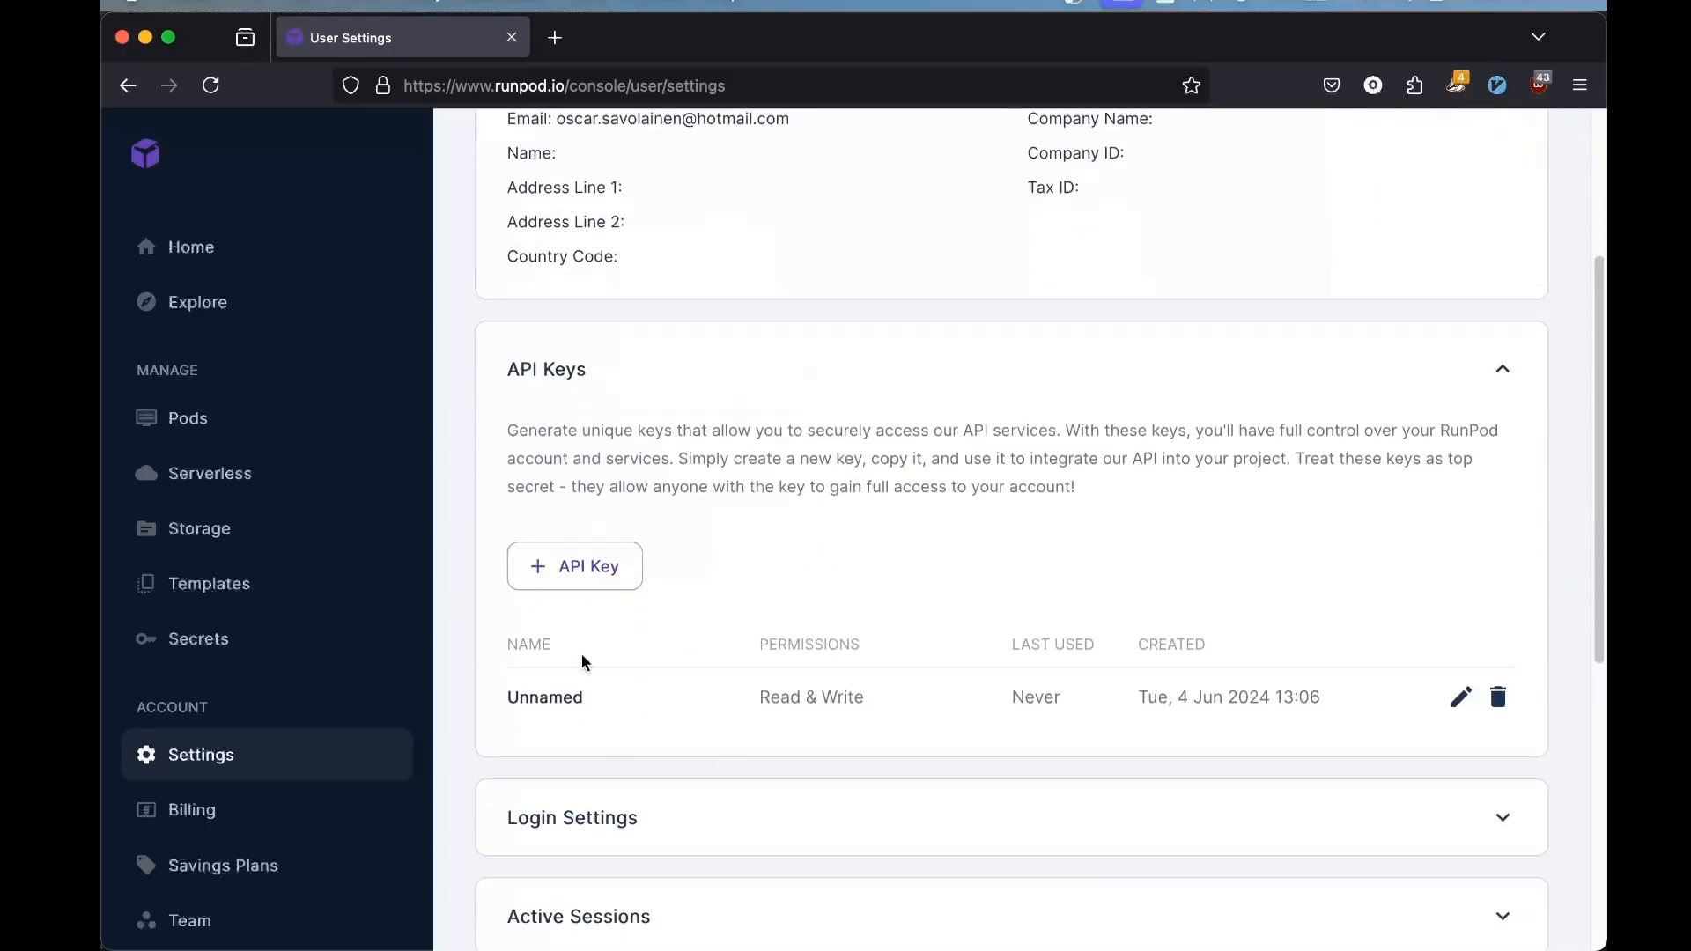
left_click(187, 419)
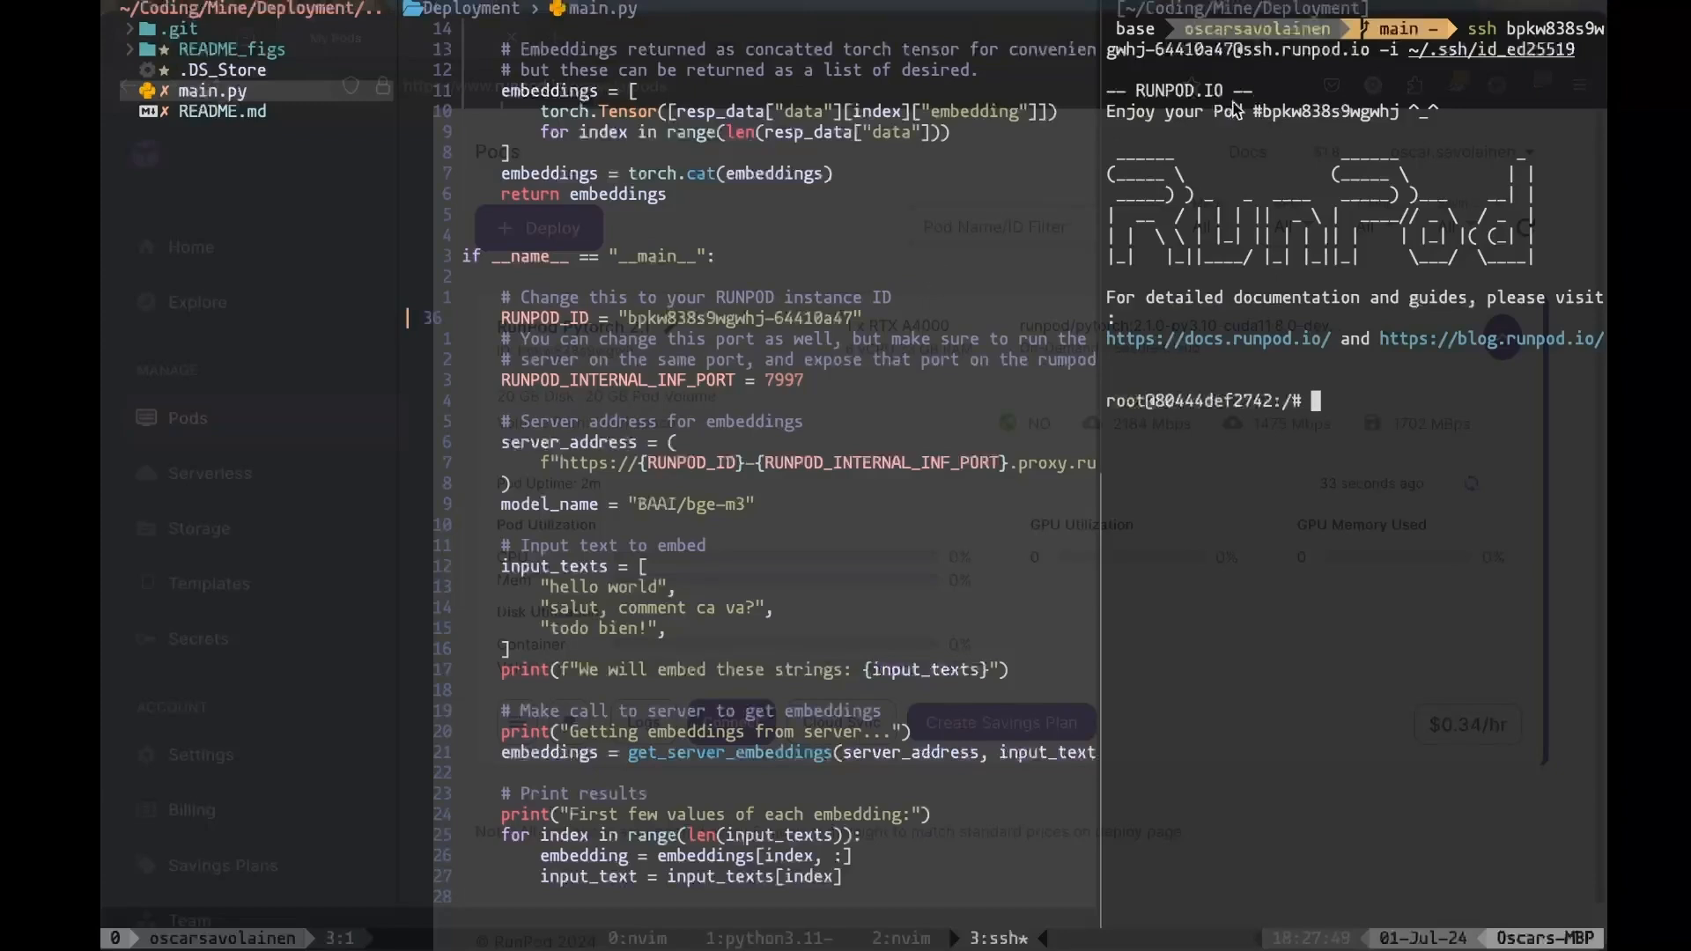
mouse_move(1351, 405)
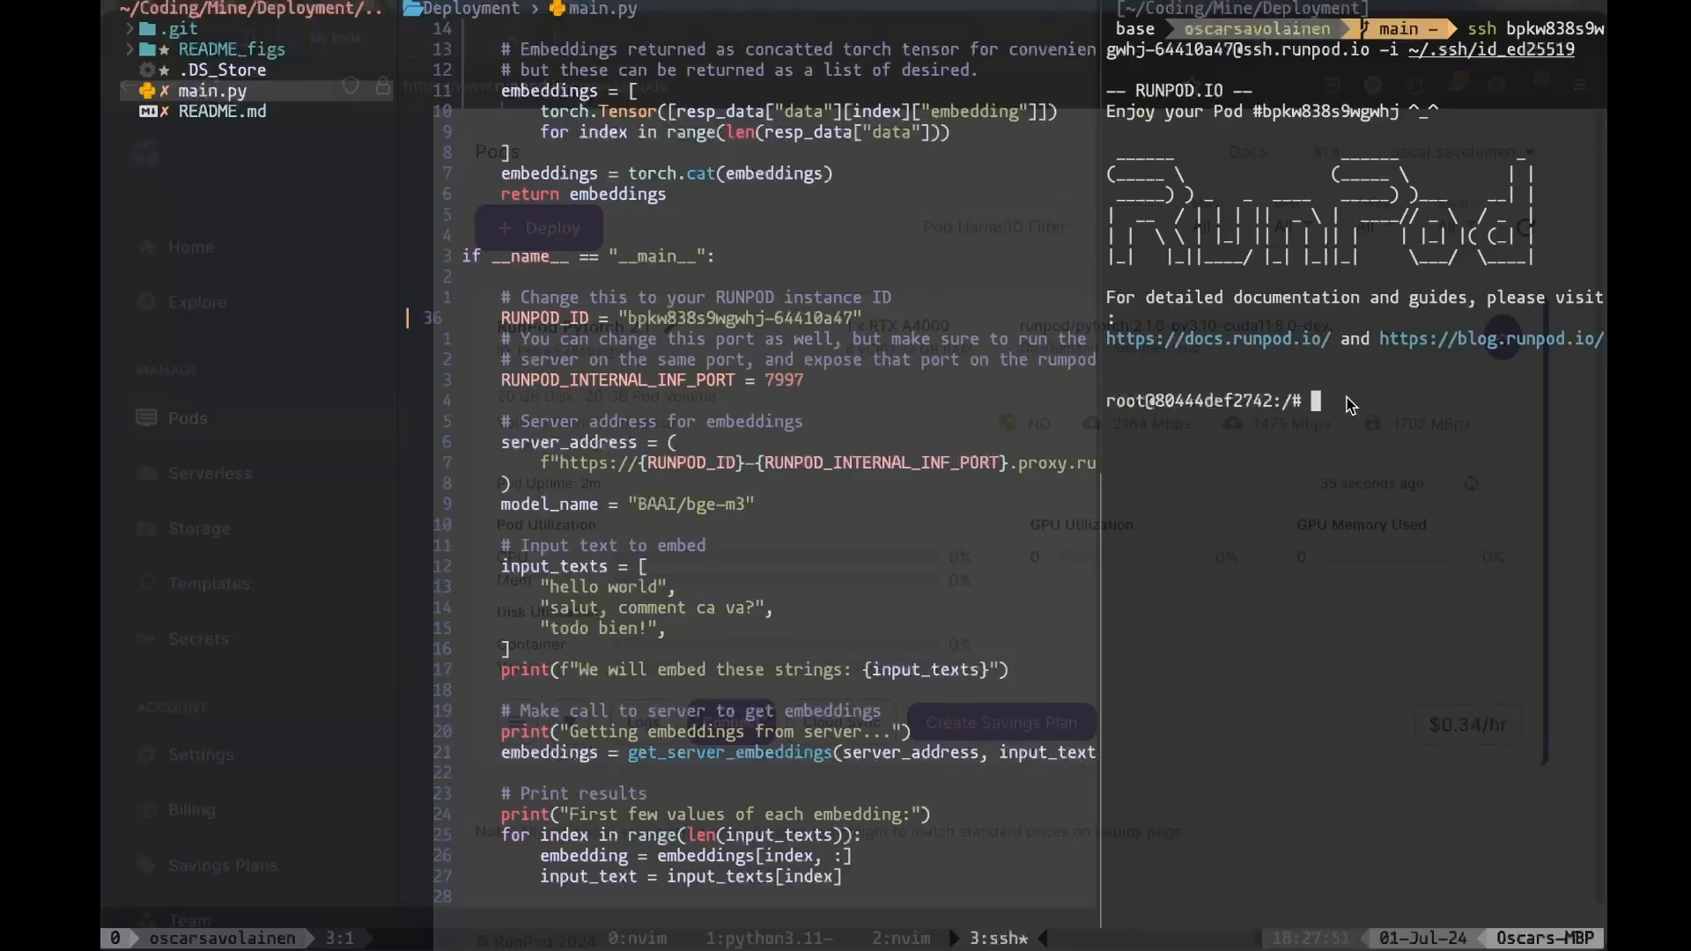
Run pip install infinity-emb[all] in the pod's SSH shell
type("pip install infinity")
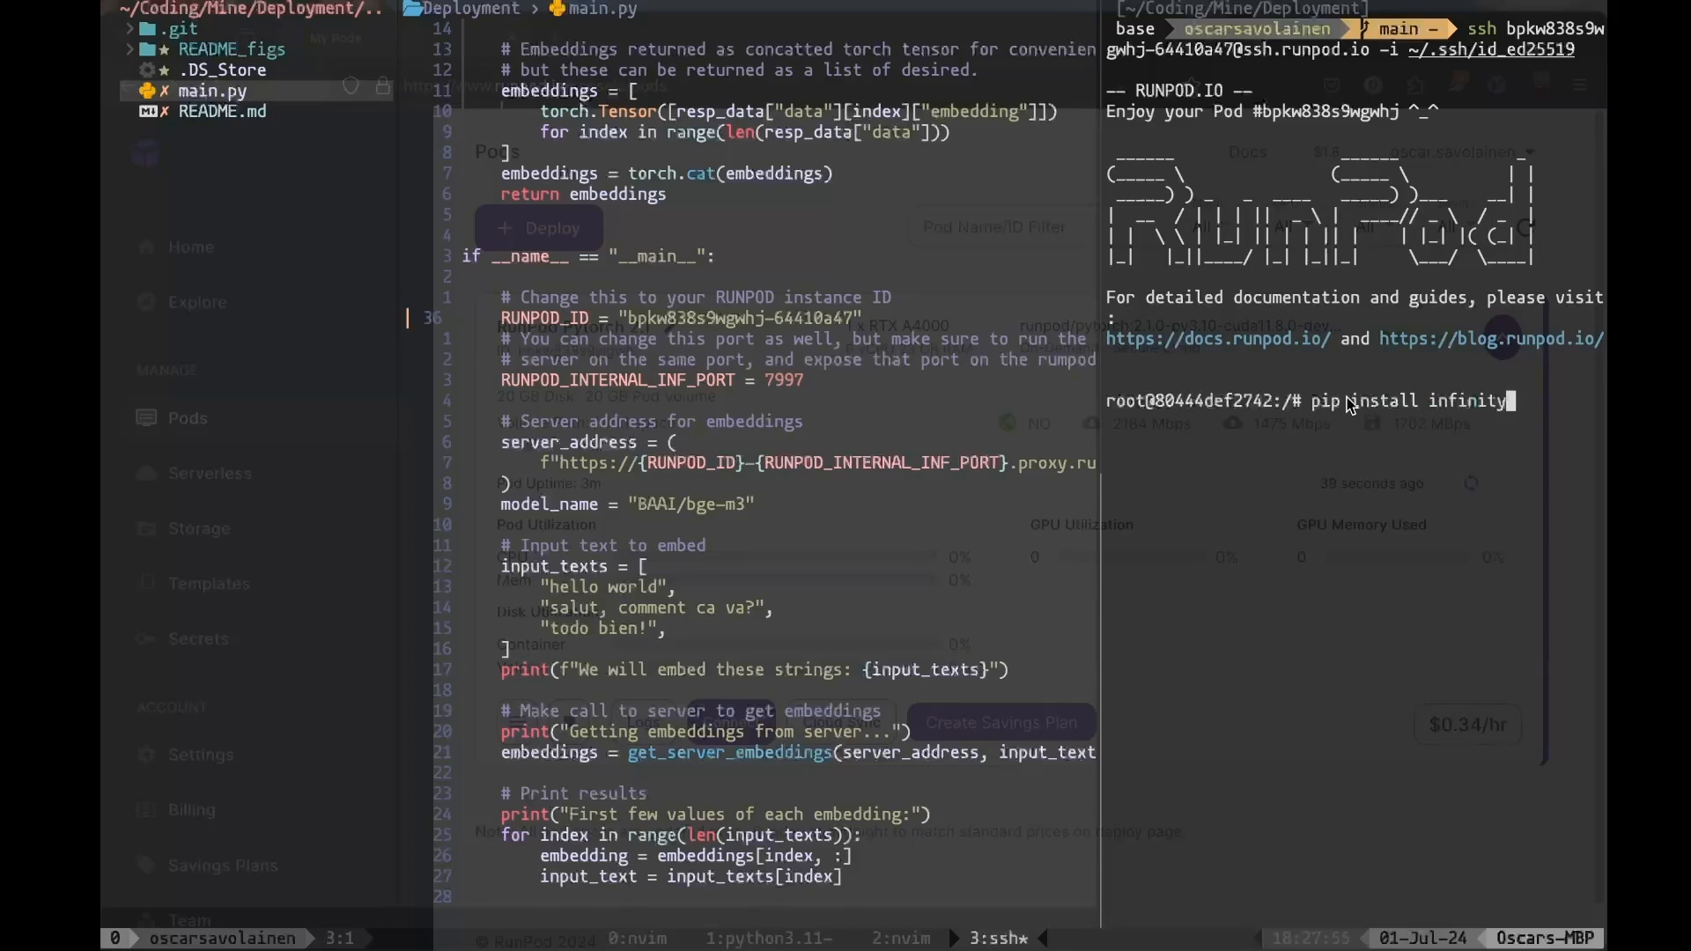
type("-emb")
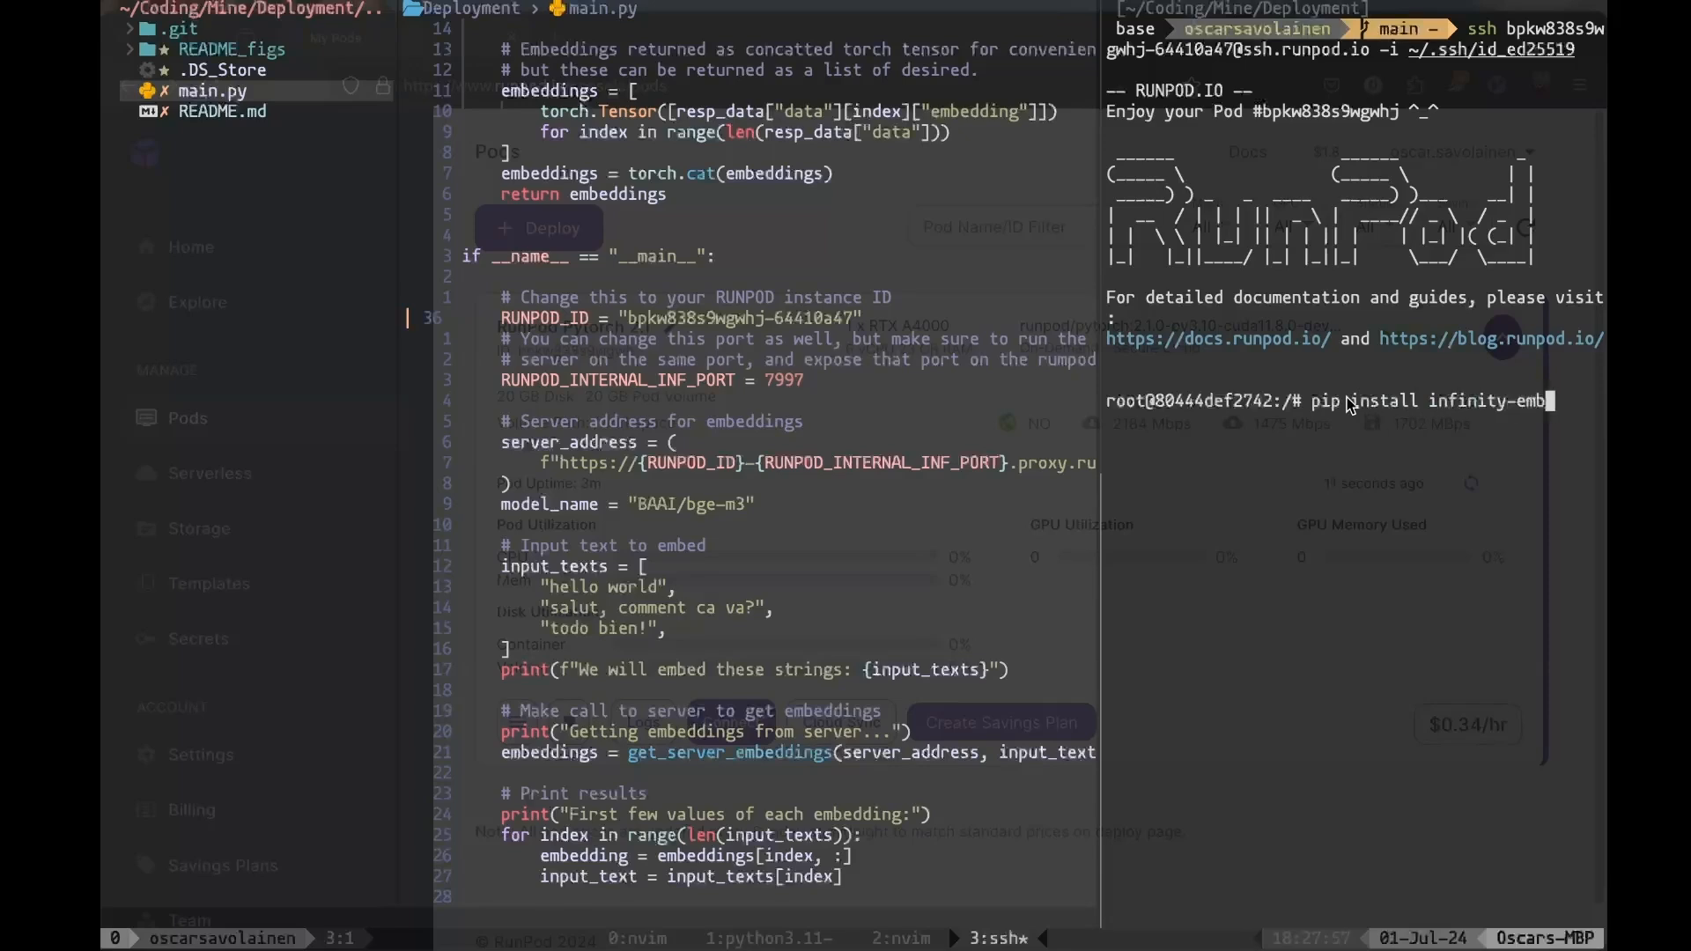
type("[all]")
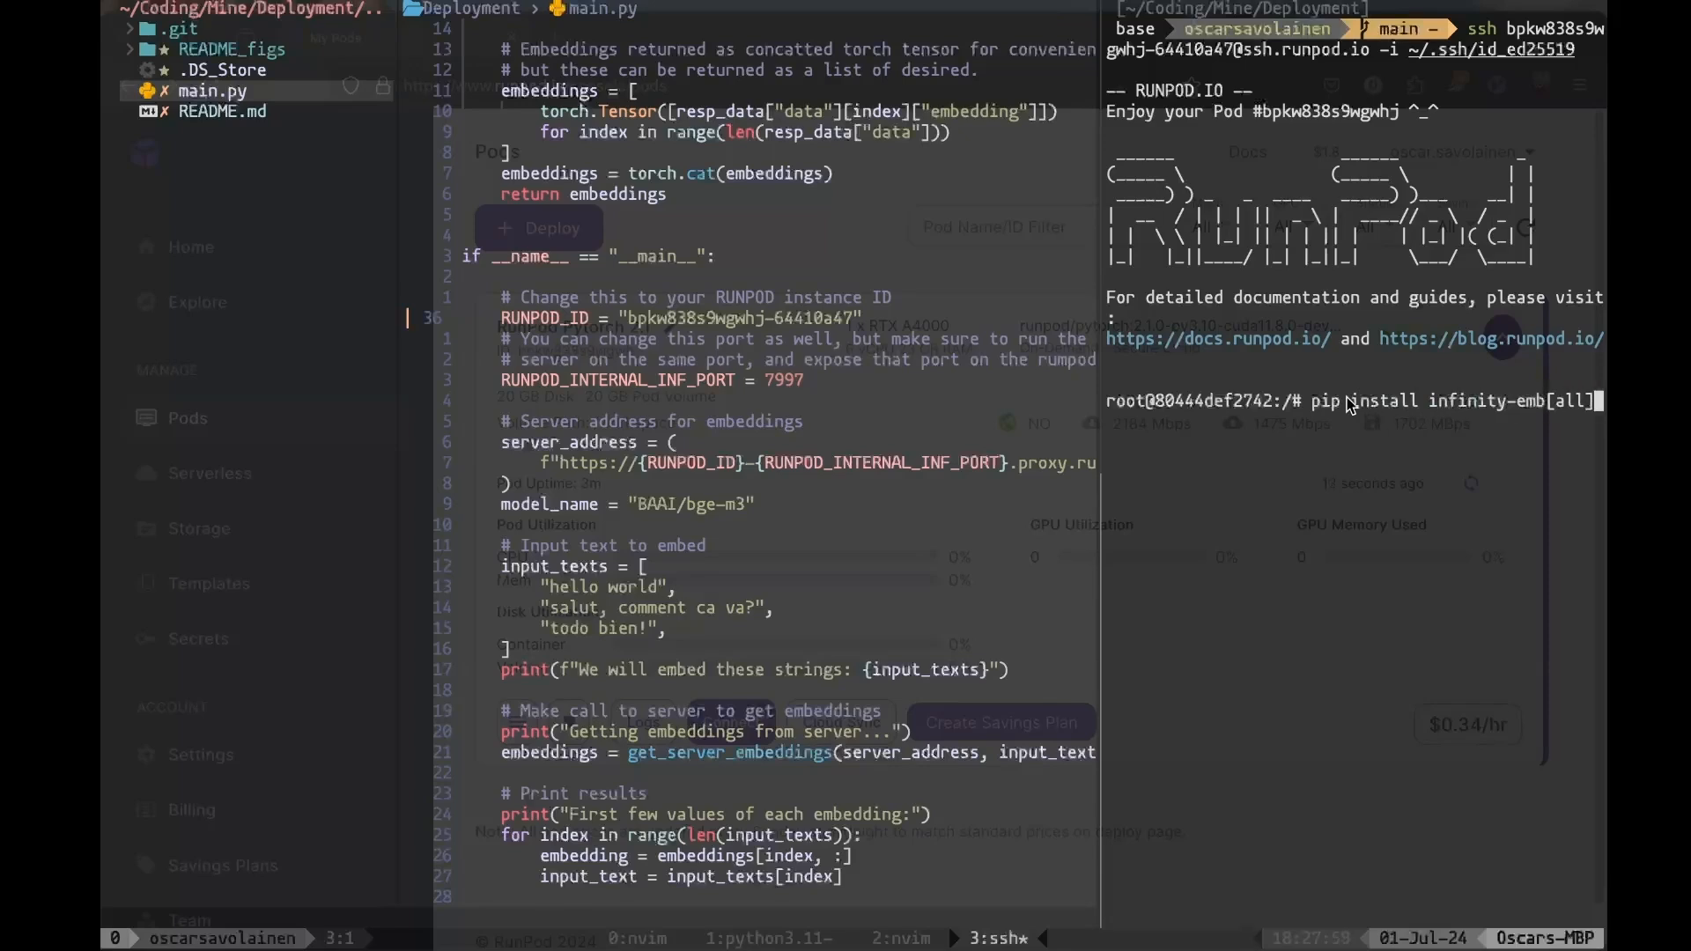
key("Return")
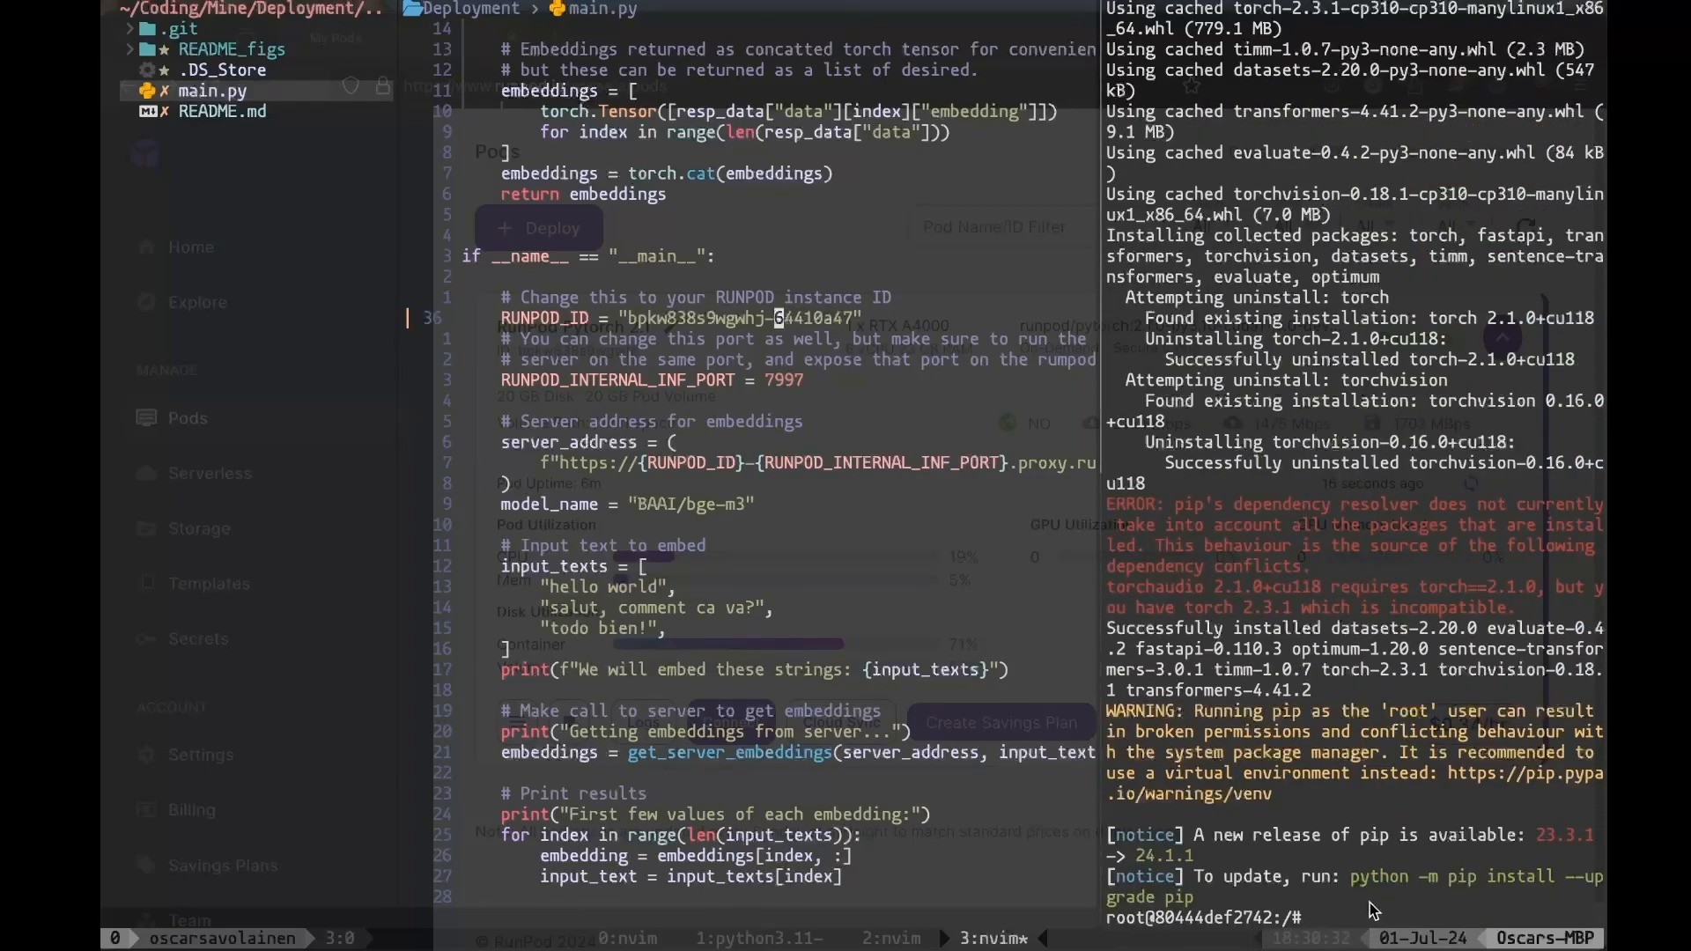
Correct the README's server command to infinity_emb v2 --model-id BAAI/bge-m3 in Neovim
left_click(222, 111)
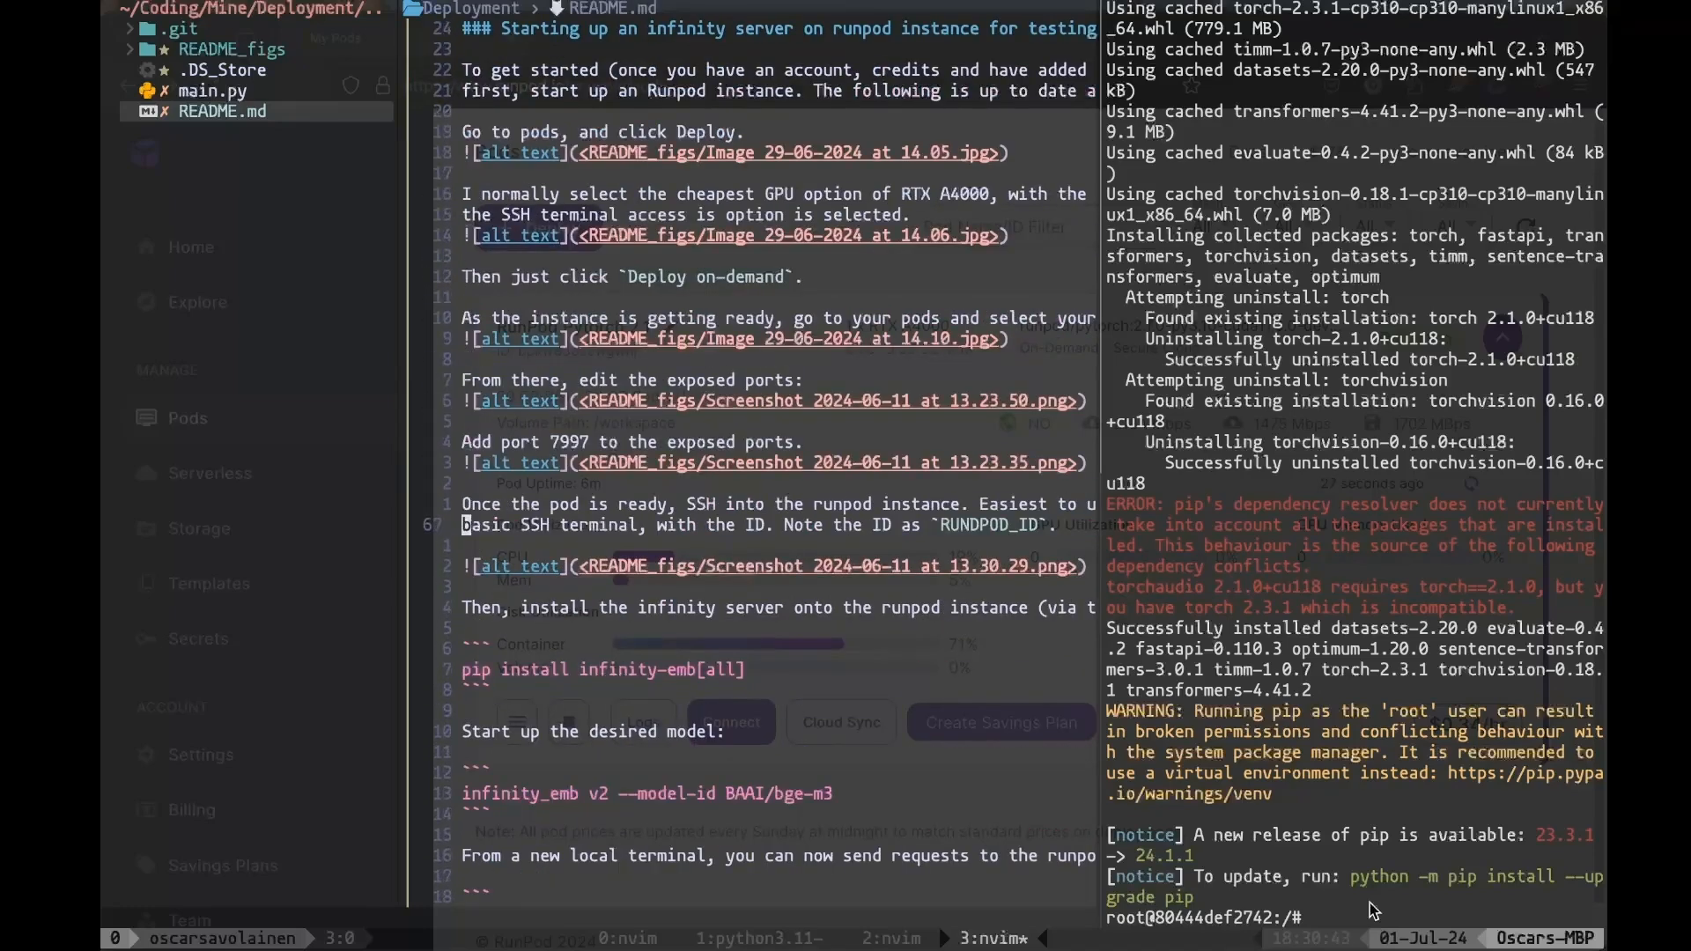
scroll("down", 3)
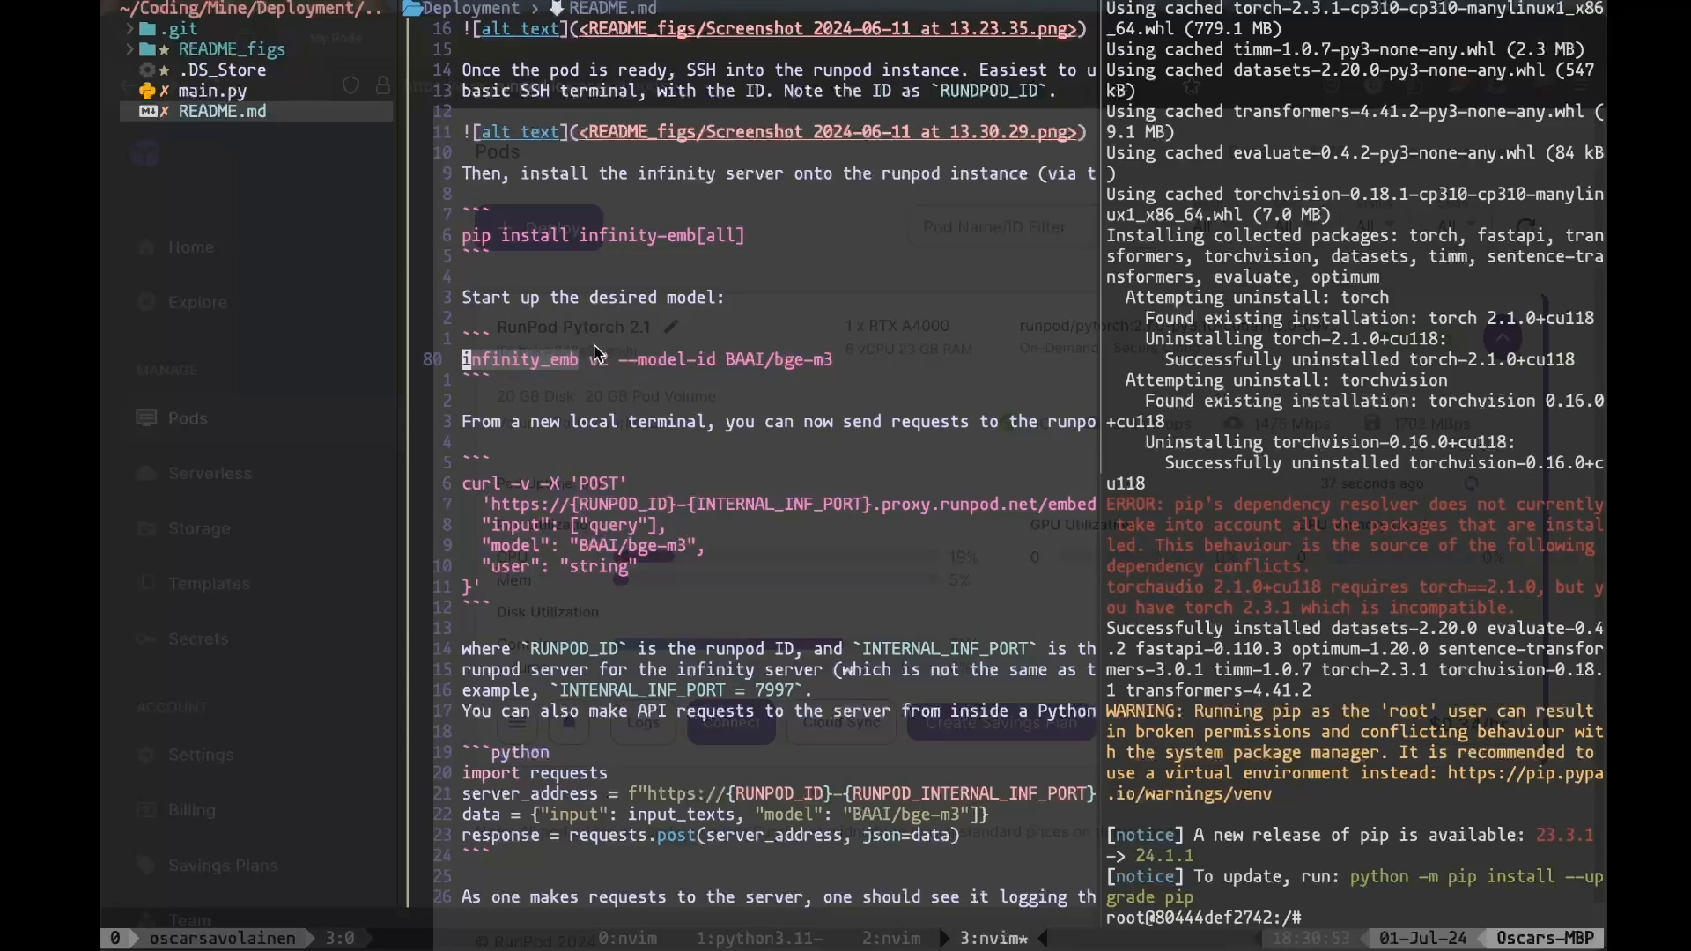
type("v2")
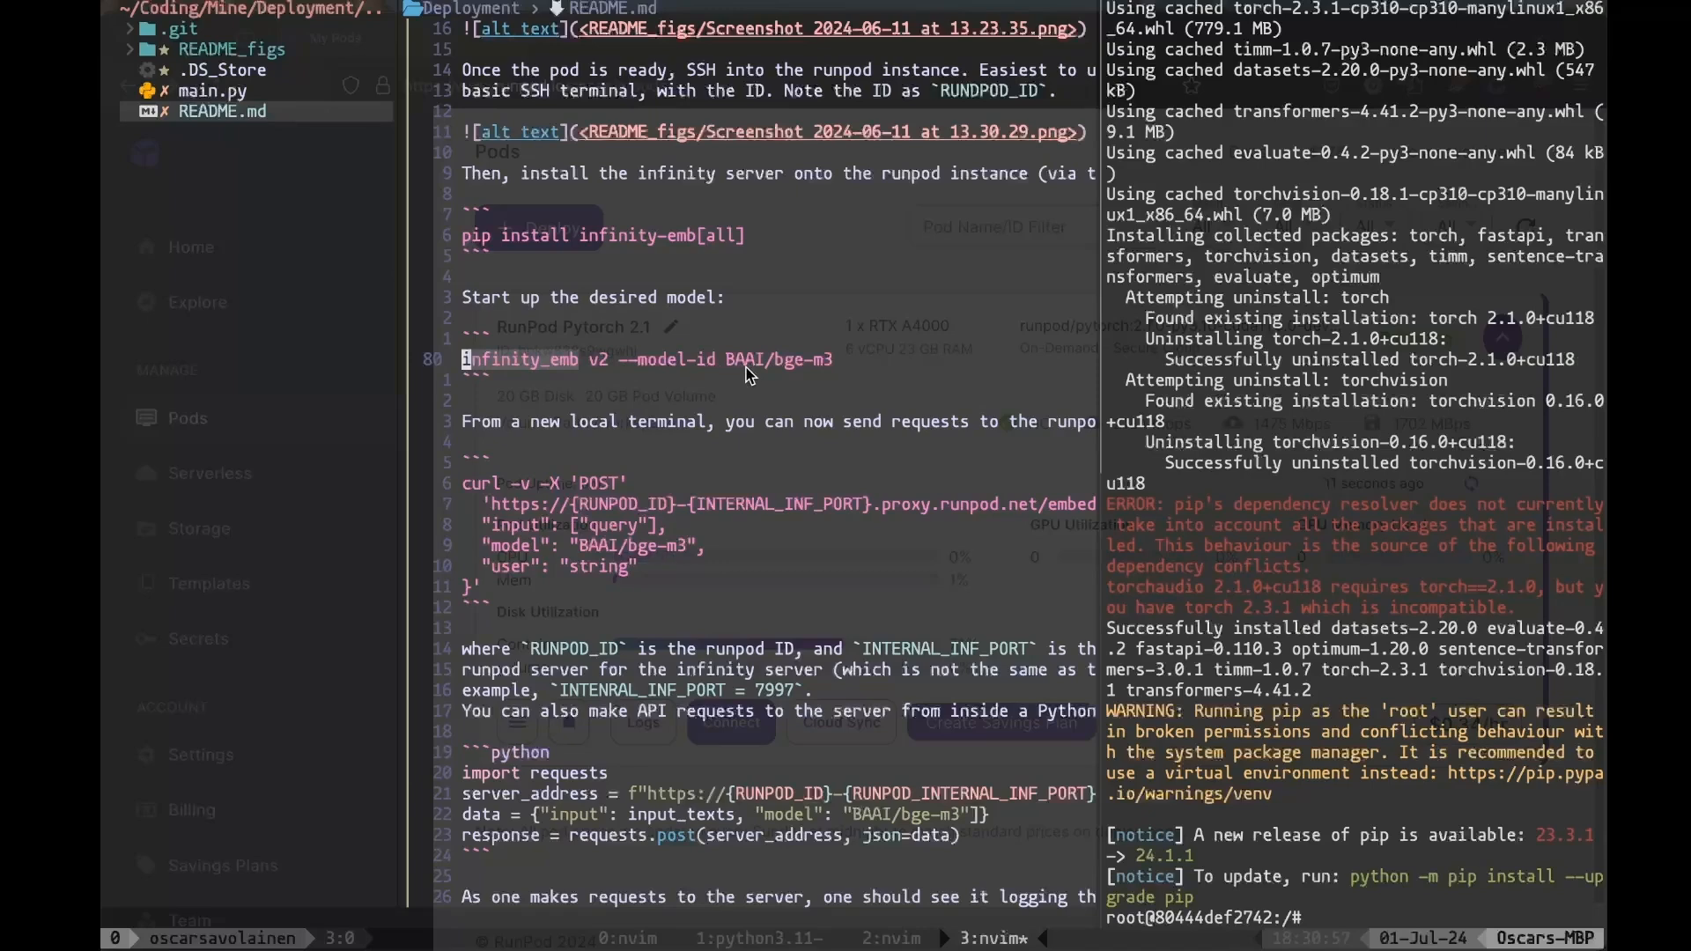
mouse_move(842, 373)
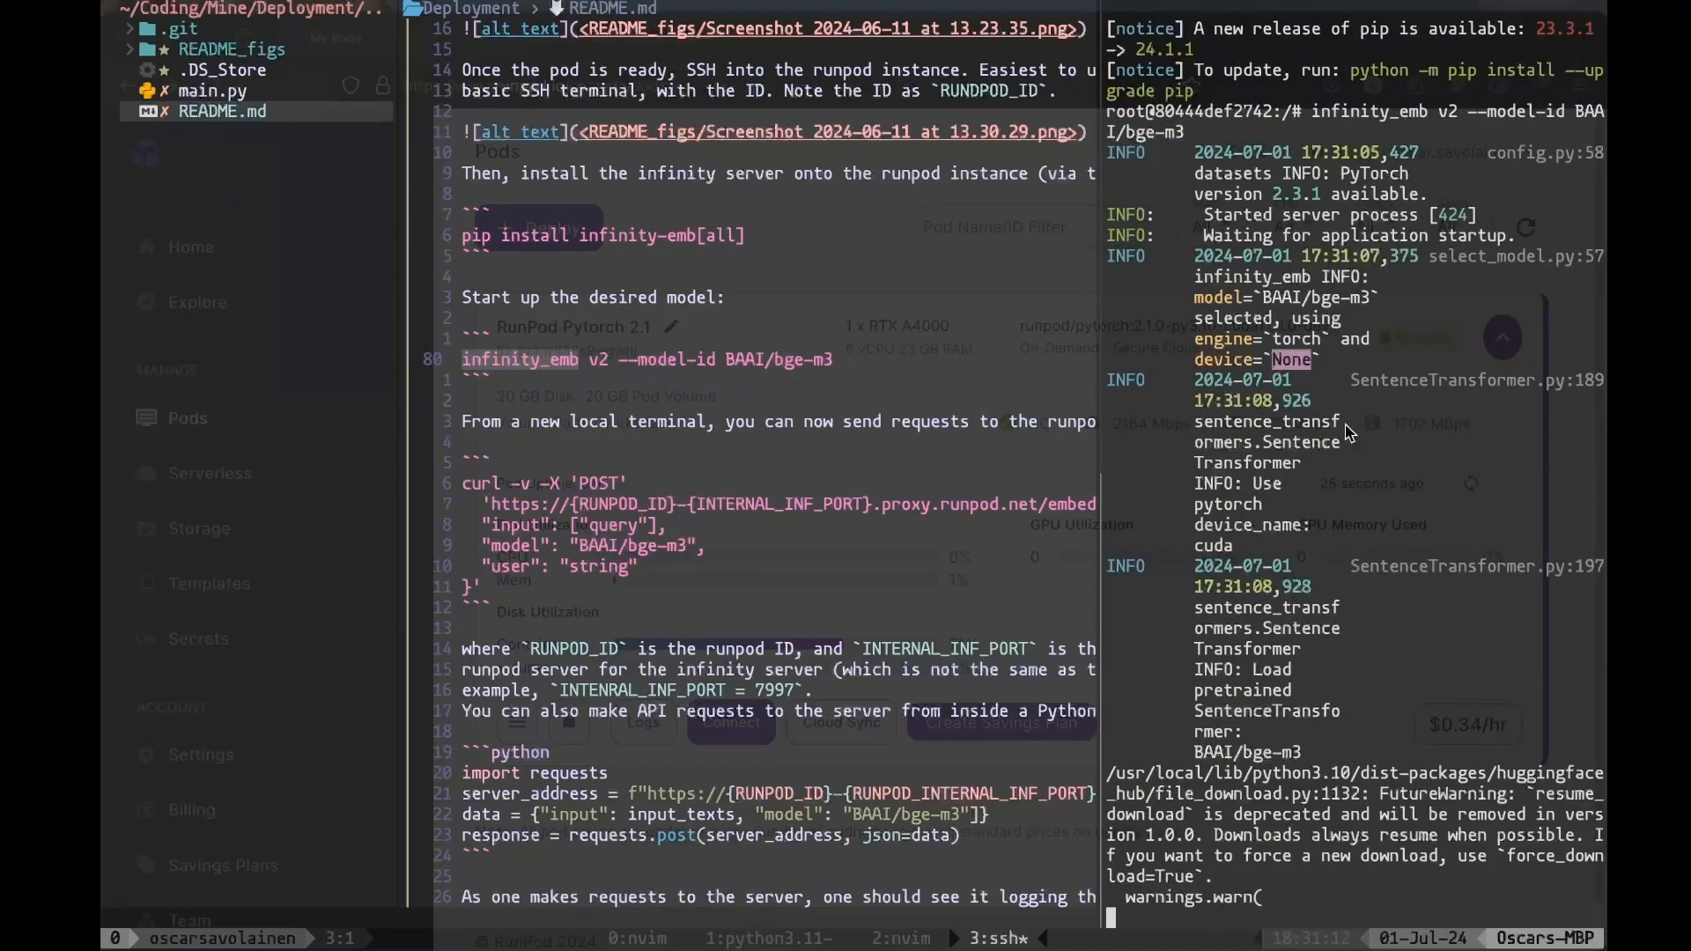
mouse_move(1347, 755)
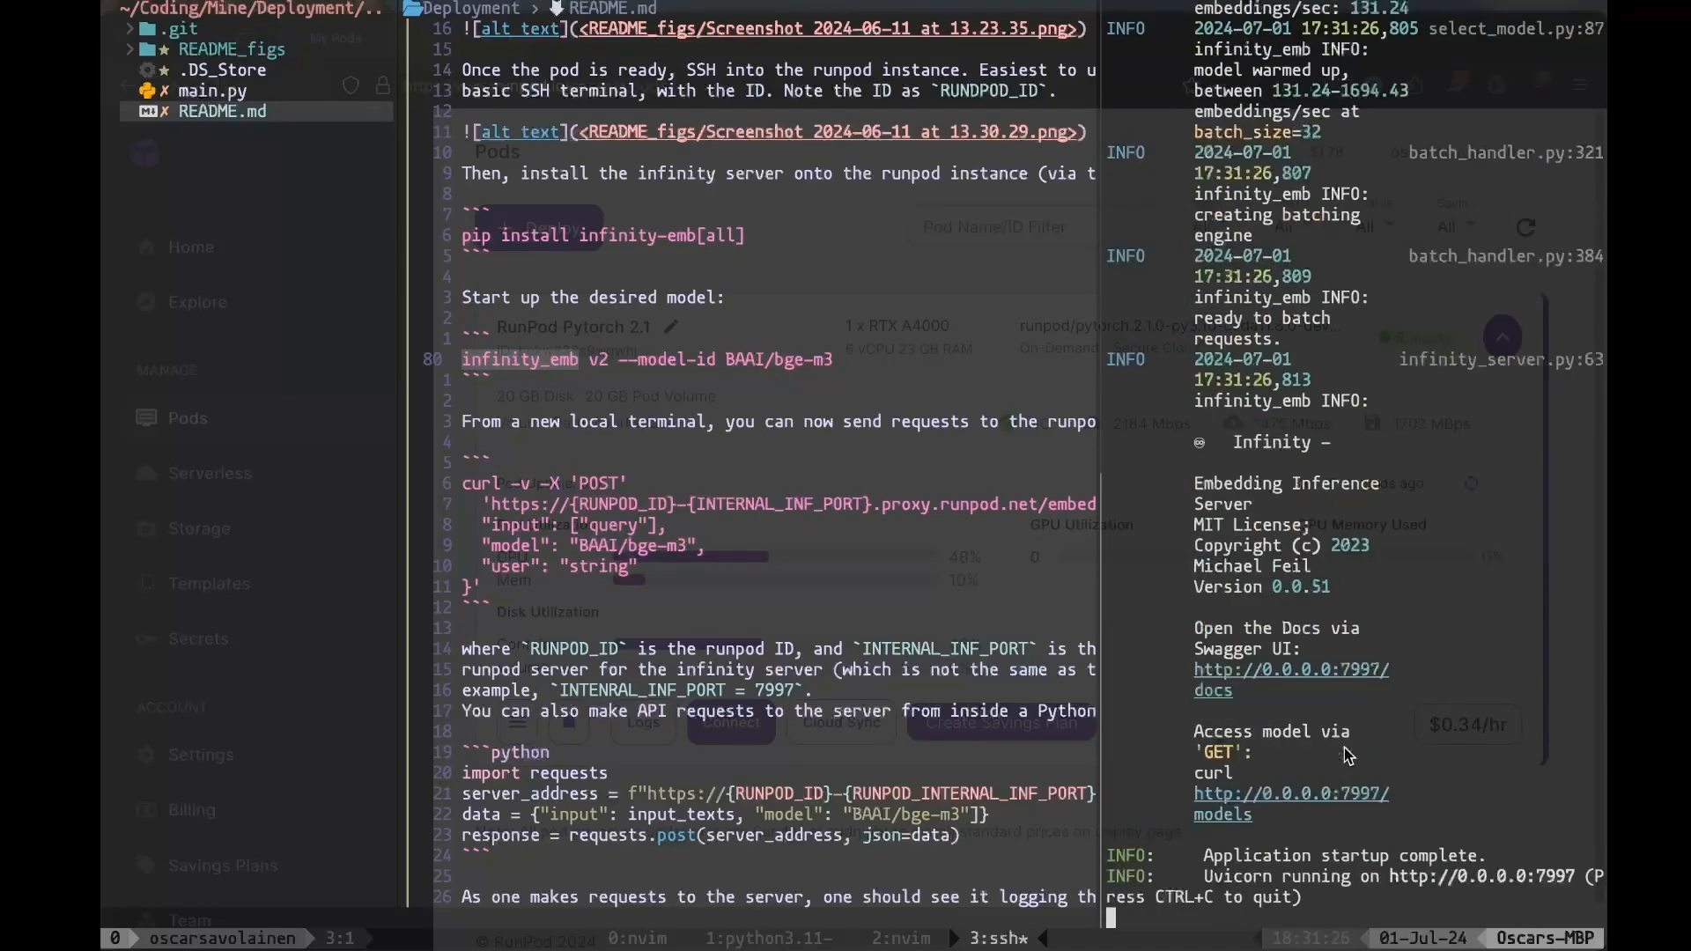
Run python main.py in the local zsh pane to print the three bge-m3 embeddings from the pod
left_click(211, 90)
type("python main.py")
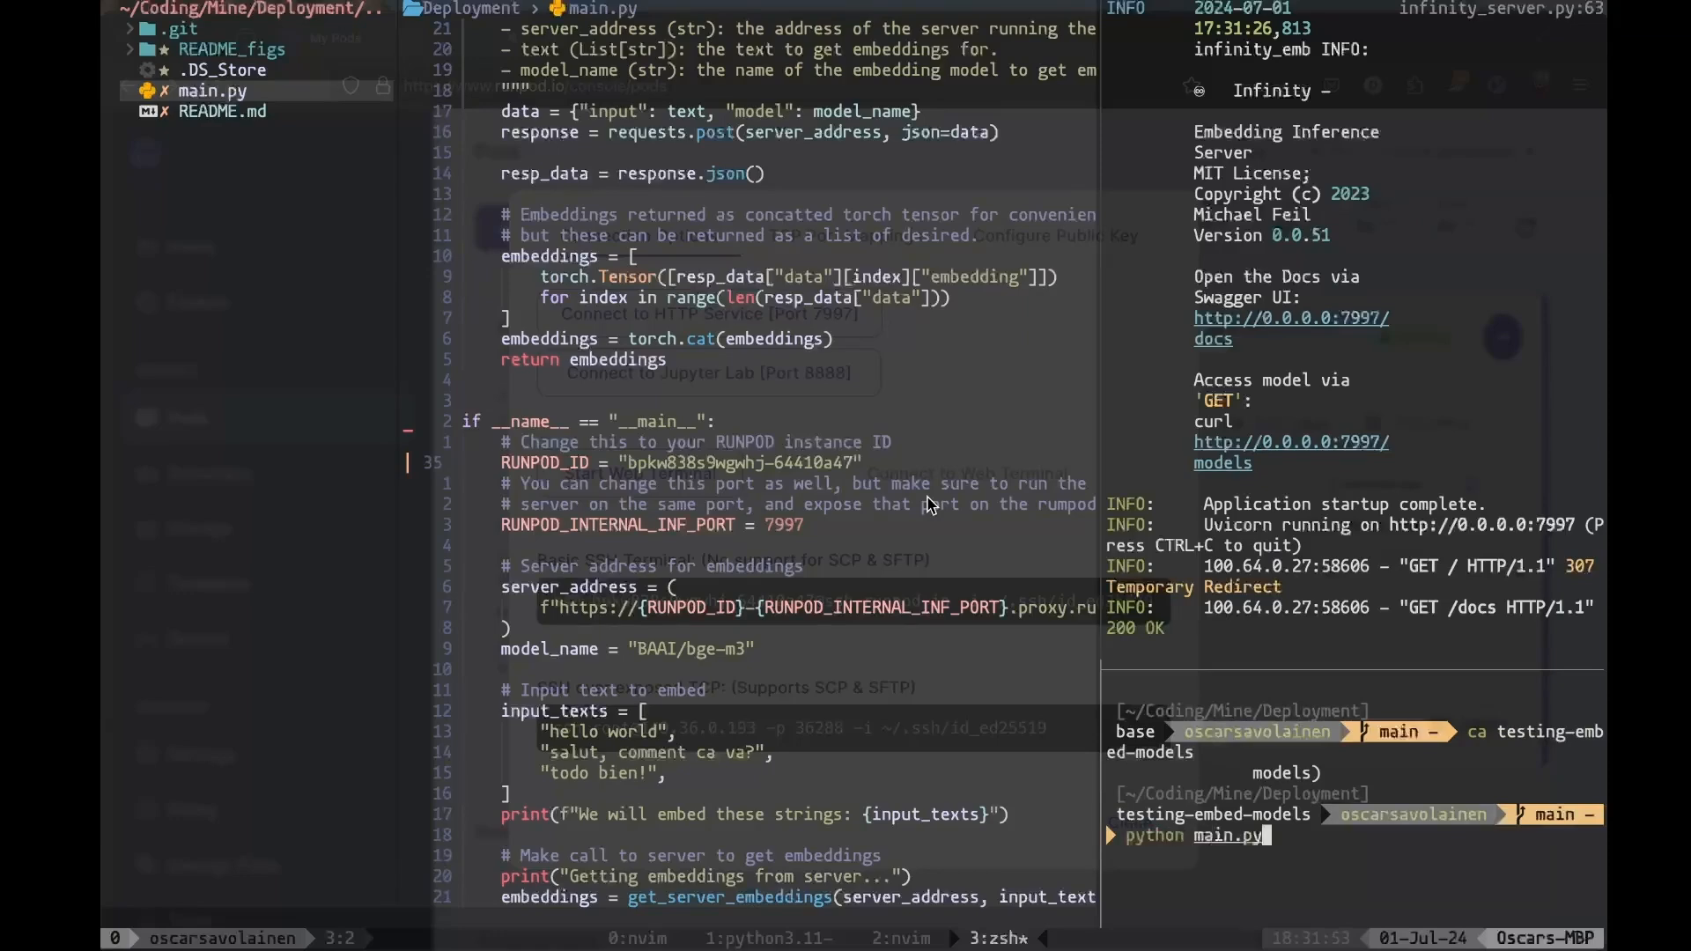
key("Enter")
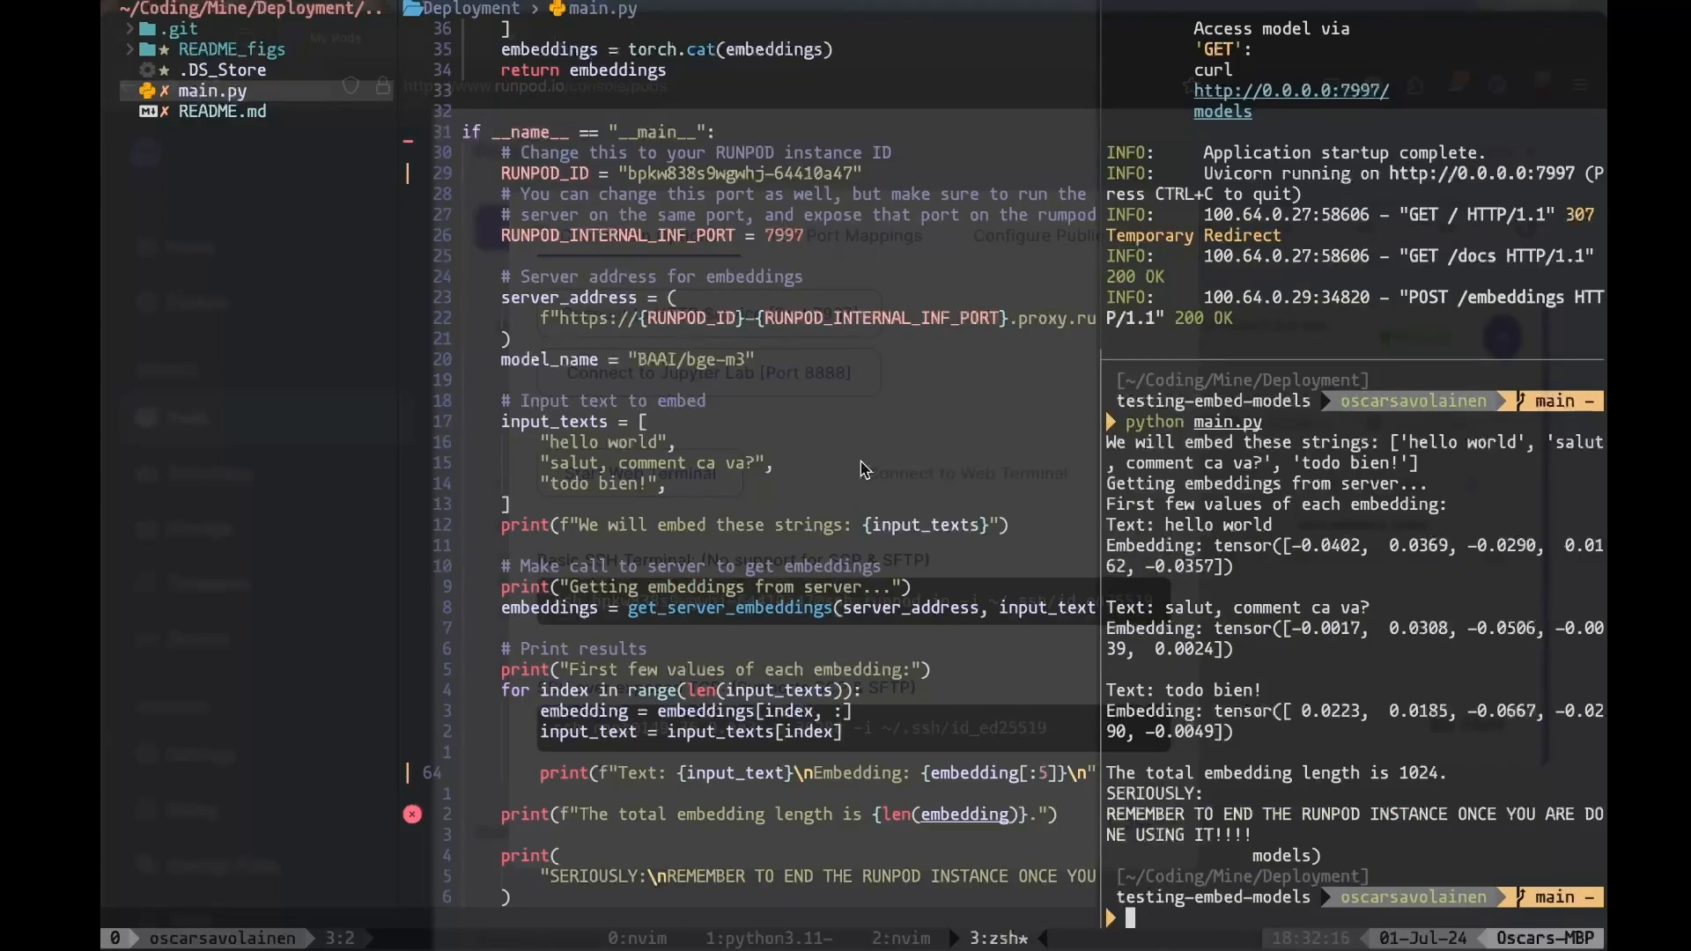
mouse_move(1407, 551)
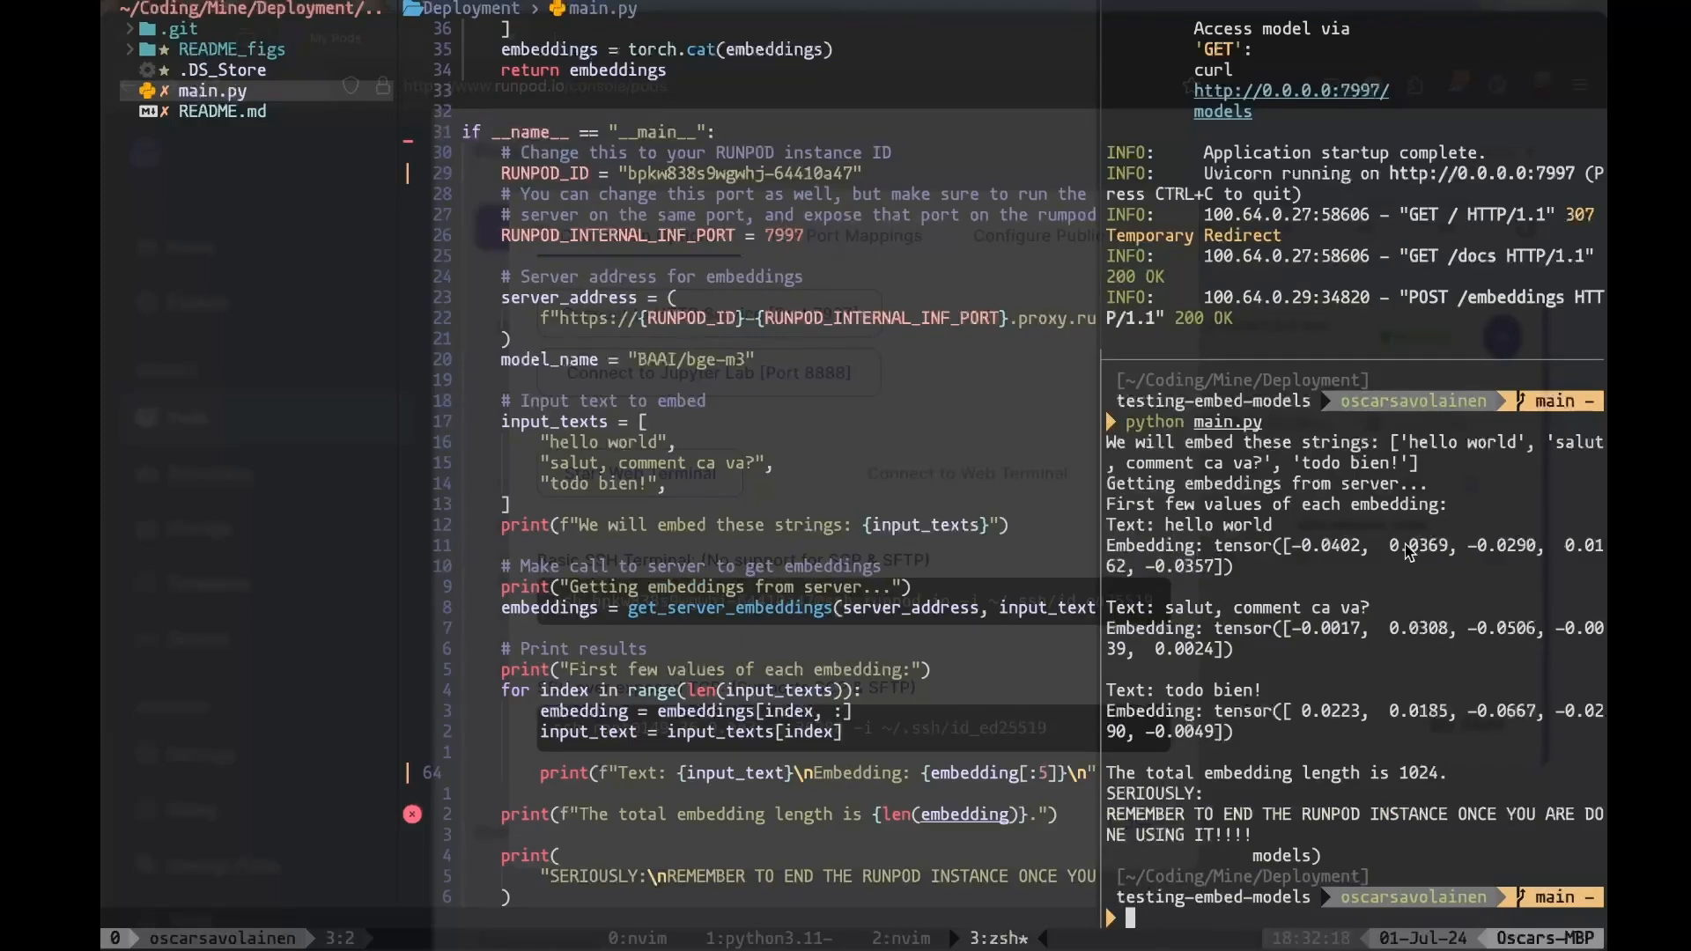
mouse_move(1385, 632)
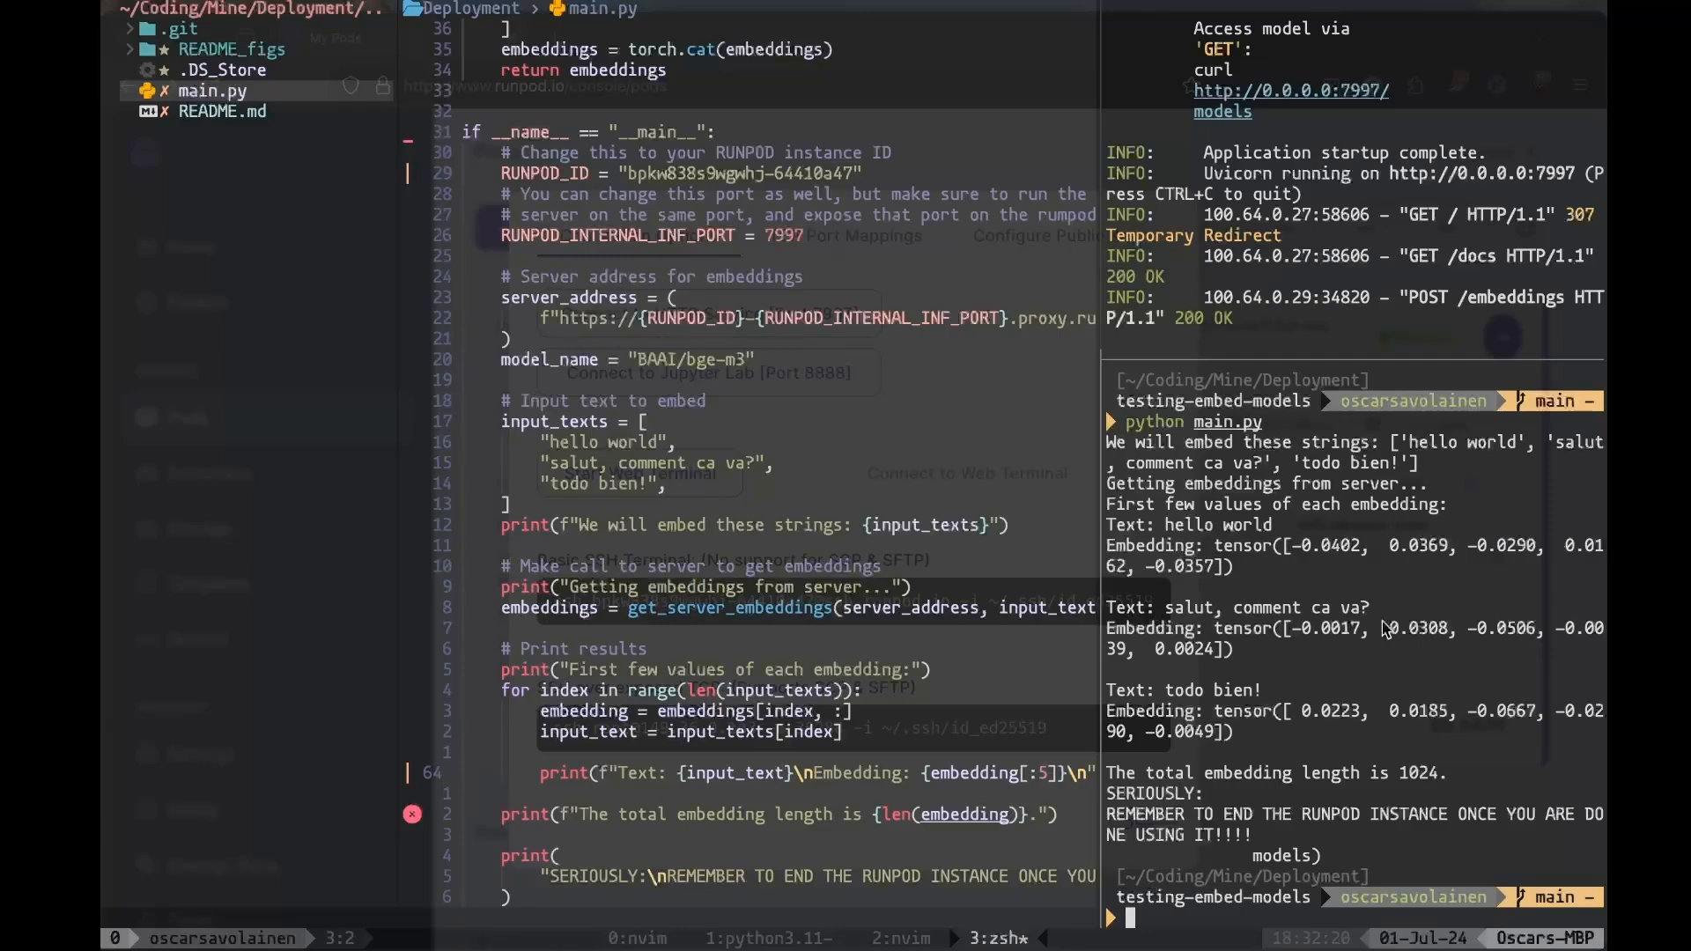
mouse_move(1170, 699)
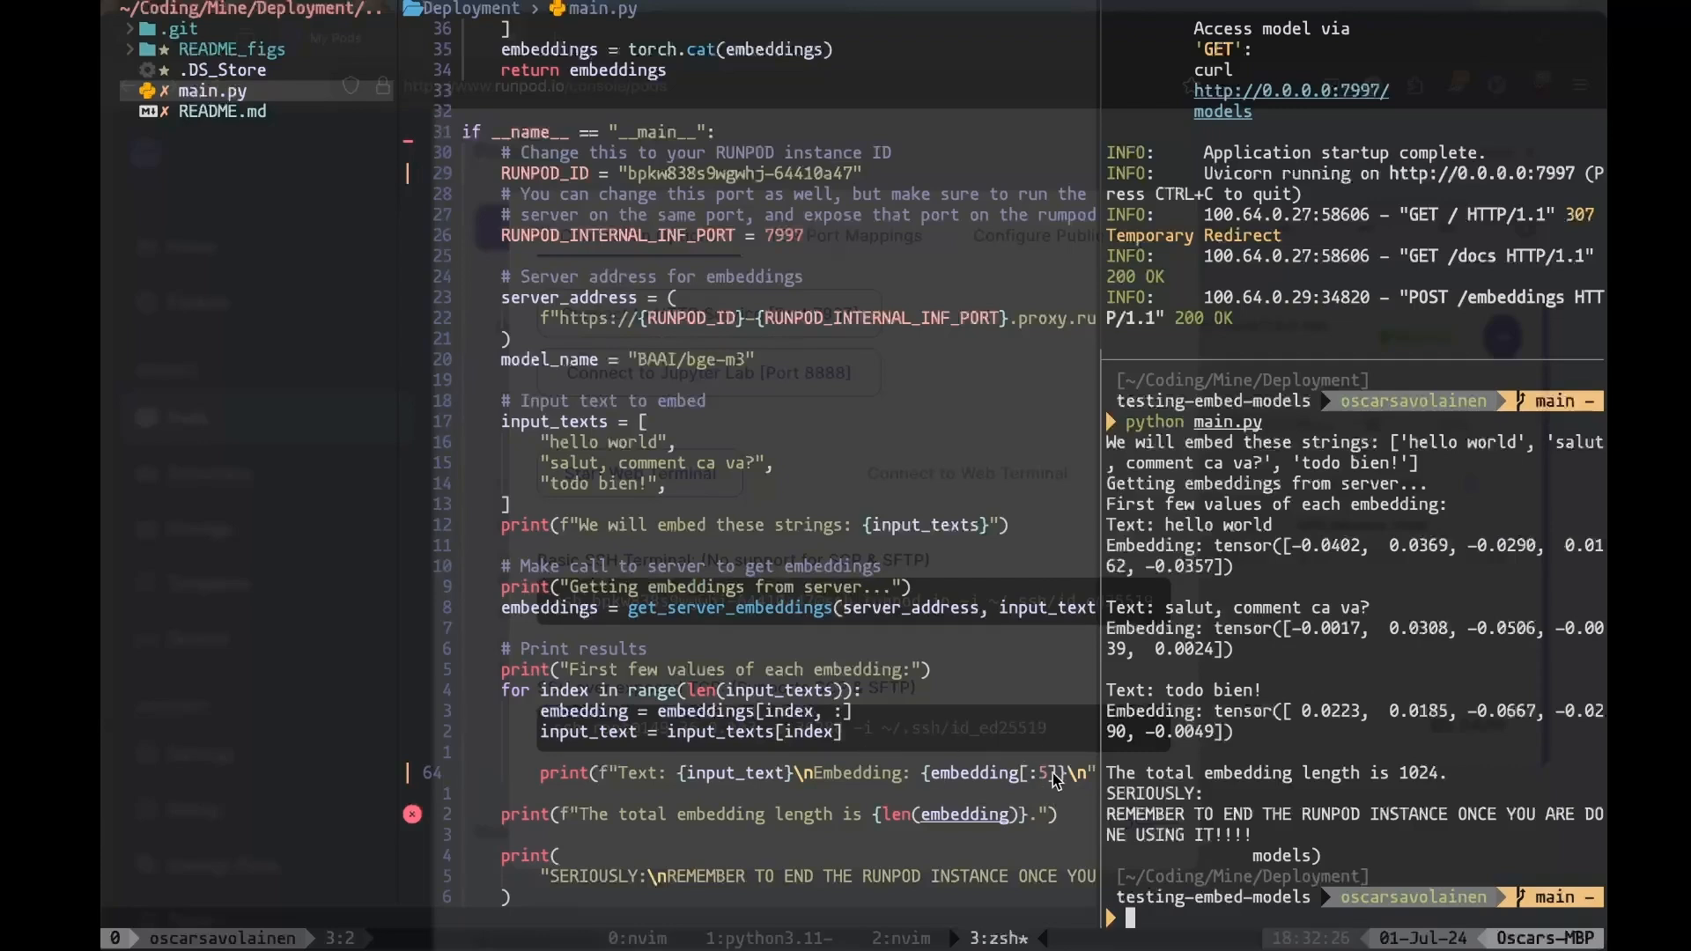
mouse_move(1423, 797)
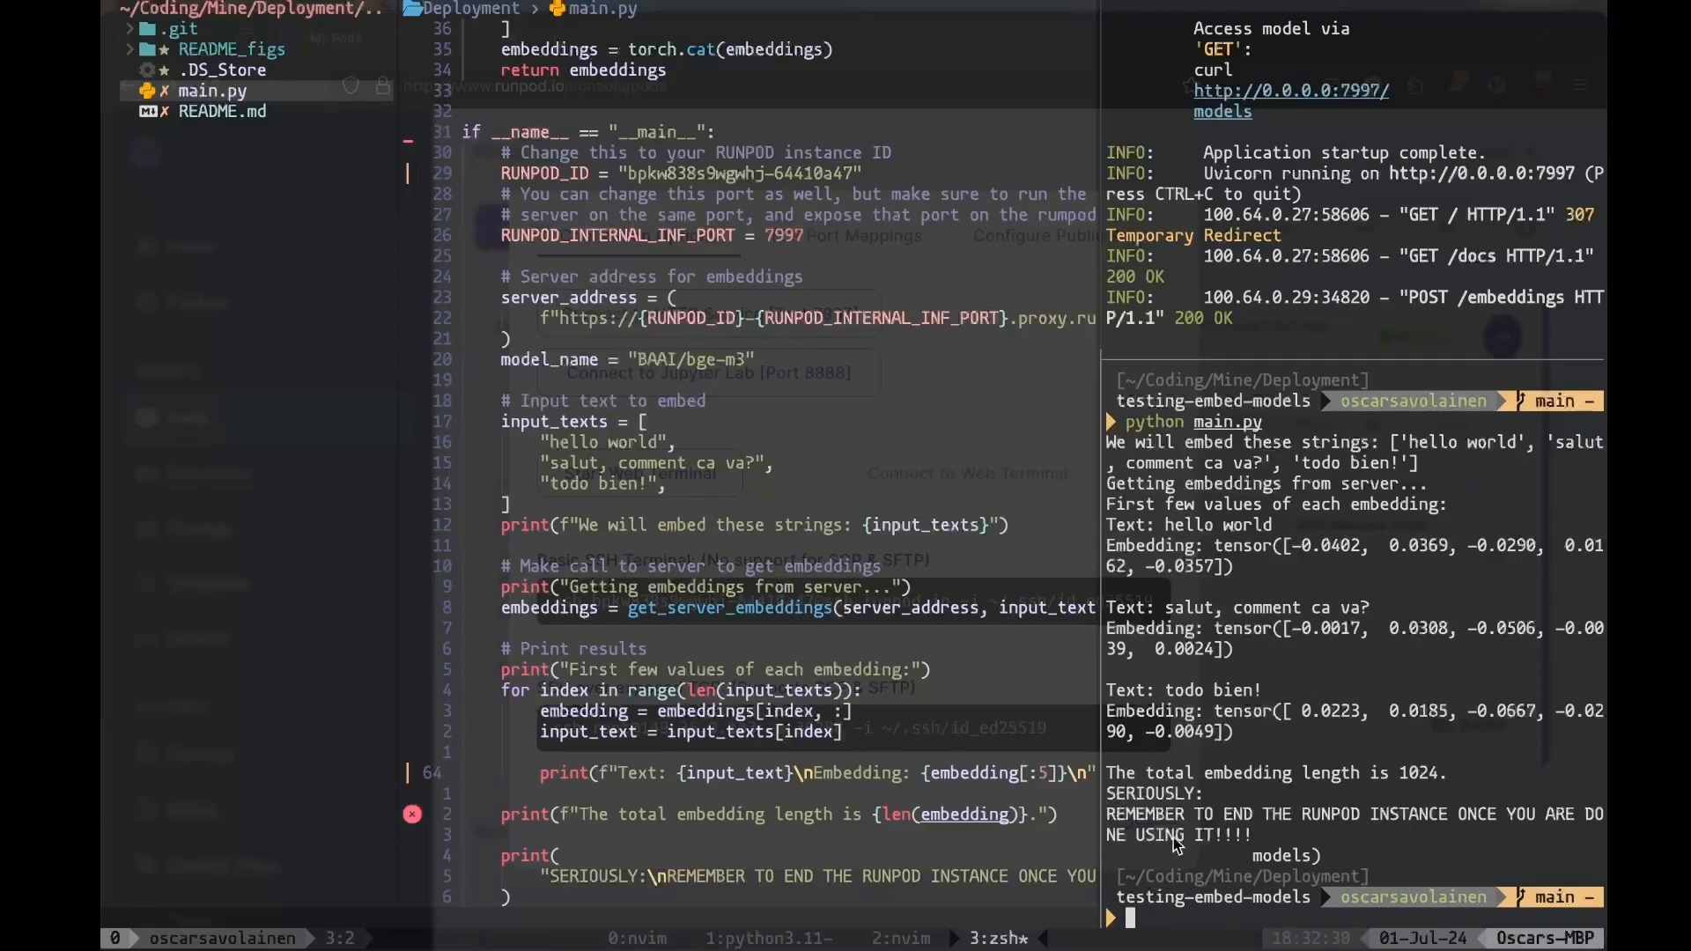
mouse_move(1305, 830)
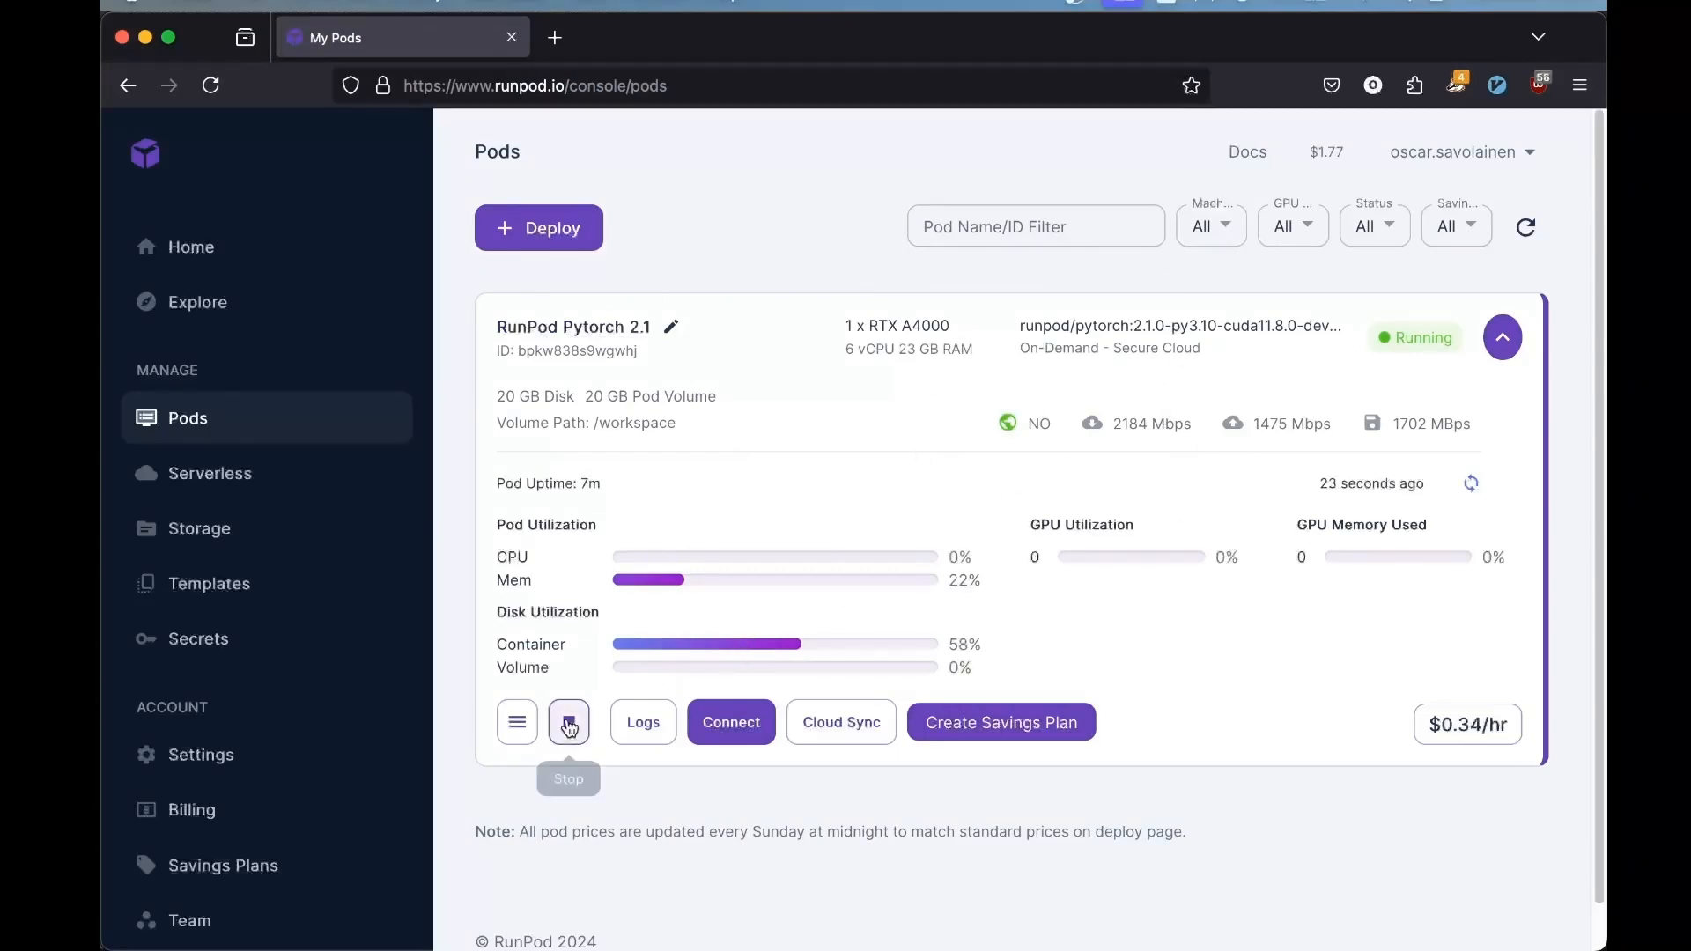
Stop the Pytorch 2.1 pod and confirm terminating it, leaving no pods
left_click(569, 722)
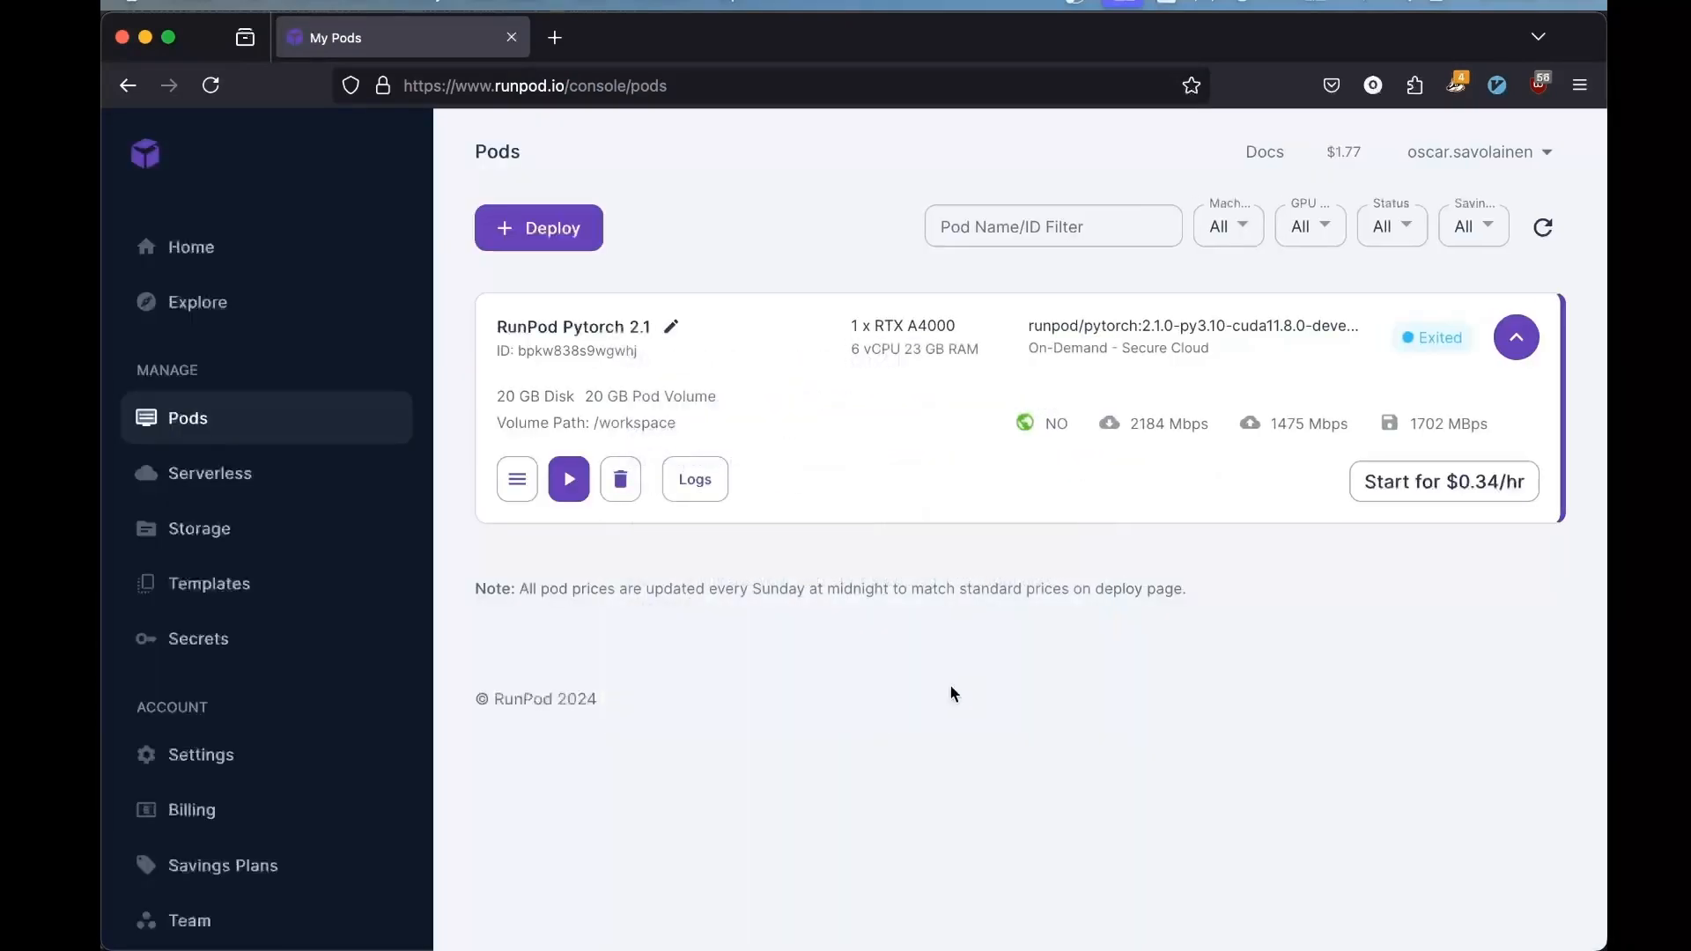
left_click(620, 479)
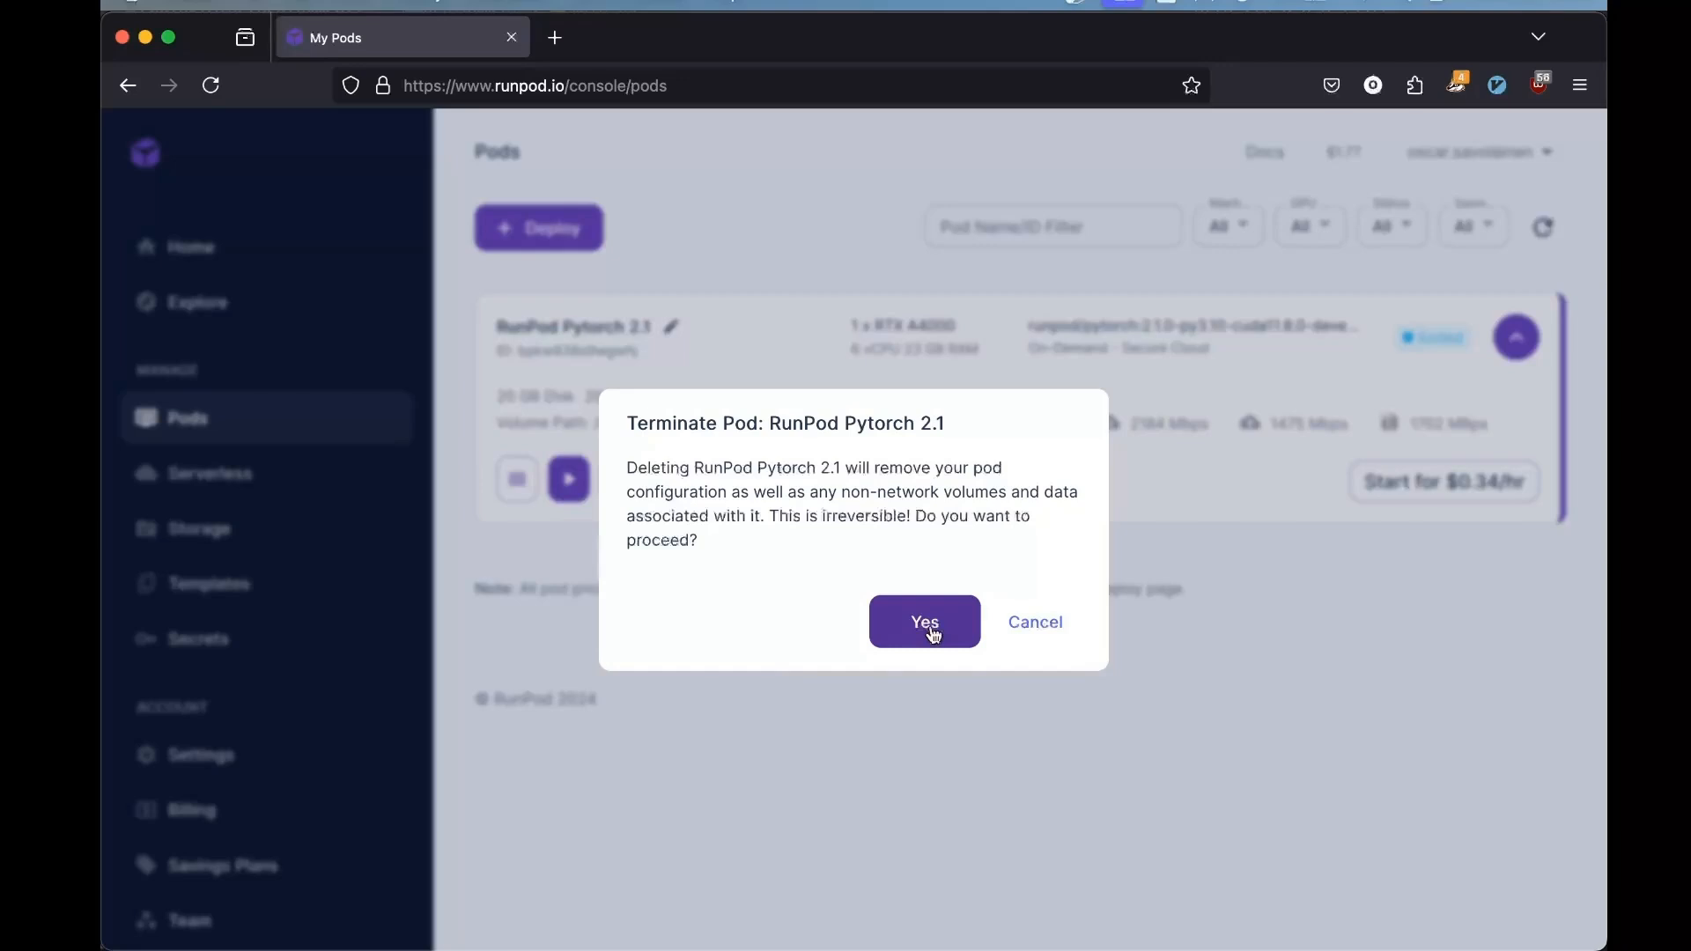
left_click(923, 621)
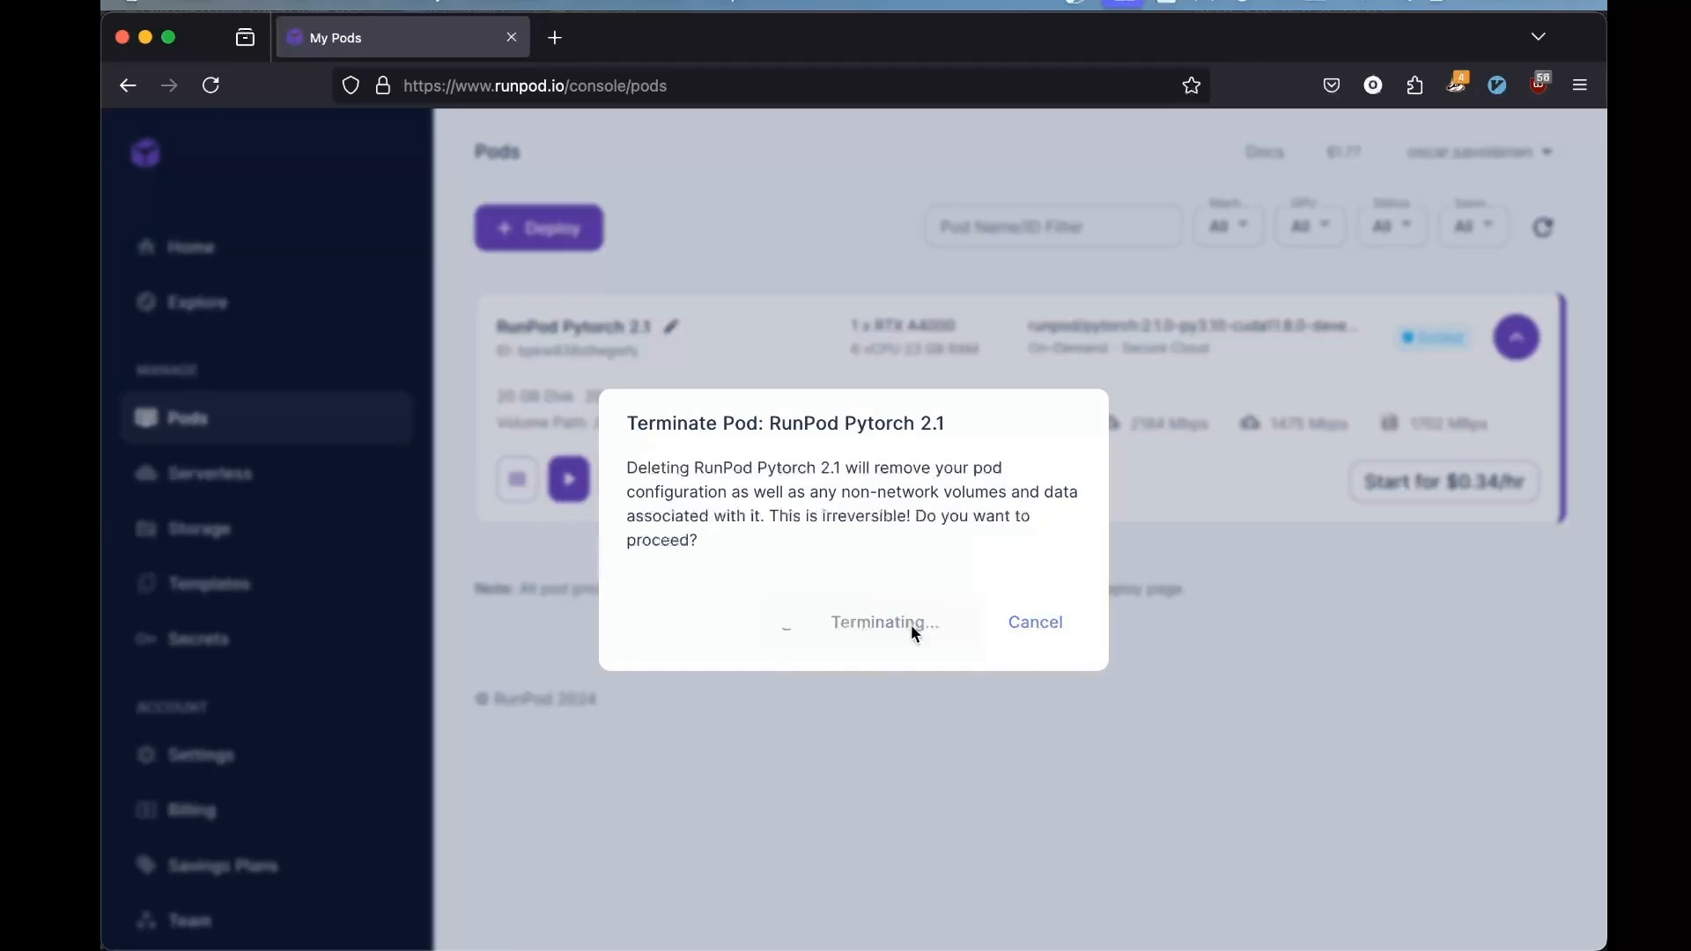
left_click(882, 622)
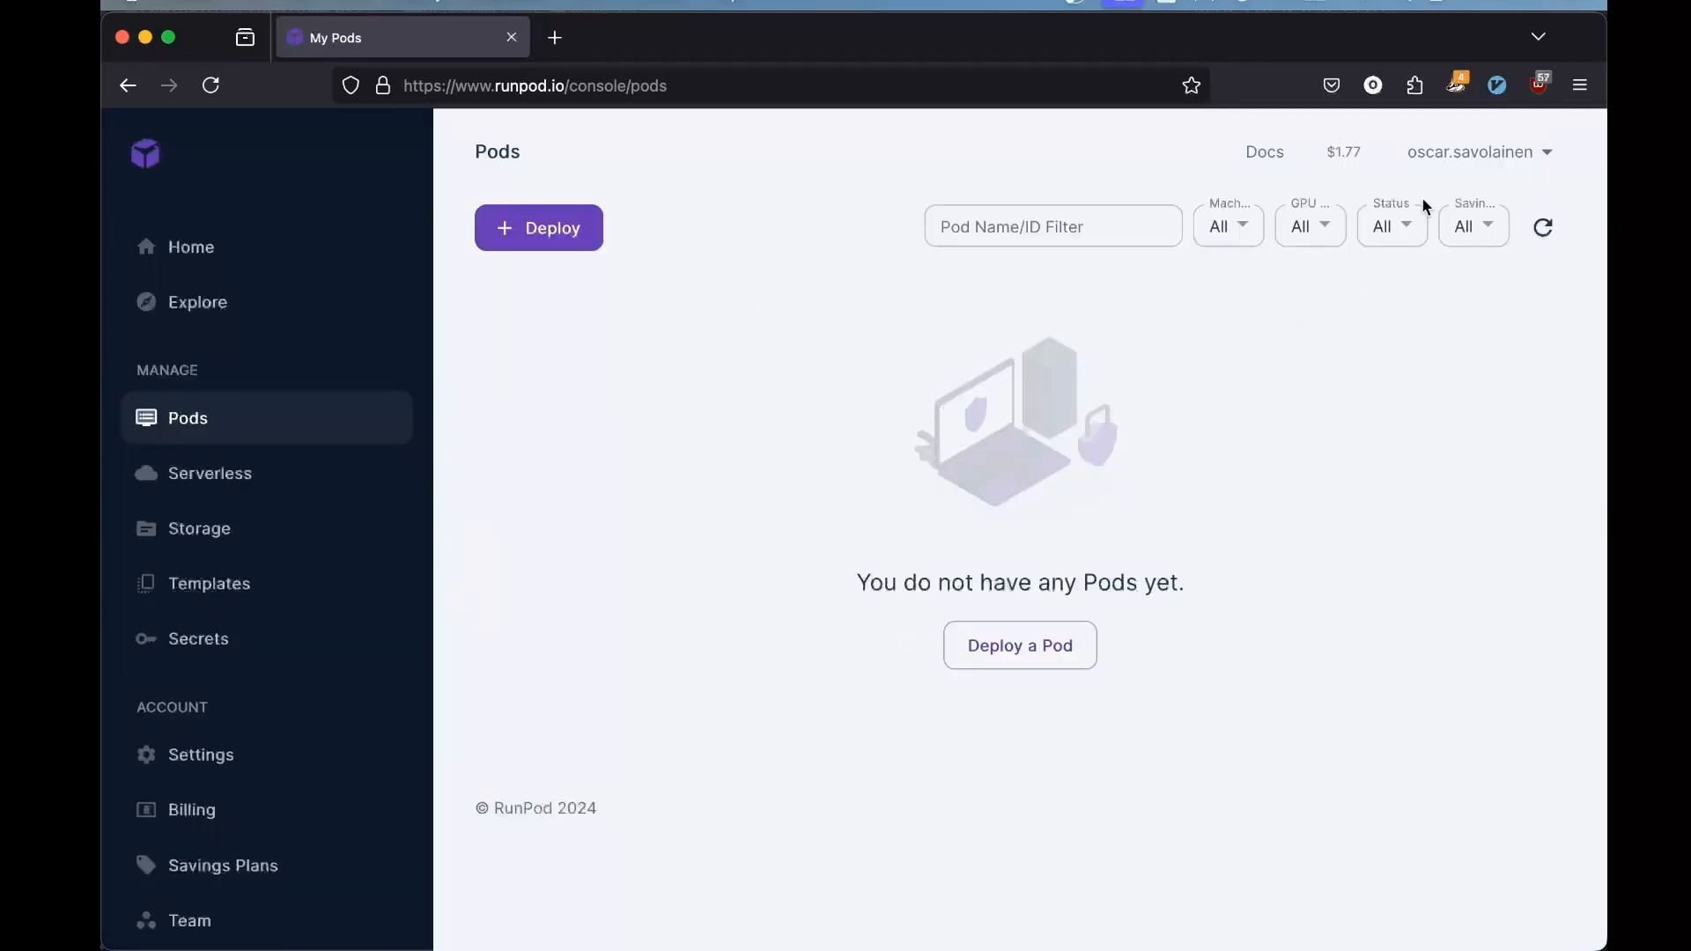